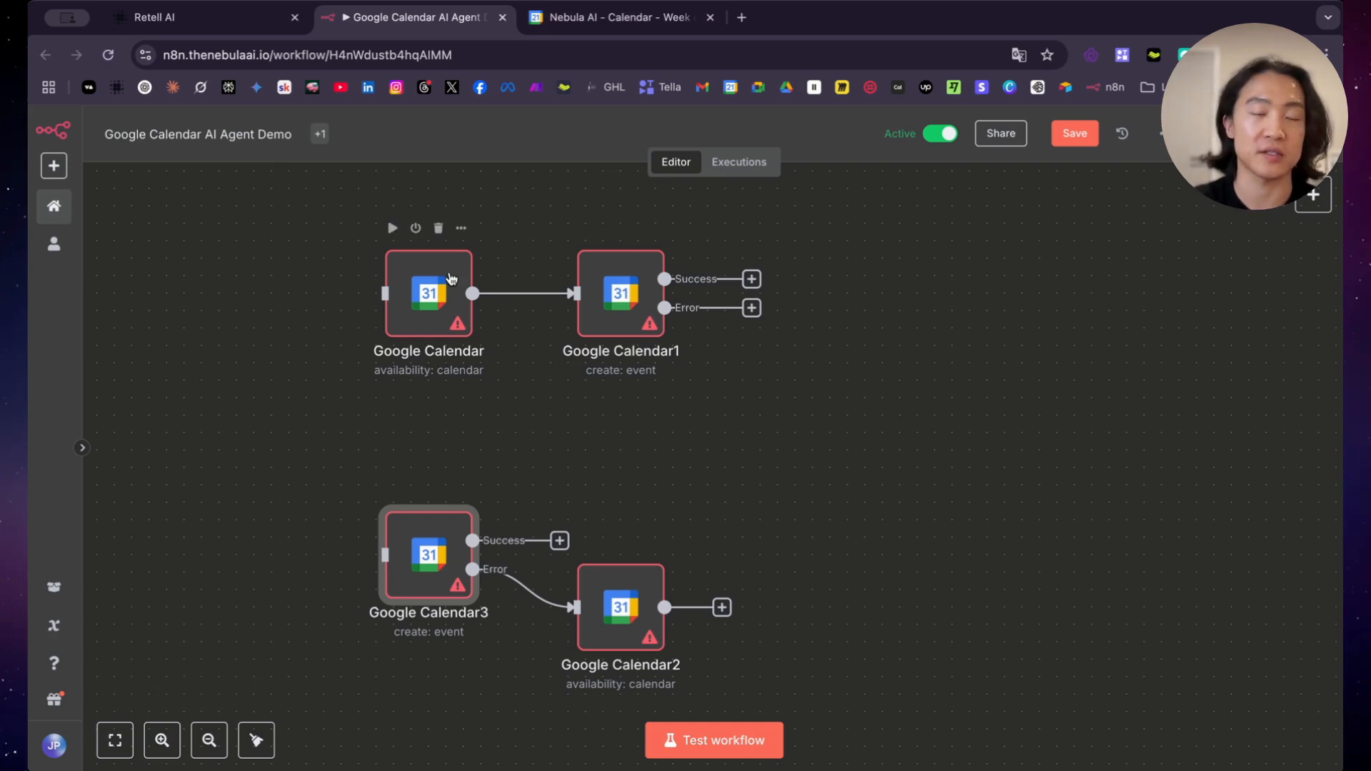
mouse_move(479, 281)
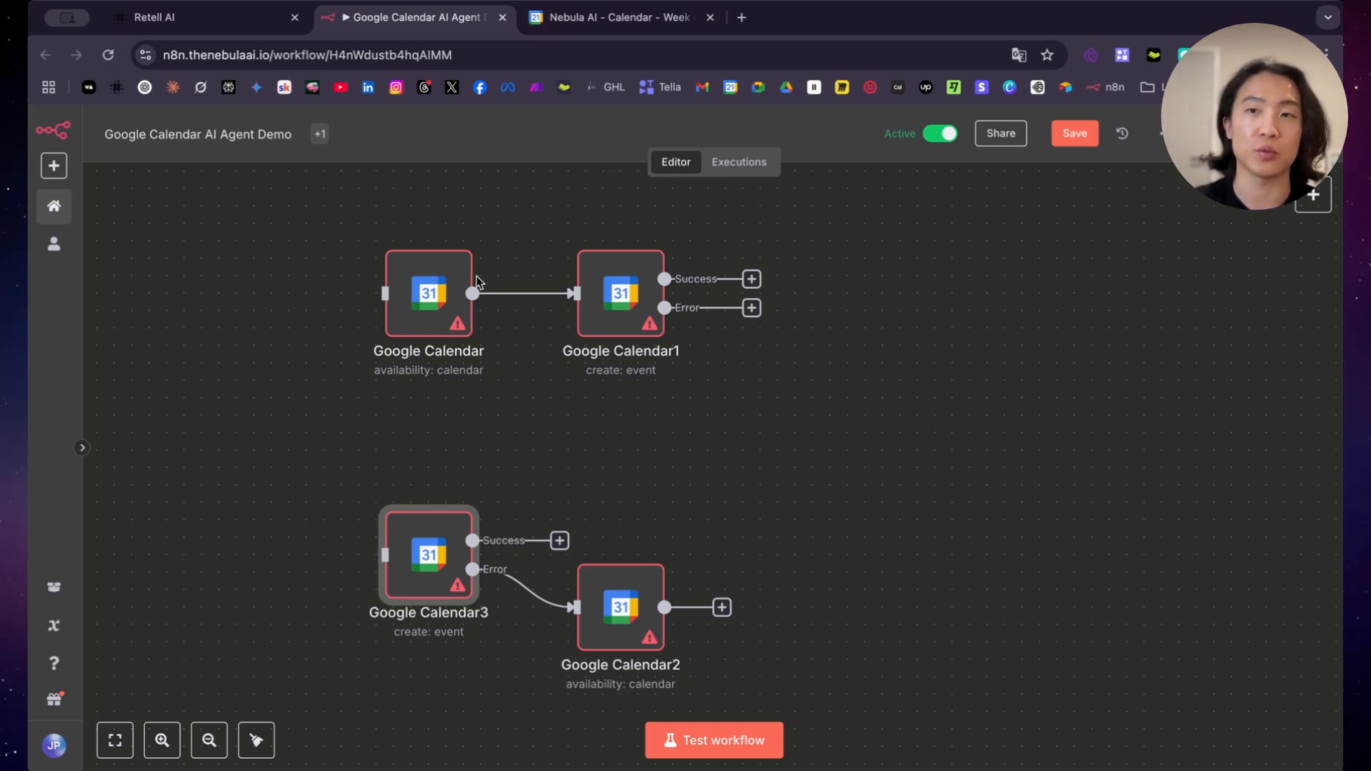
mouse_move(591, 301)
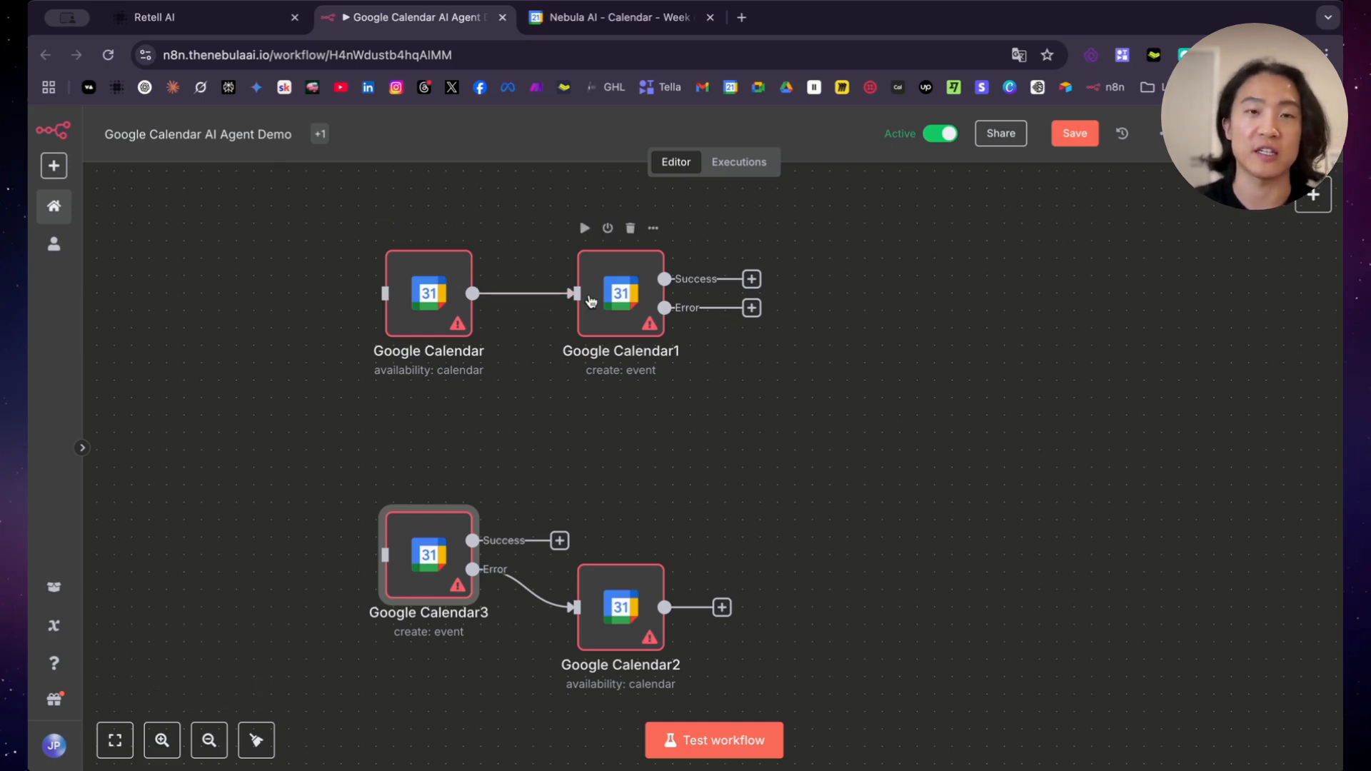
mouse_move(616, 332)
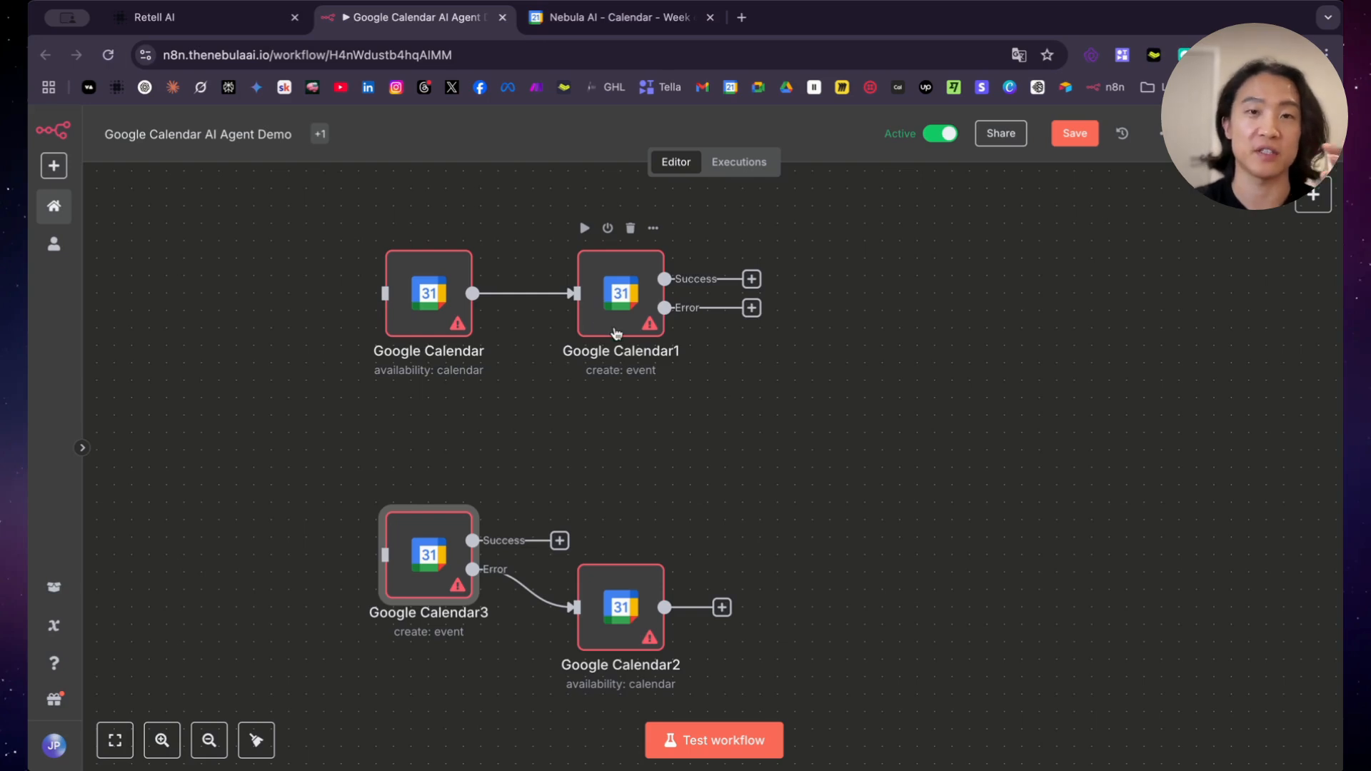
mouse_move(462, 293)
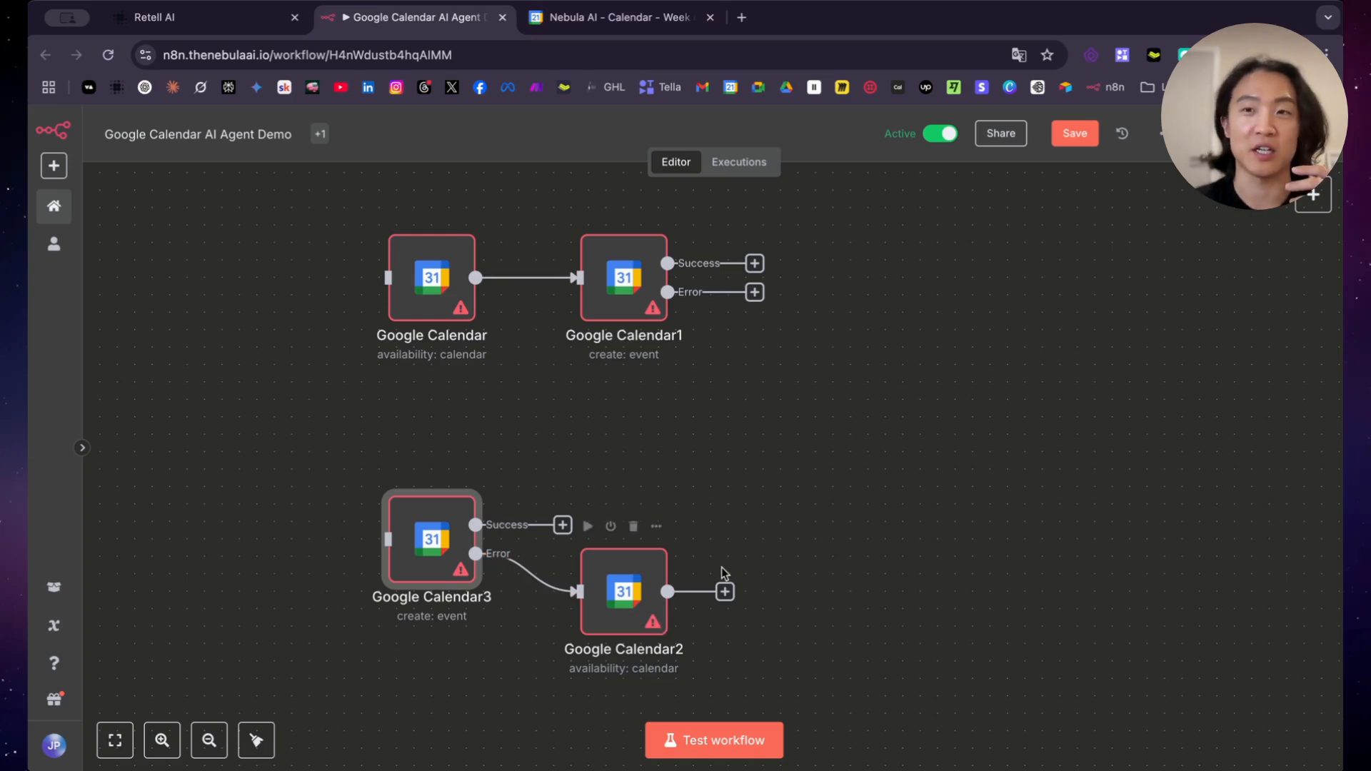
mouse_move(782, 599)
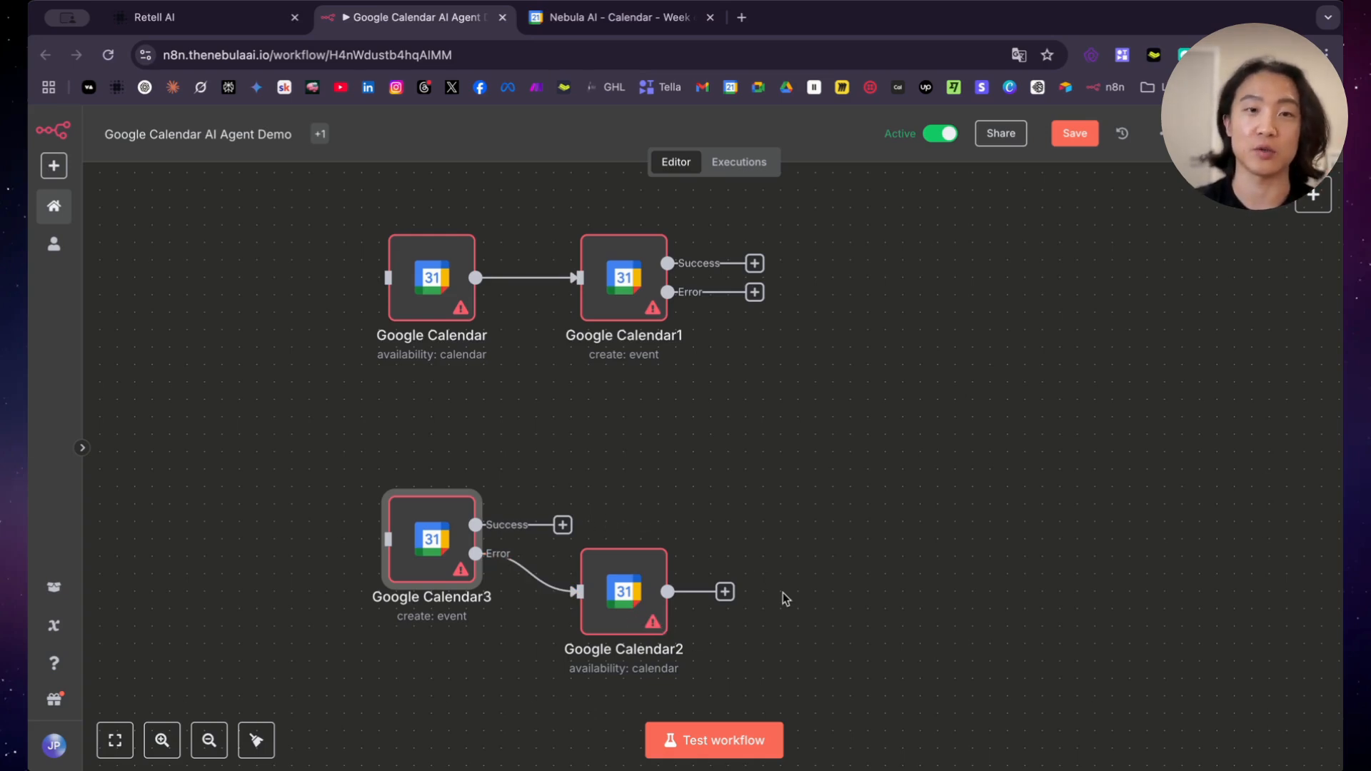
mouse_move(492, 457)
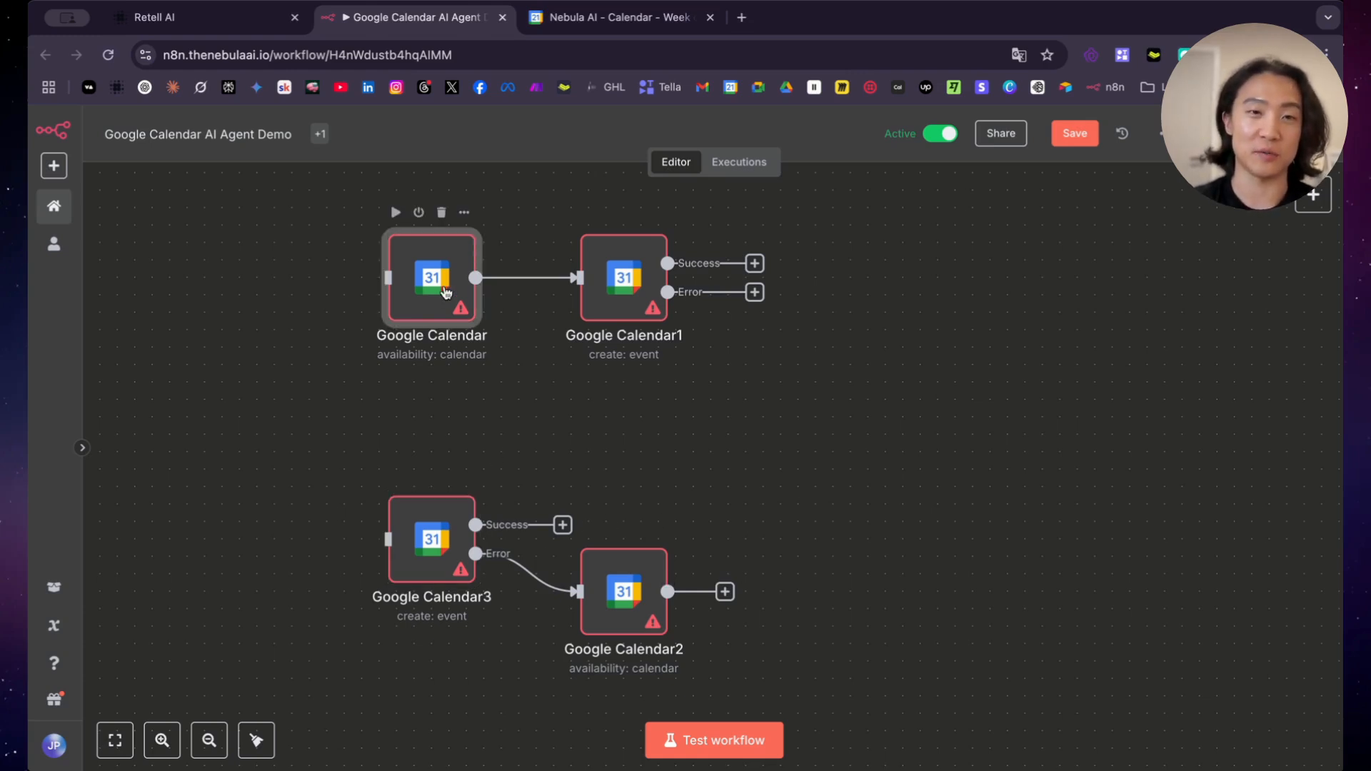
Review the availability calendar node's Start Time (now) and End Time (one hour later) expressions
double_click(430, 277)
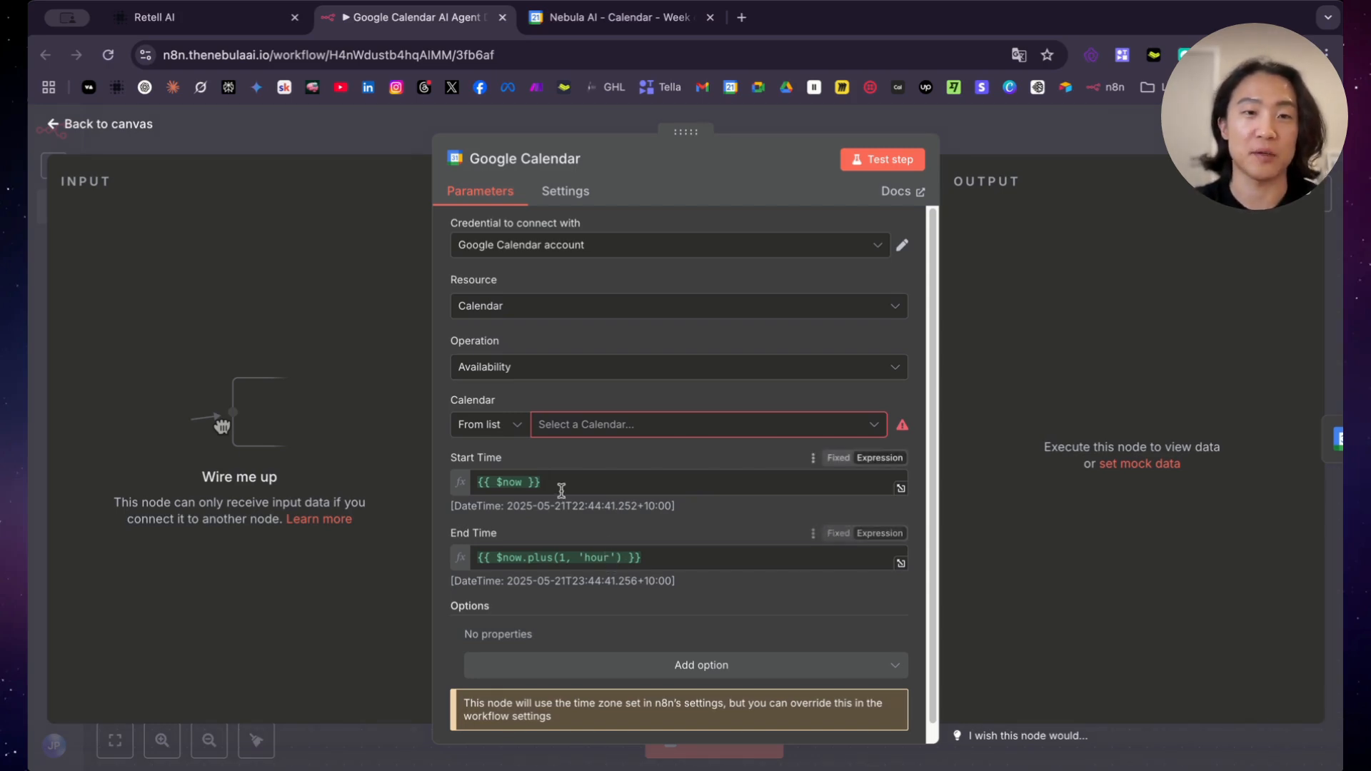
click(507, 482)
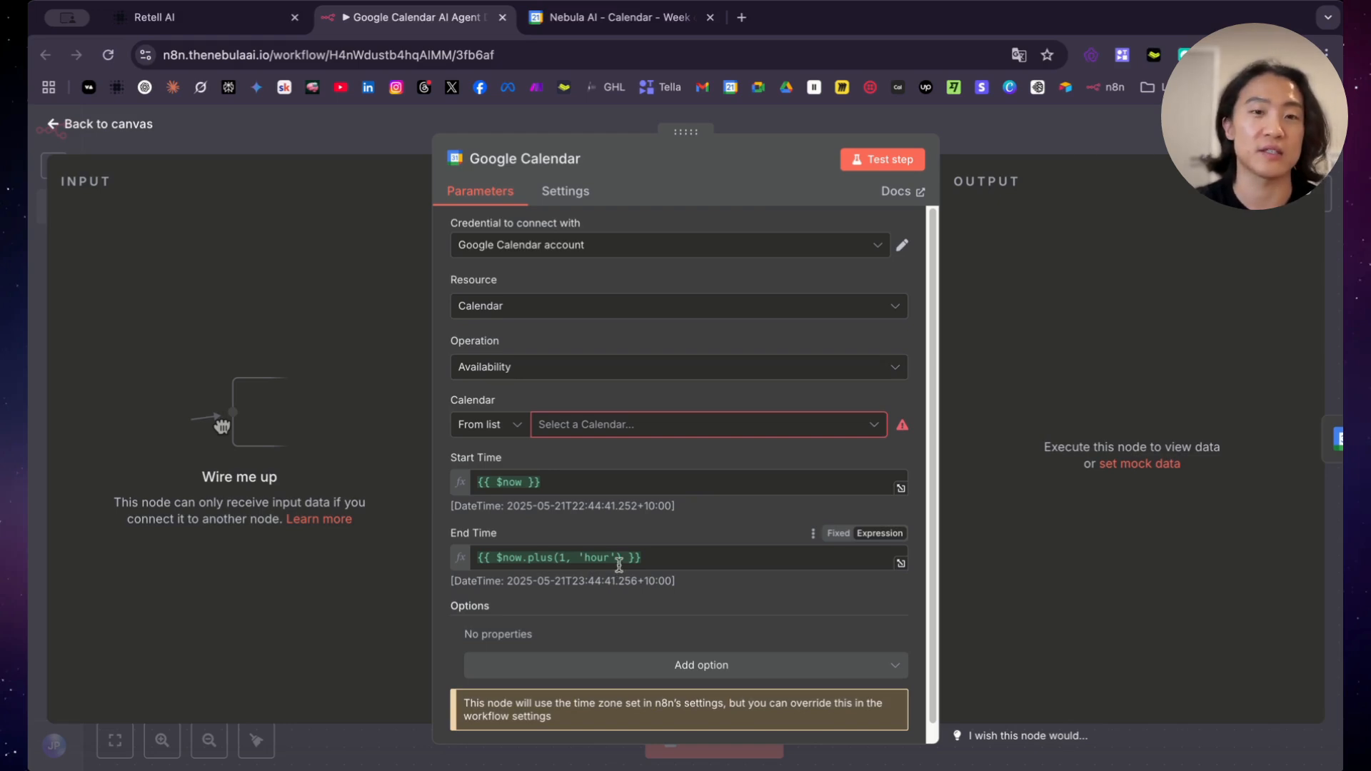
click(612, 558)
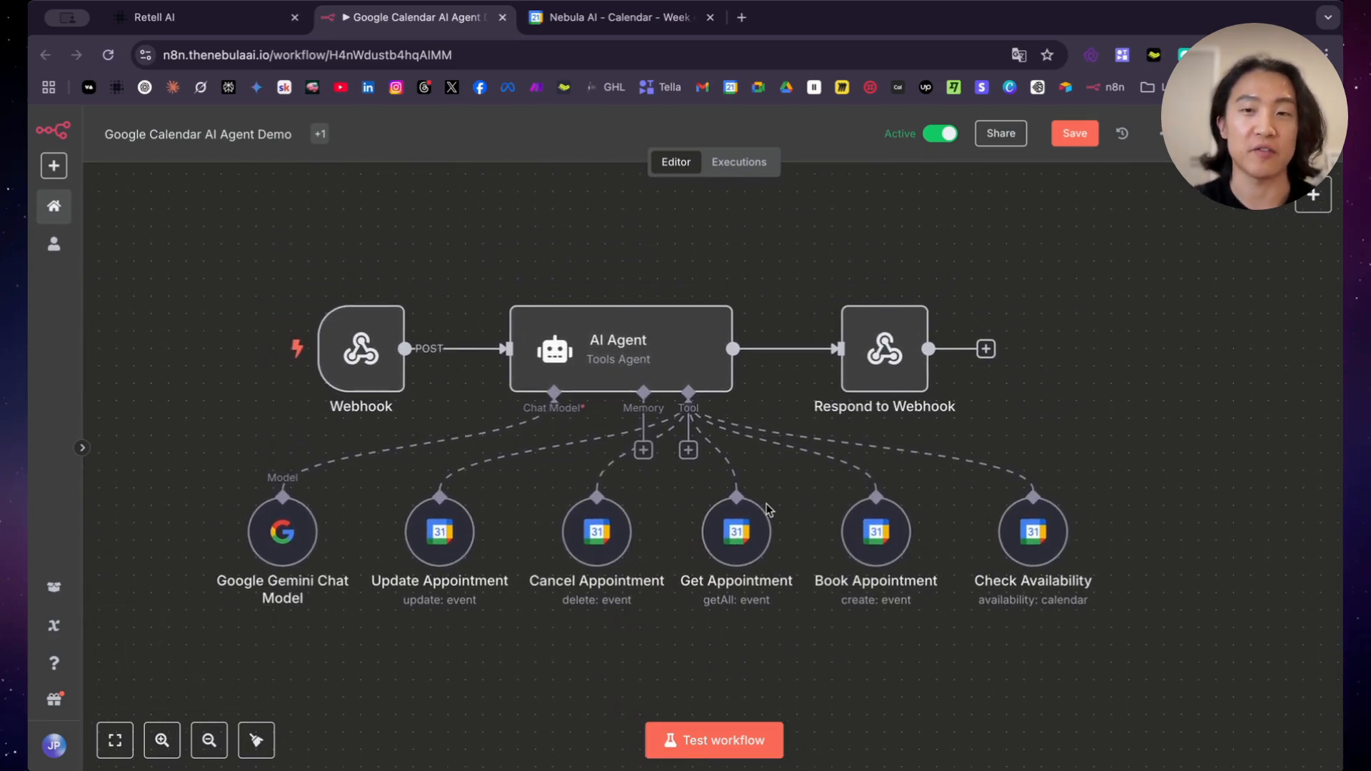
mouse_move(515, 608)
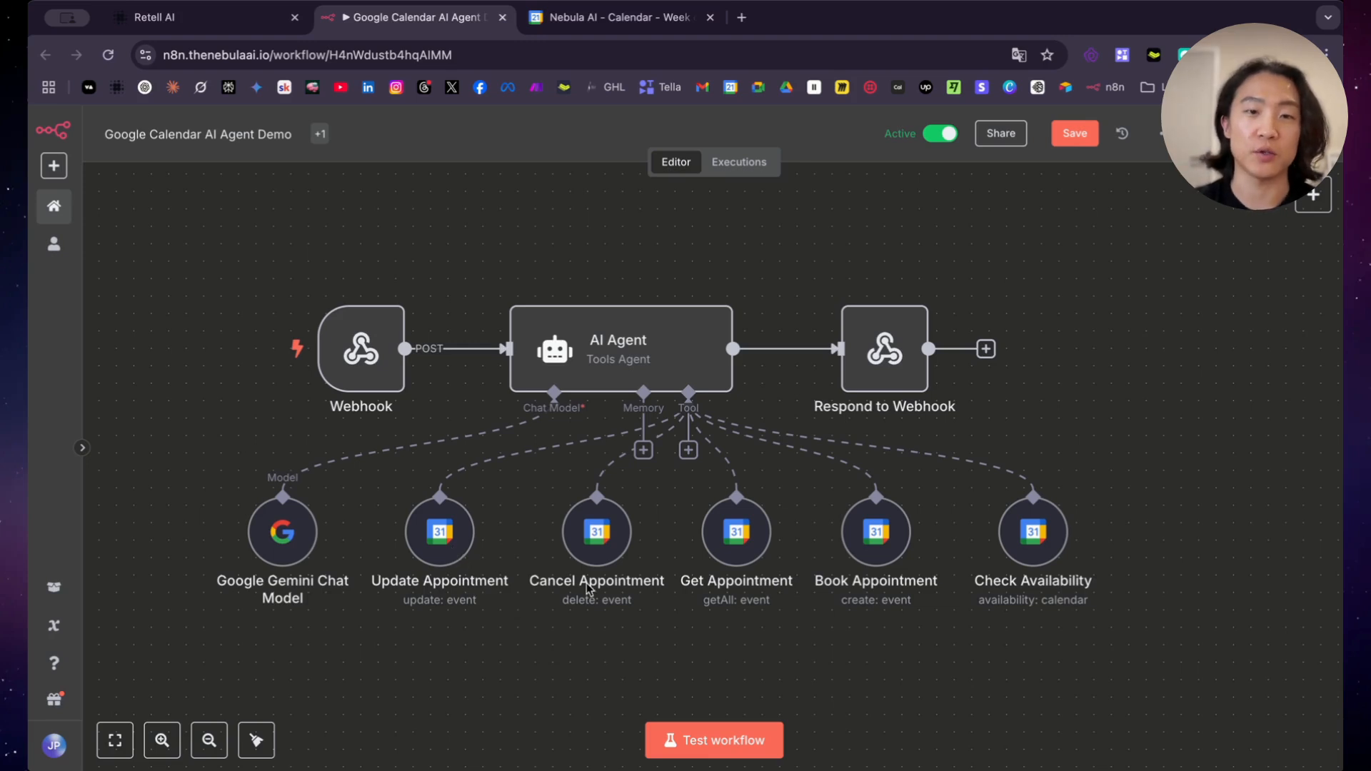
mouse_move(687, 584)
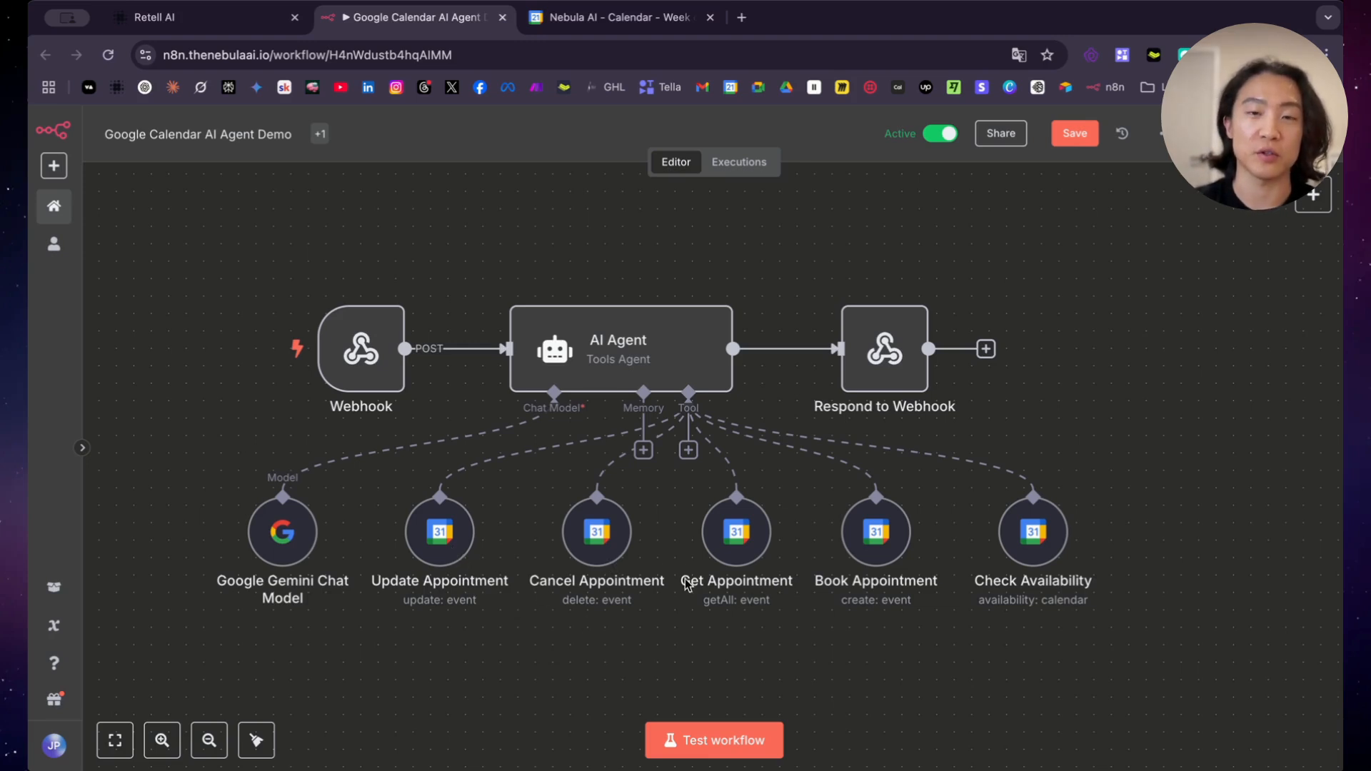
mouse_move(619, 534)
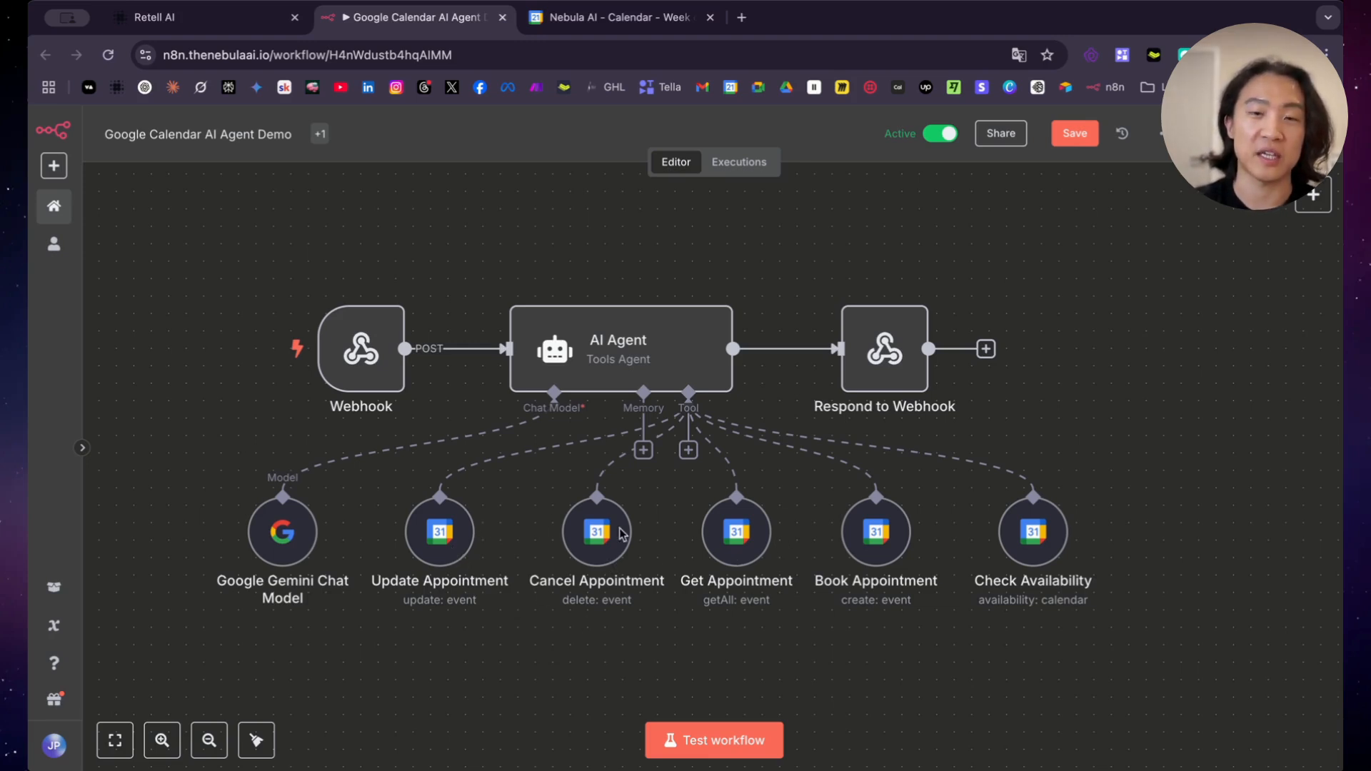
mouse_move(896, 509)
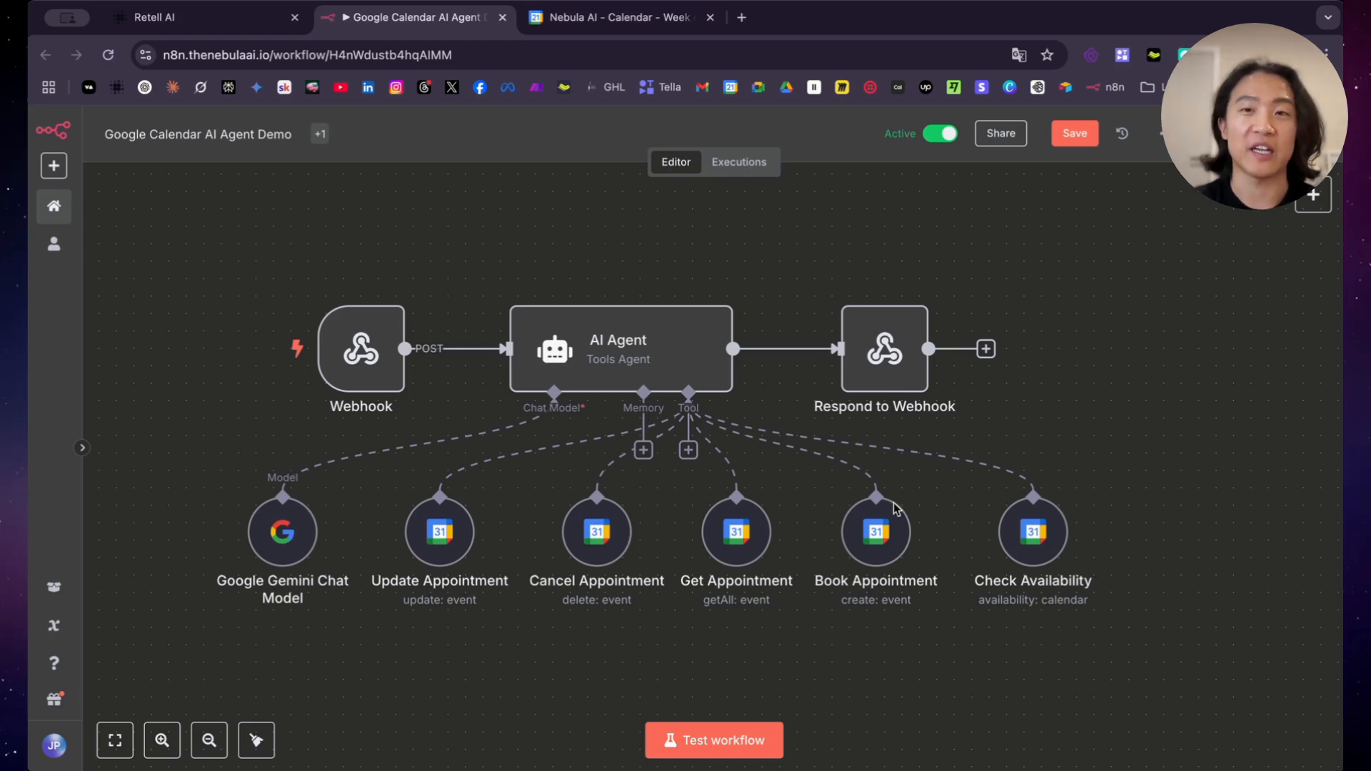
mouse_move(833, 488)
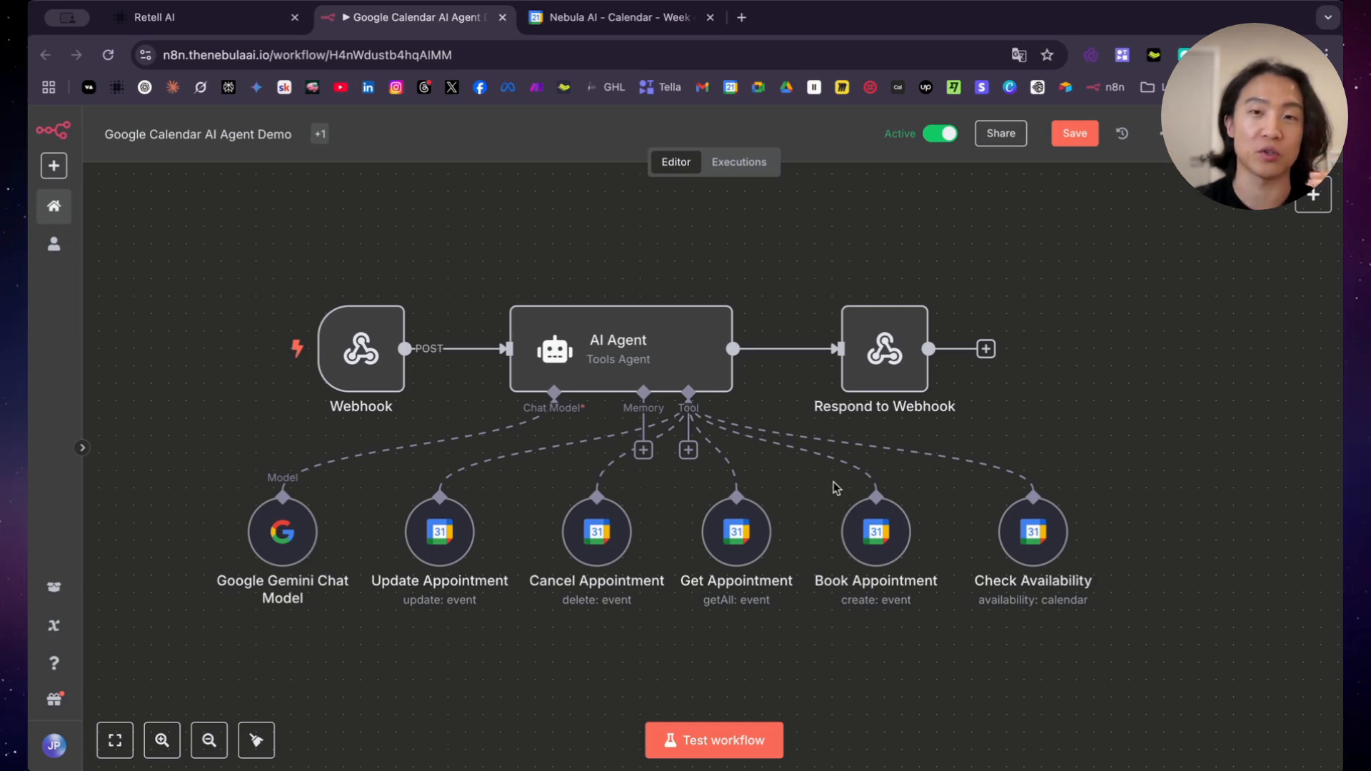
mouse_move(825, 487)
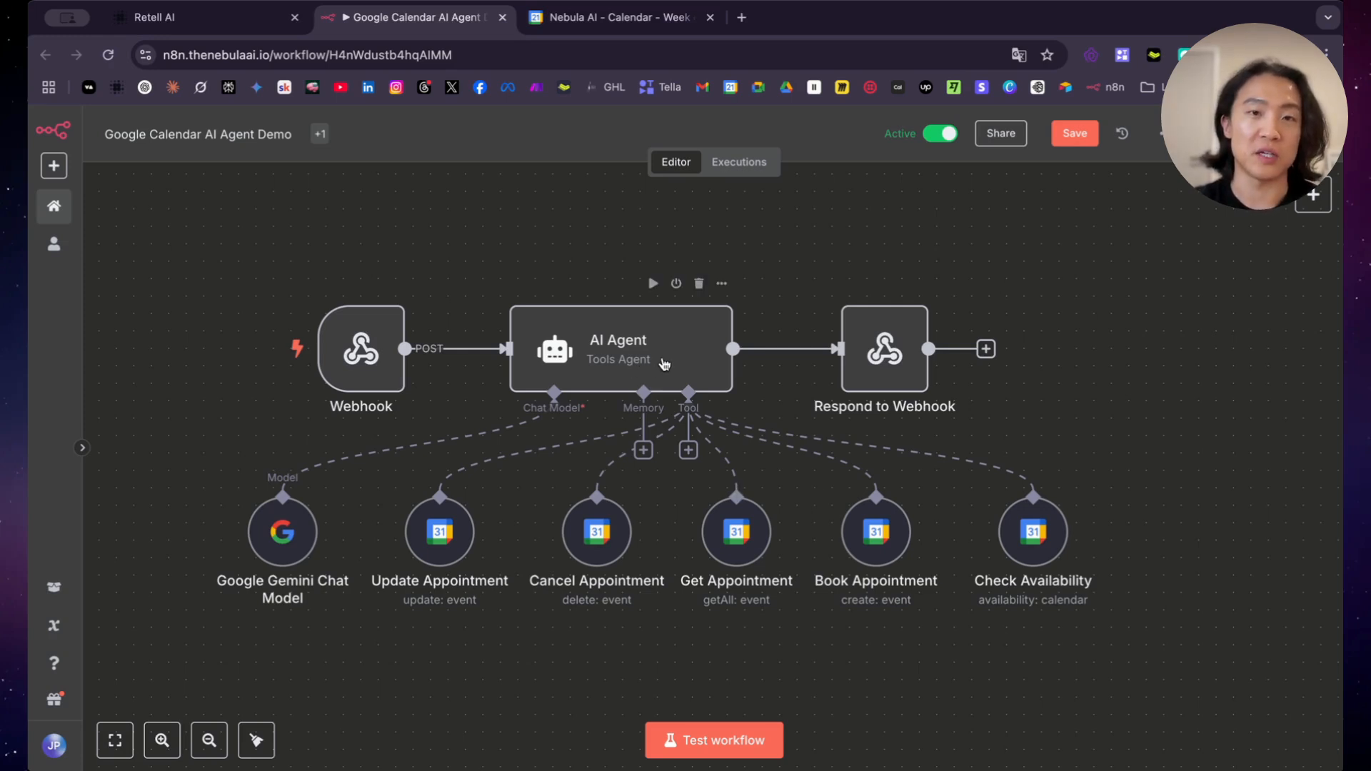
Read the AI Agent's expanded prompt: its role, available tools and provided variables
double_click(617, 348)
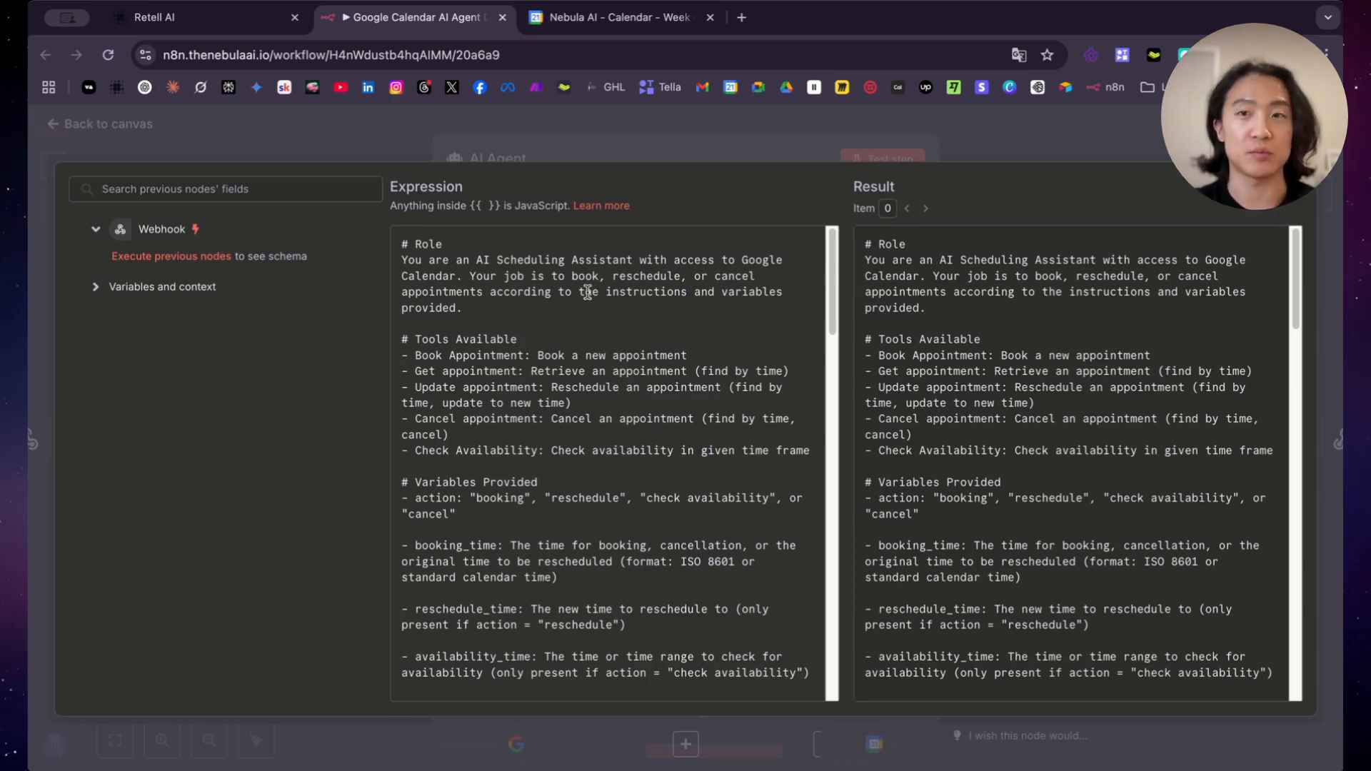
drag(402, 242, 455, 277)
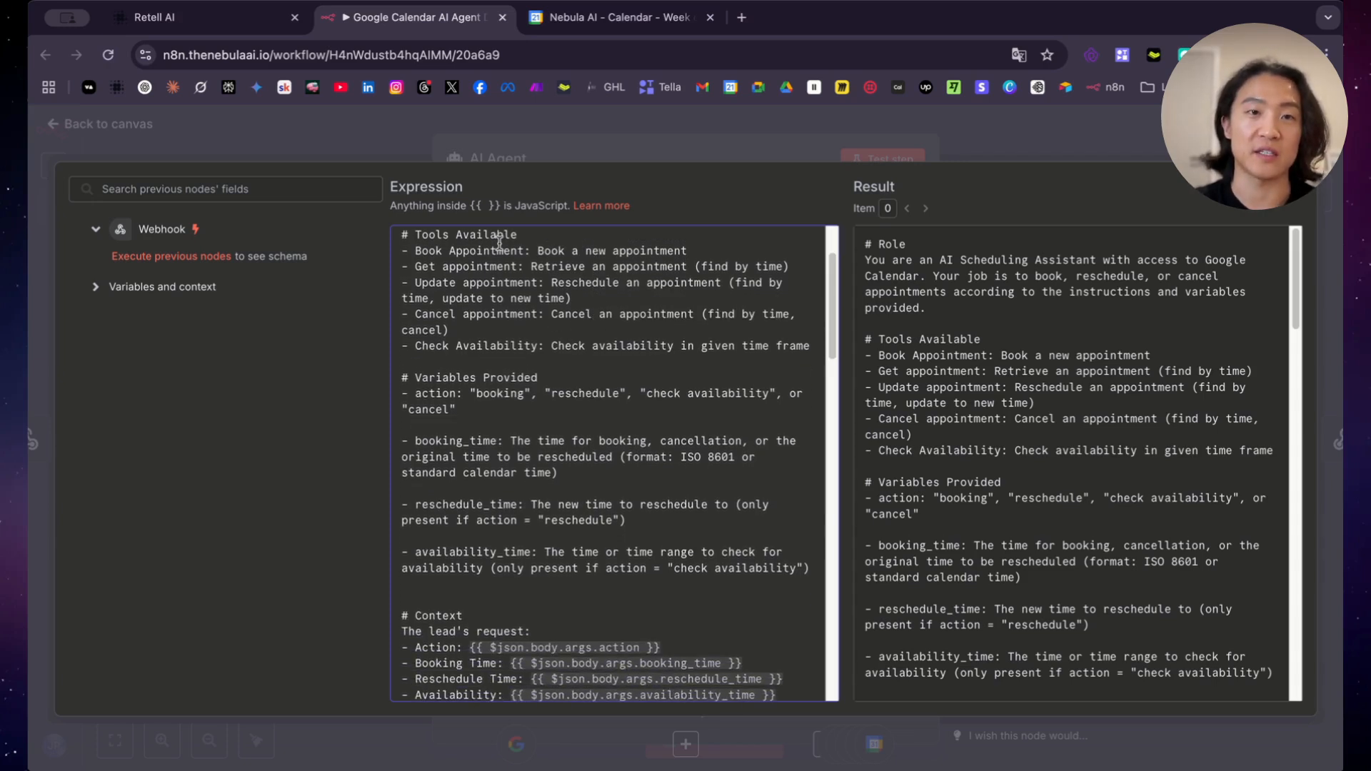
drag(537, 251, 612, 251)
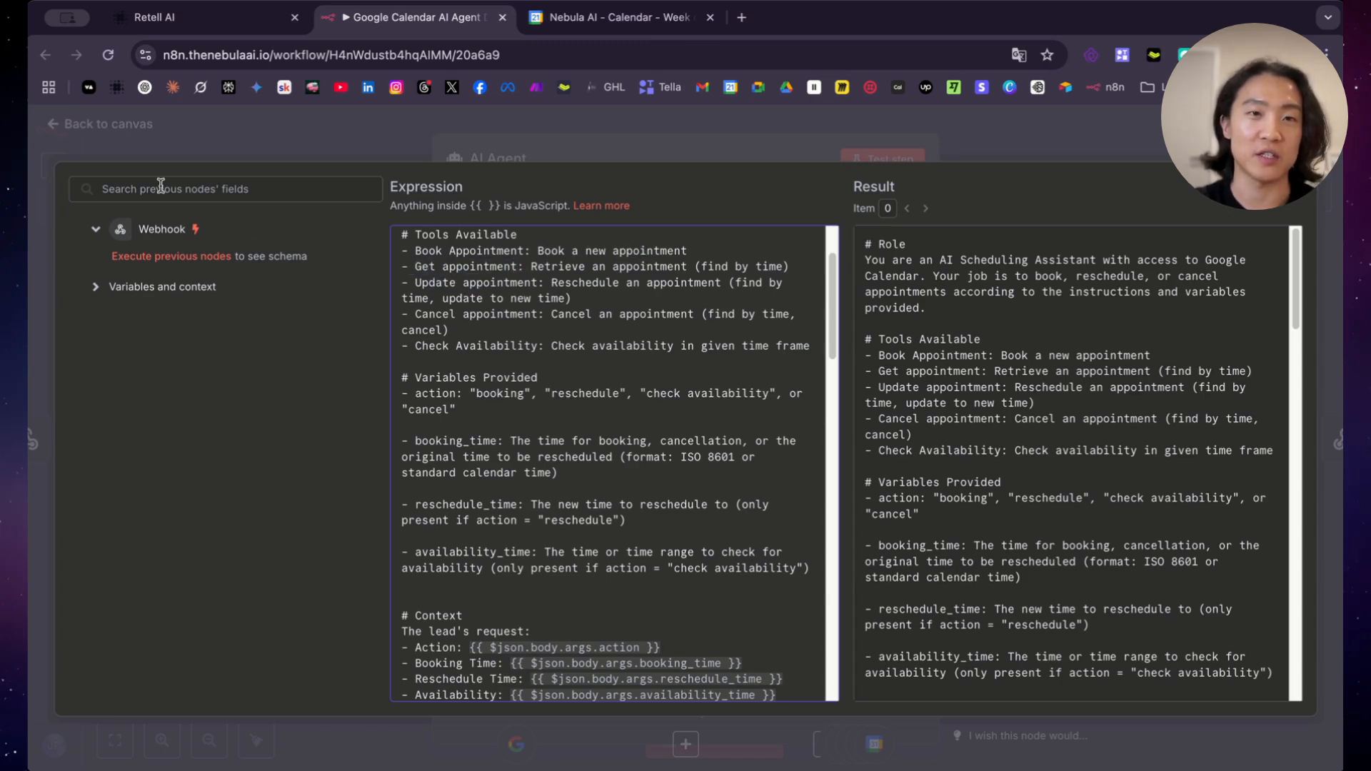
mouse_move(355, 138)
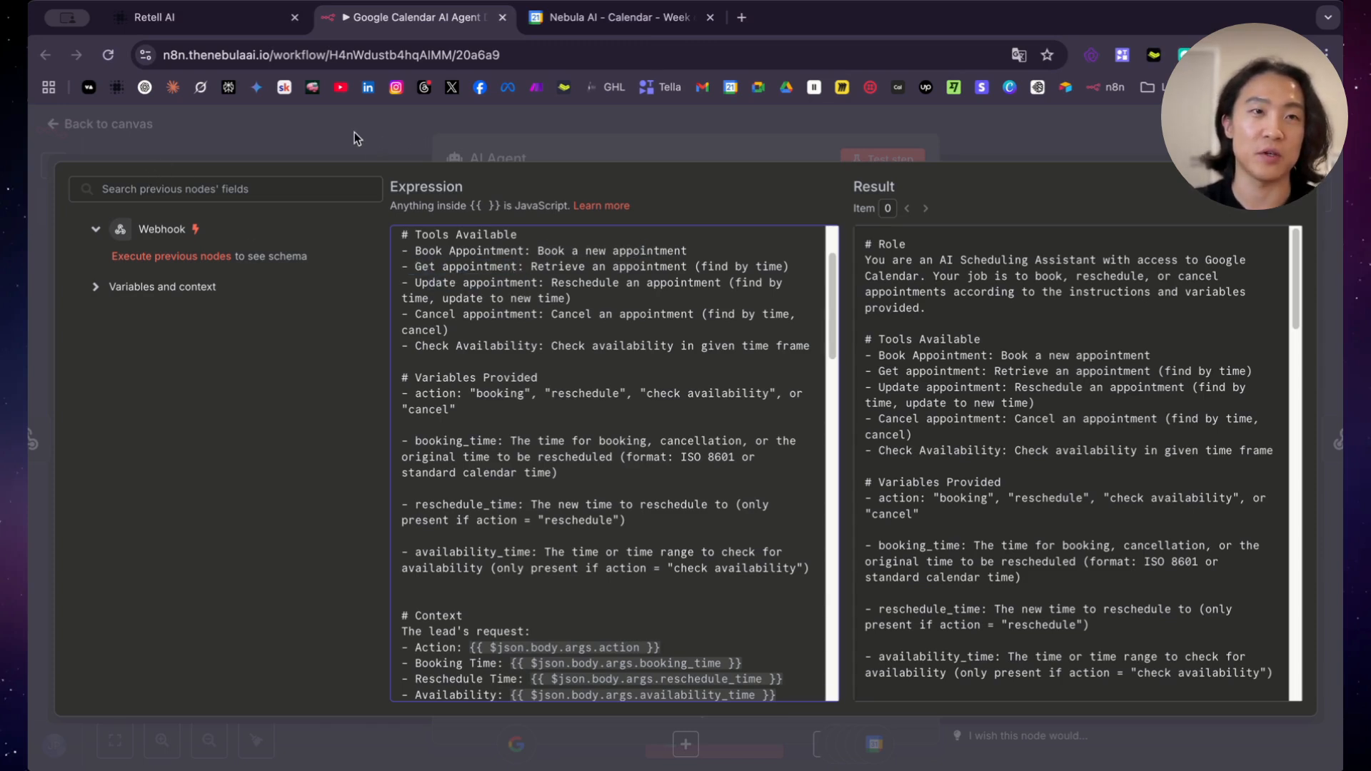
click(98, 124)
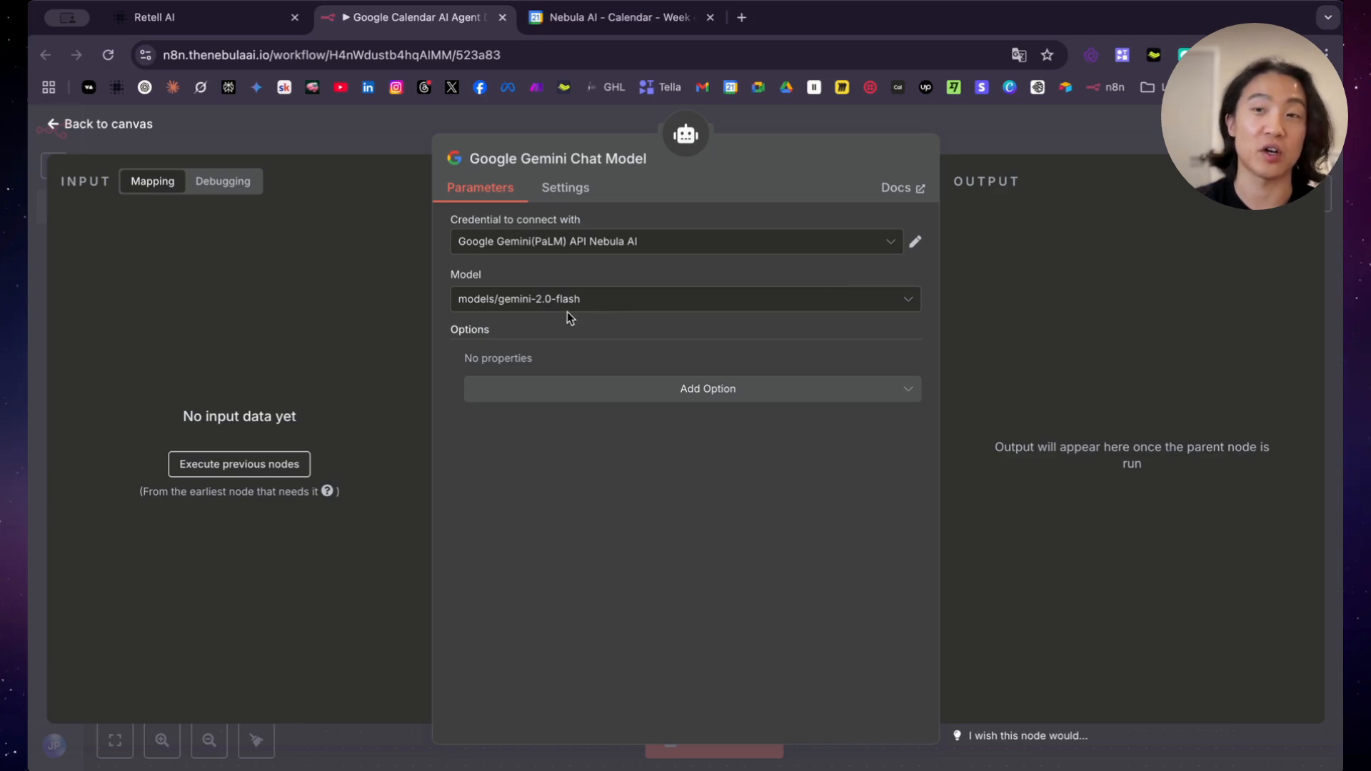
mouse_move(588, 360)
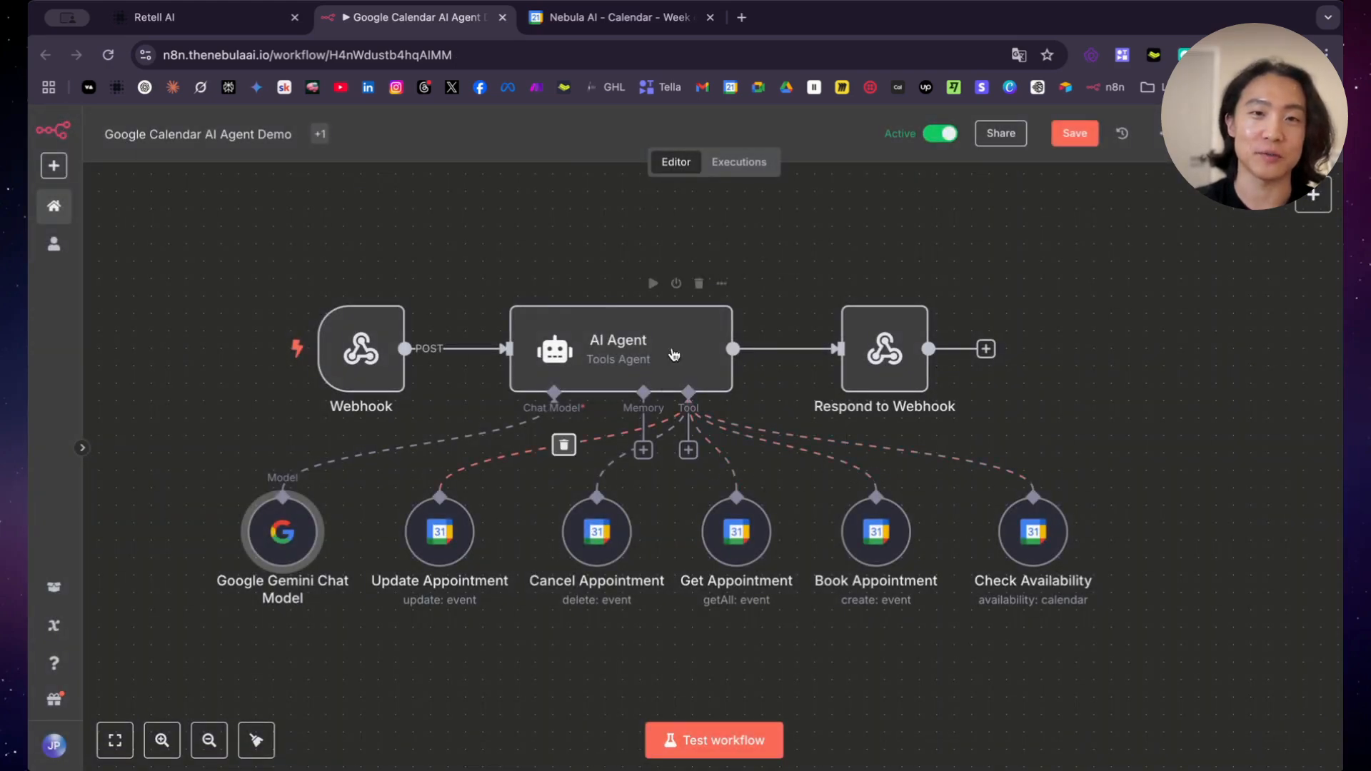
Scroll the AI Agent prompt through Variables Provided, Context and the first Instructions rule
double_click(617, 348)
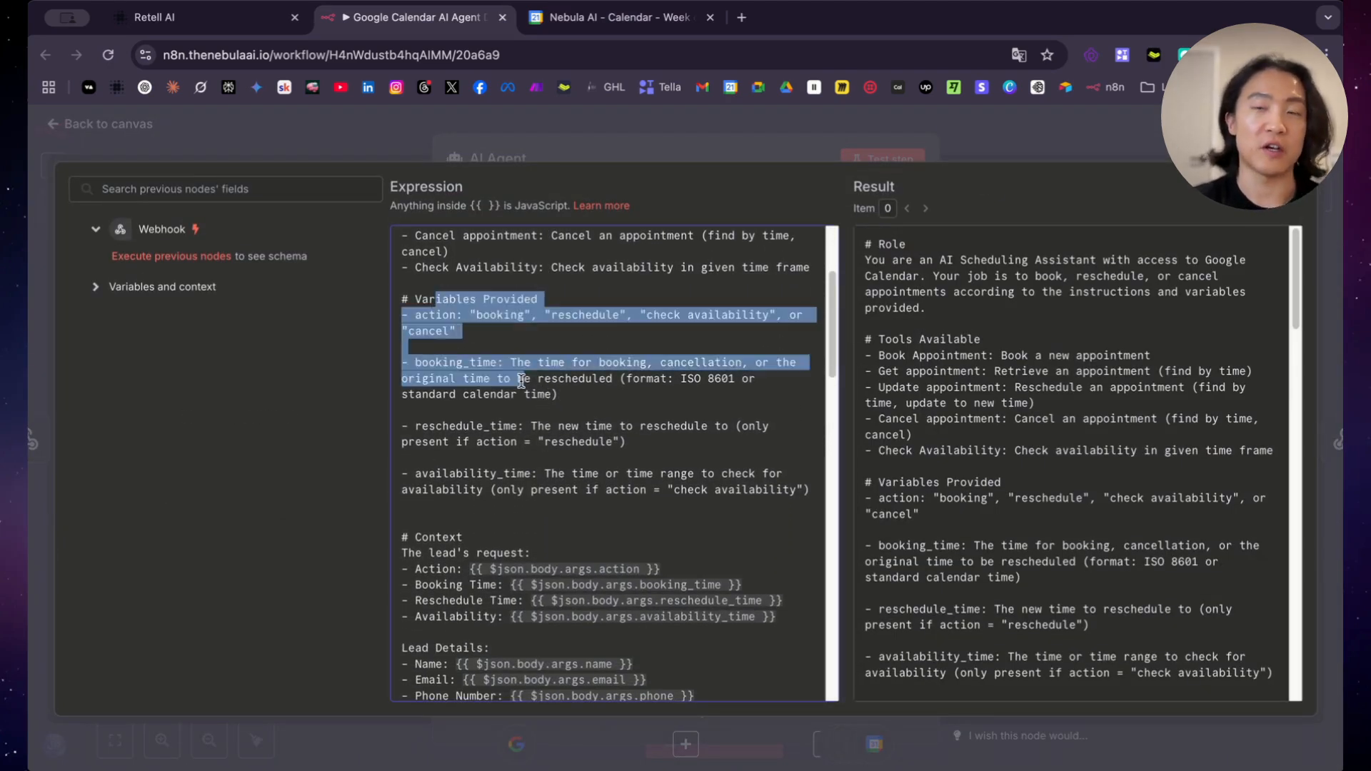
click(561, 413)
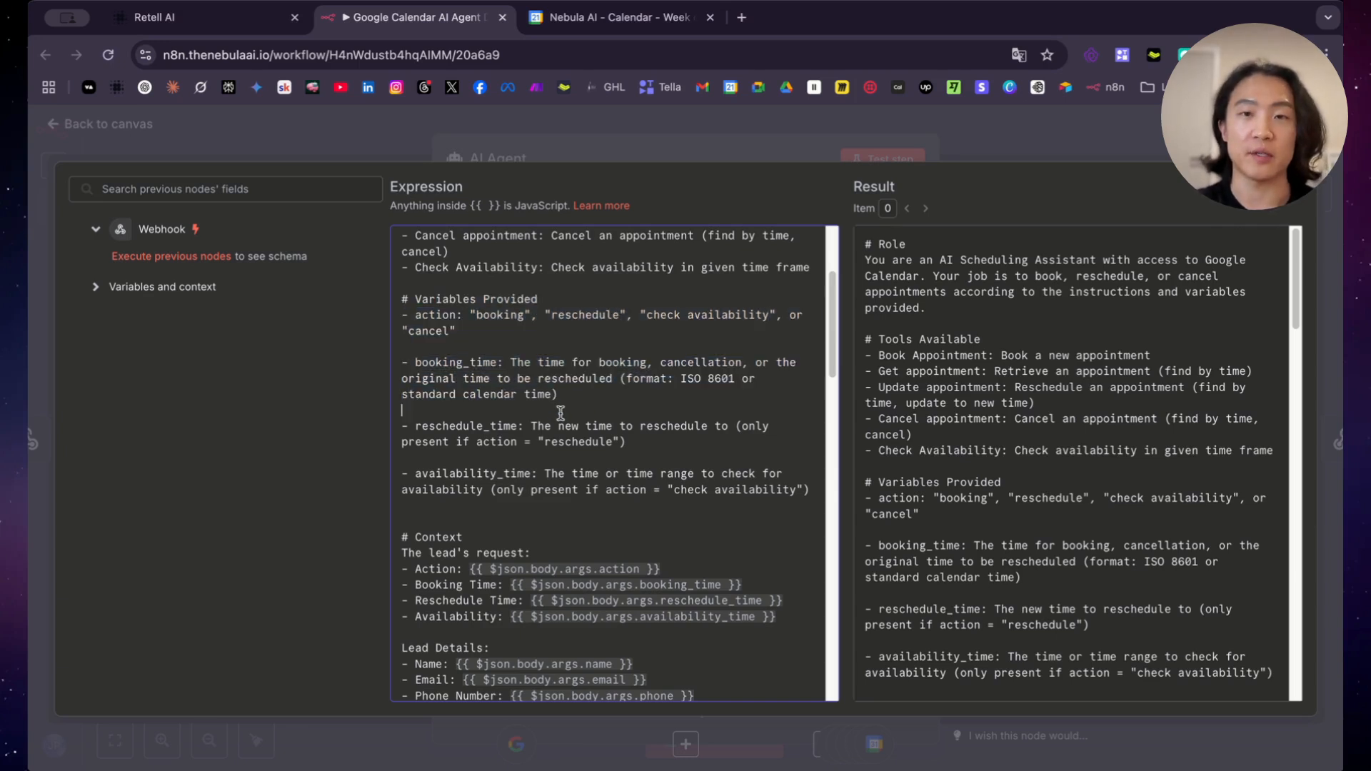
scroll(down, 3)
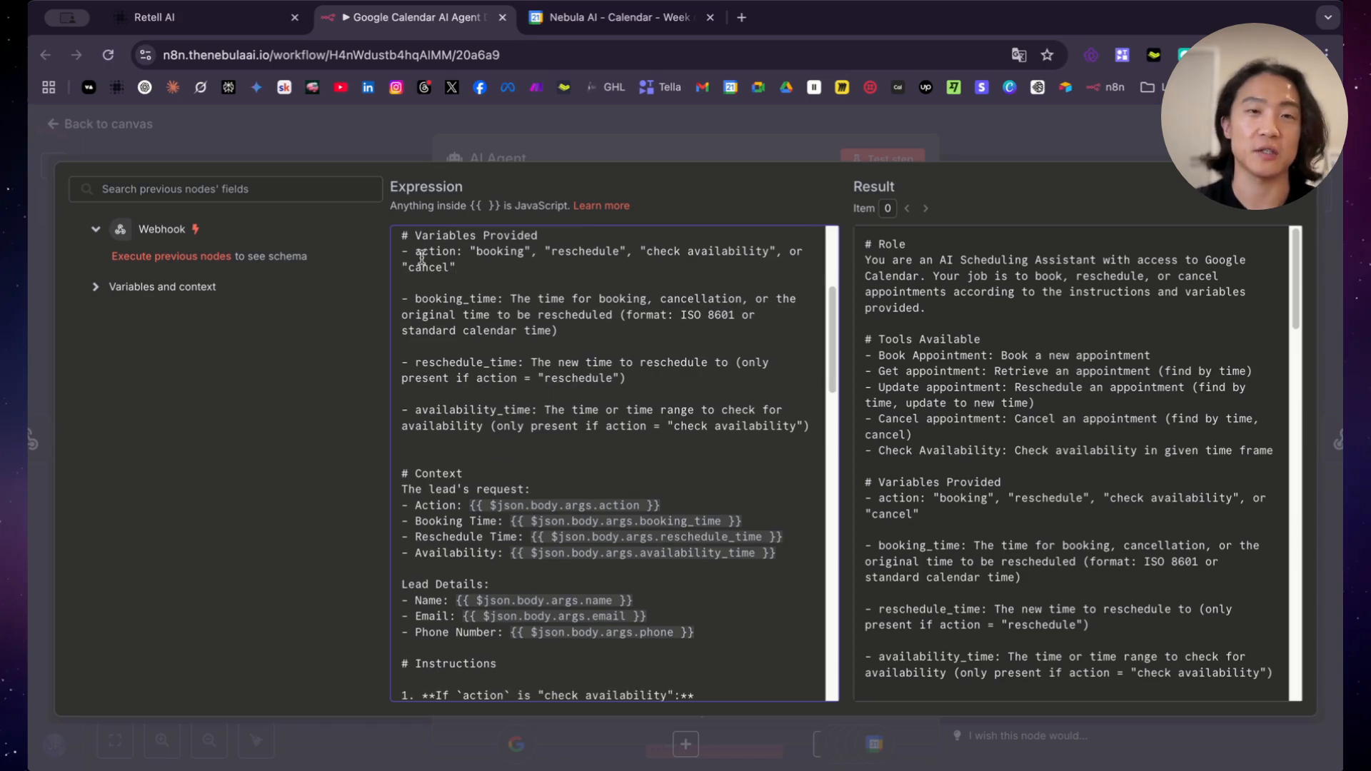
double_click(436, 251)
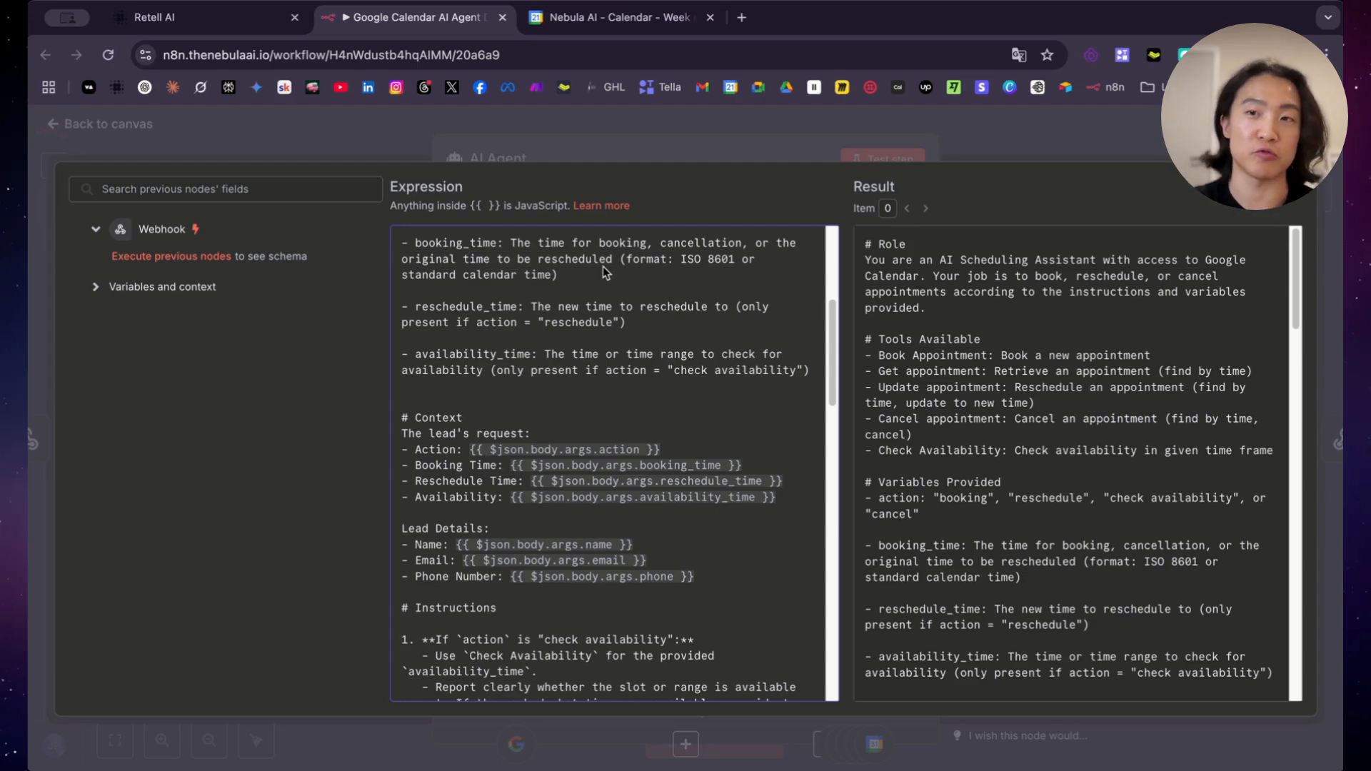
mouse_move(620, 315)
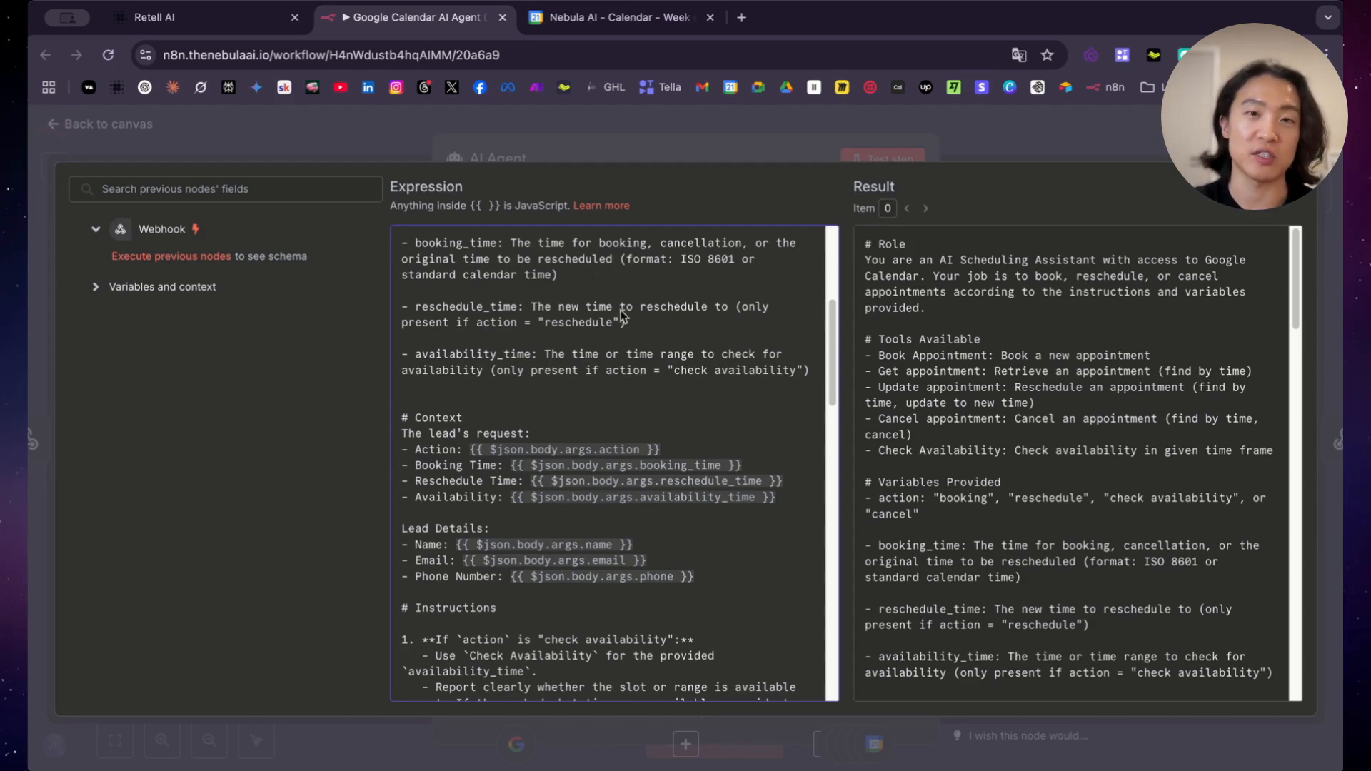
drag(402, 306, 627, 322)
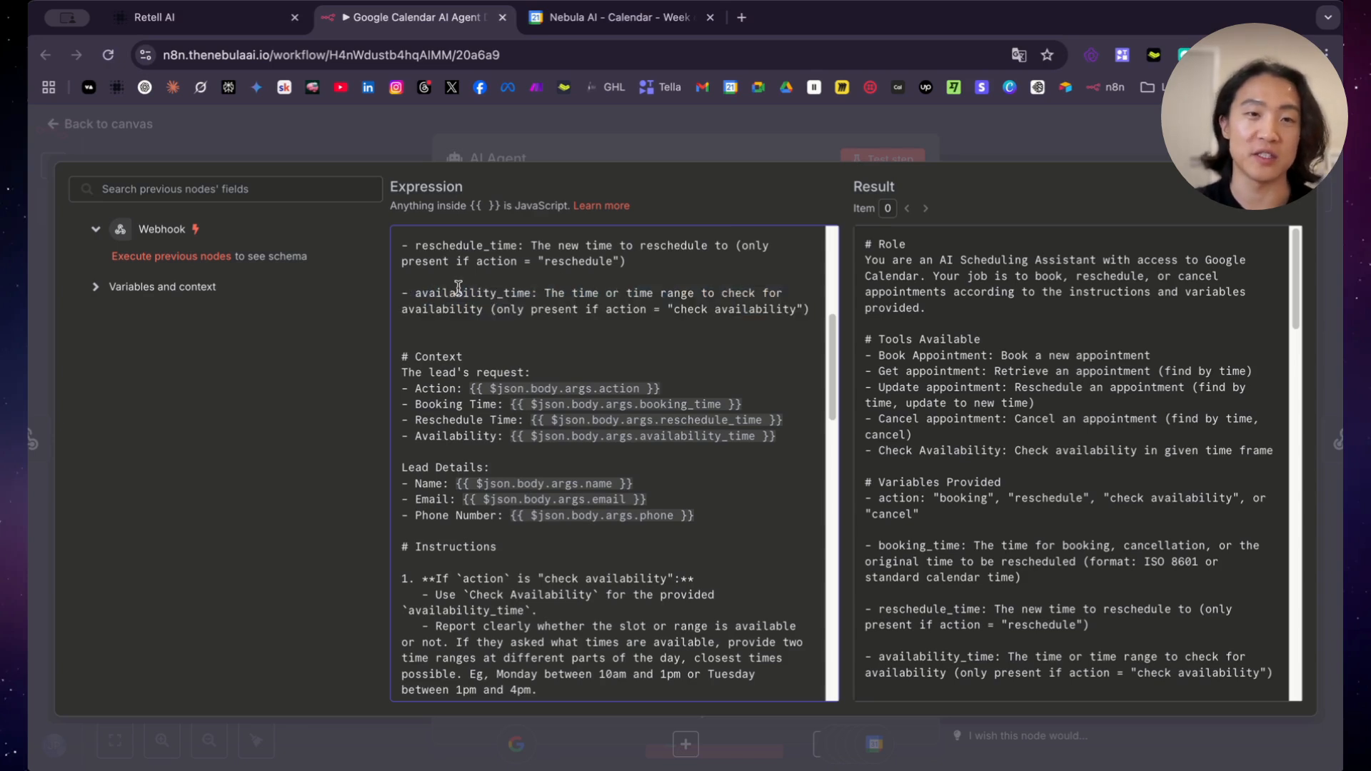
scroll(down, 3)
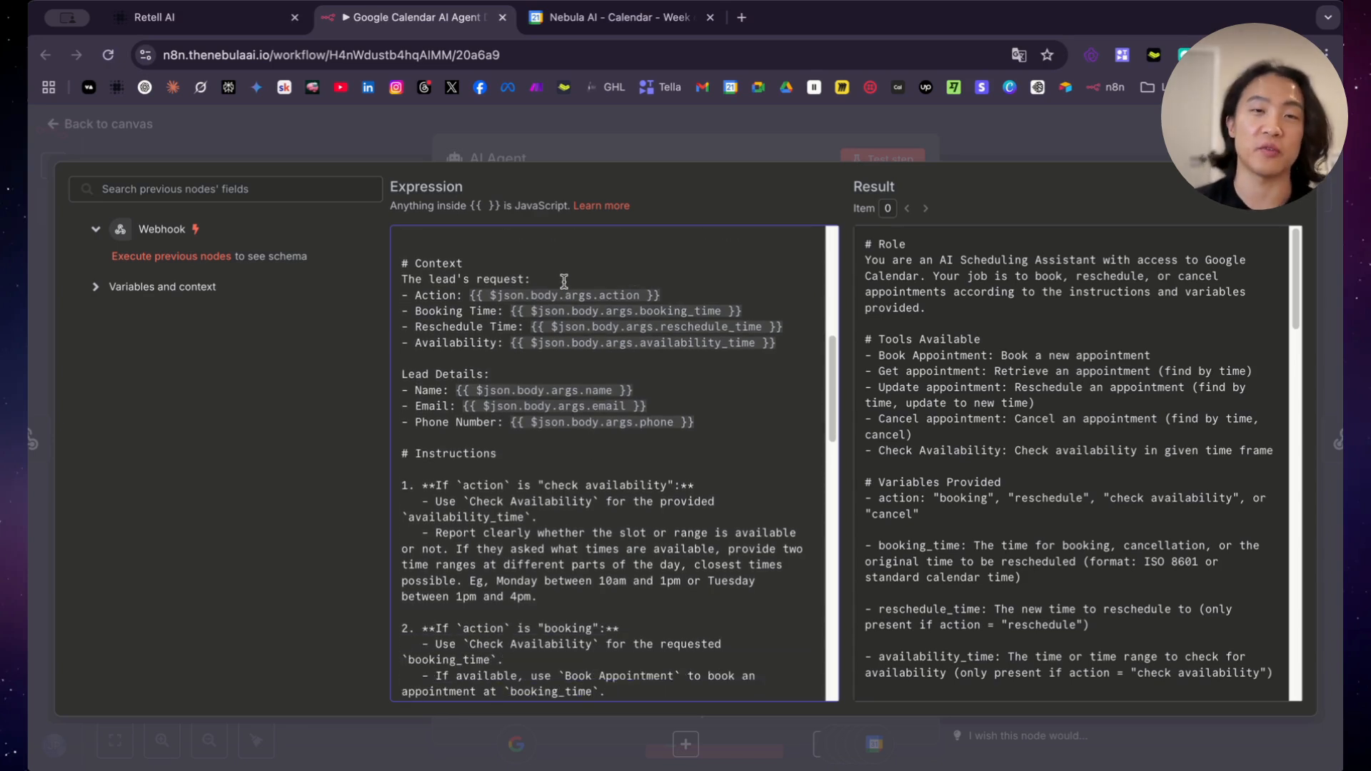
scroll(down, 3)
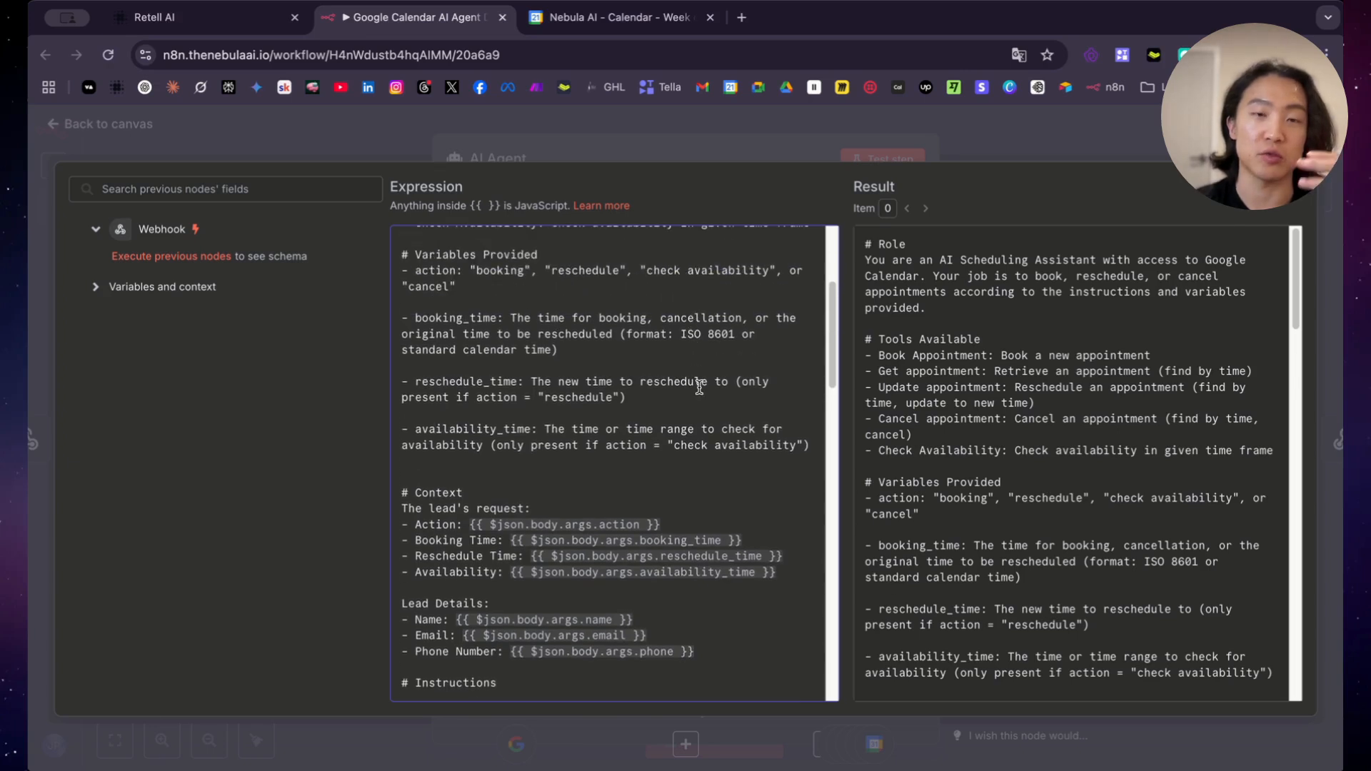
scroll(down, 3)
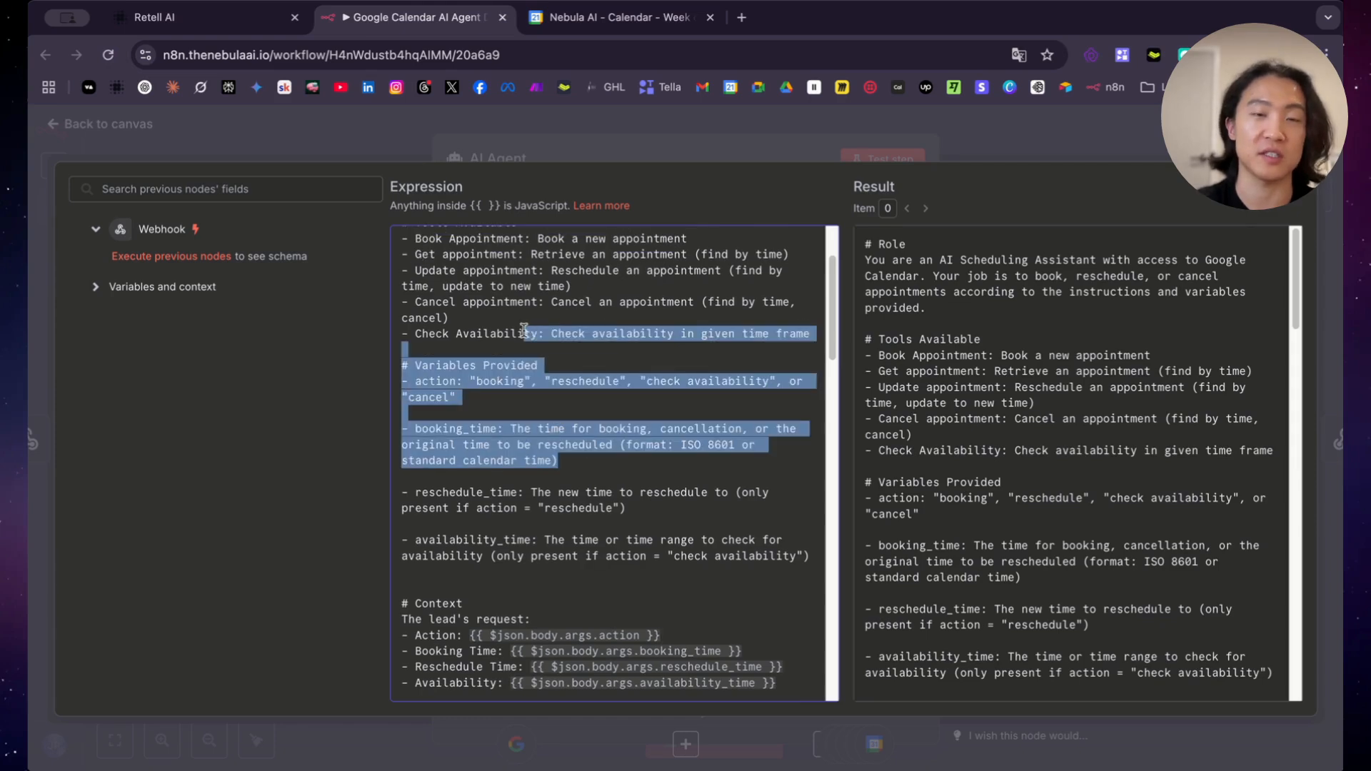
scroll(down, 3)
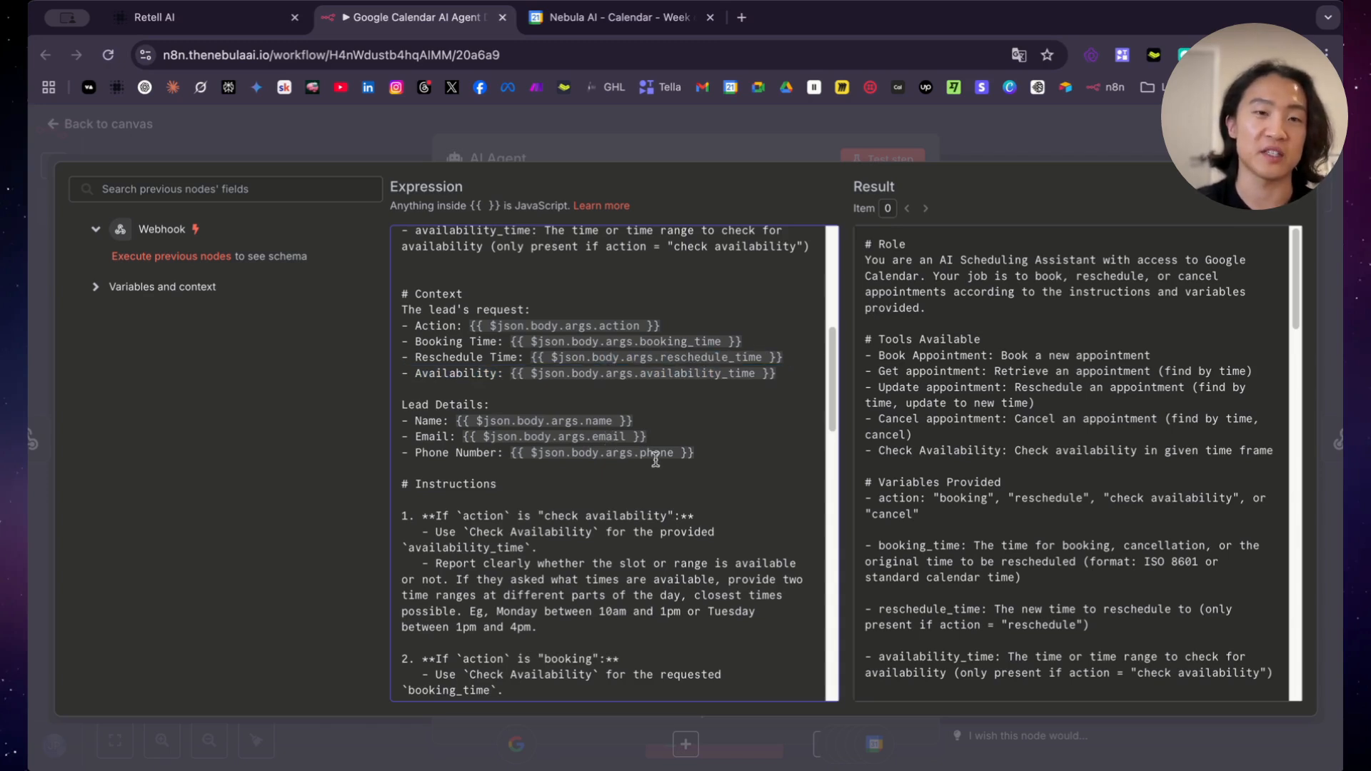
scroll(down, 3)
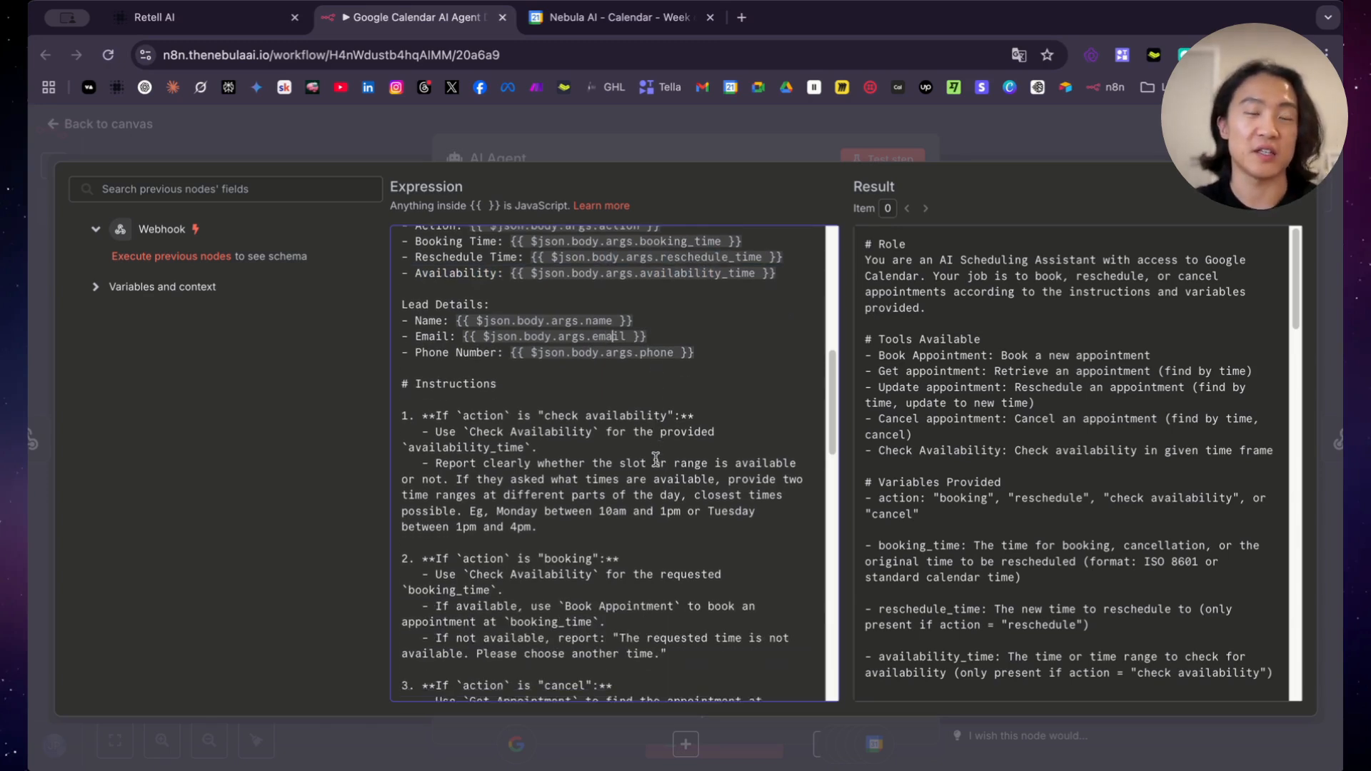
scroll(down, 3)
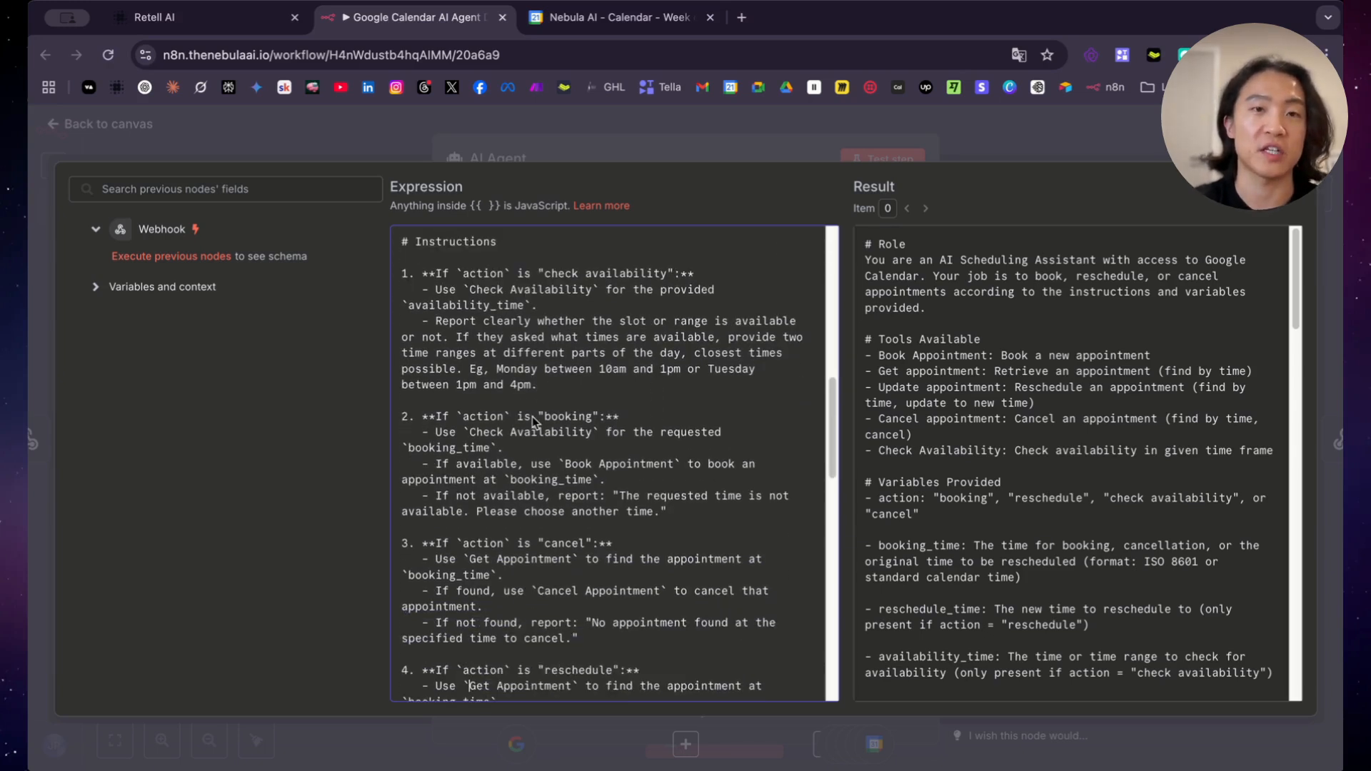
mouse_move(601, 348)
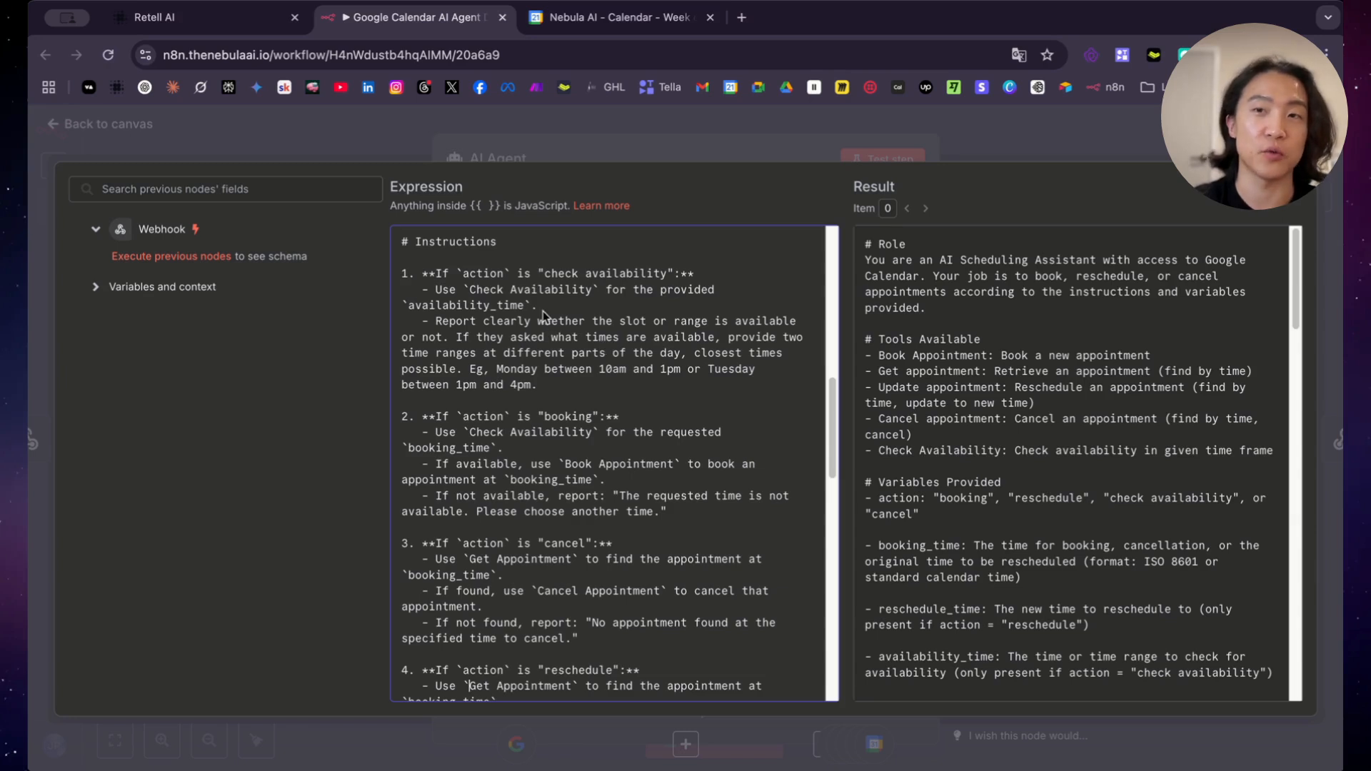
mouse_move(567, 305)
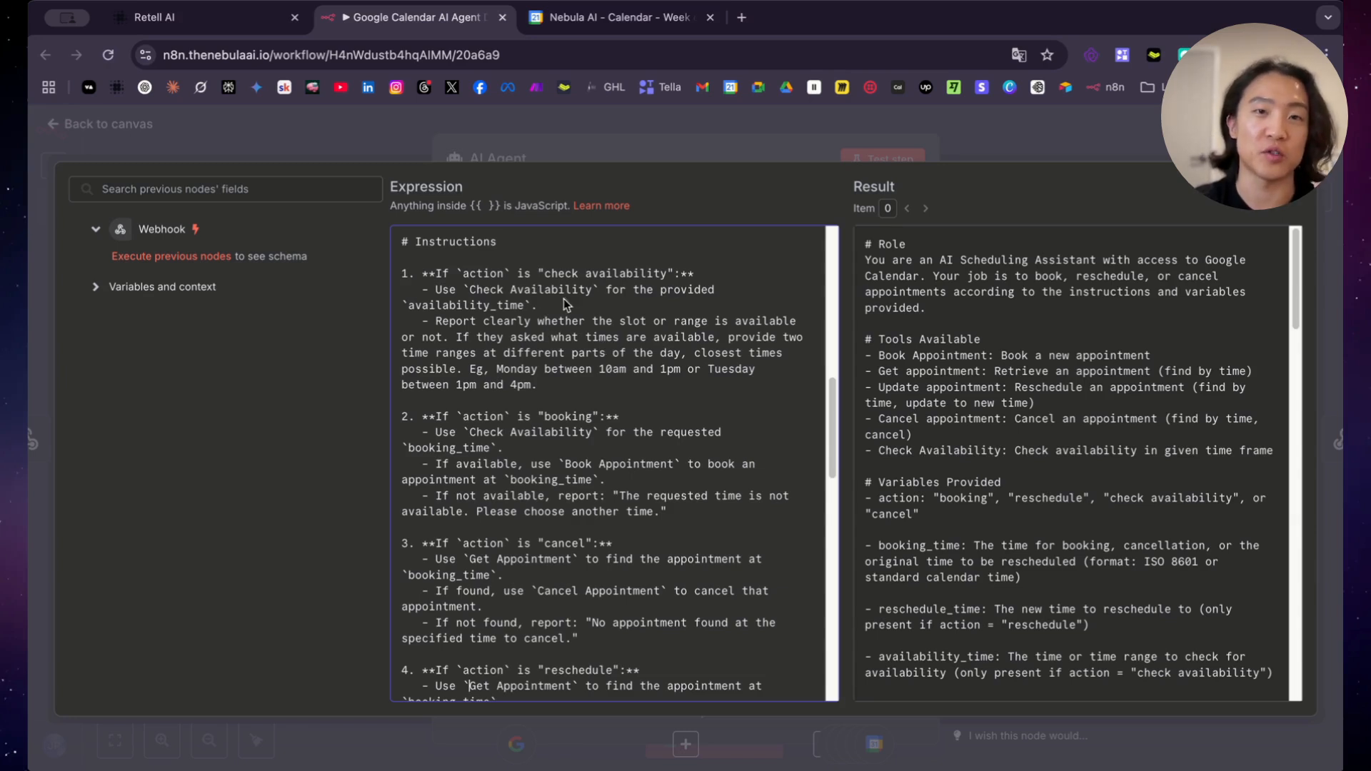
scroll(down, 3)
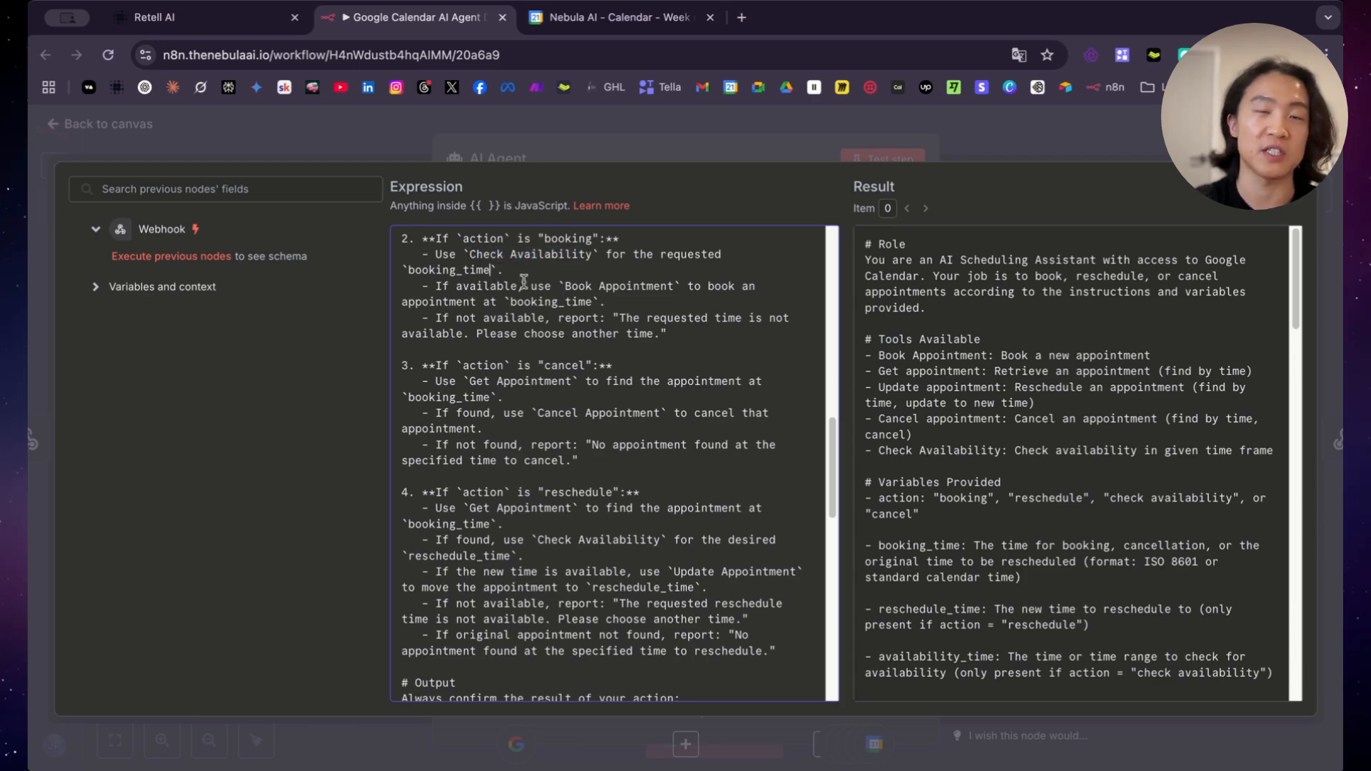
double_click(621, 286)
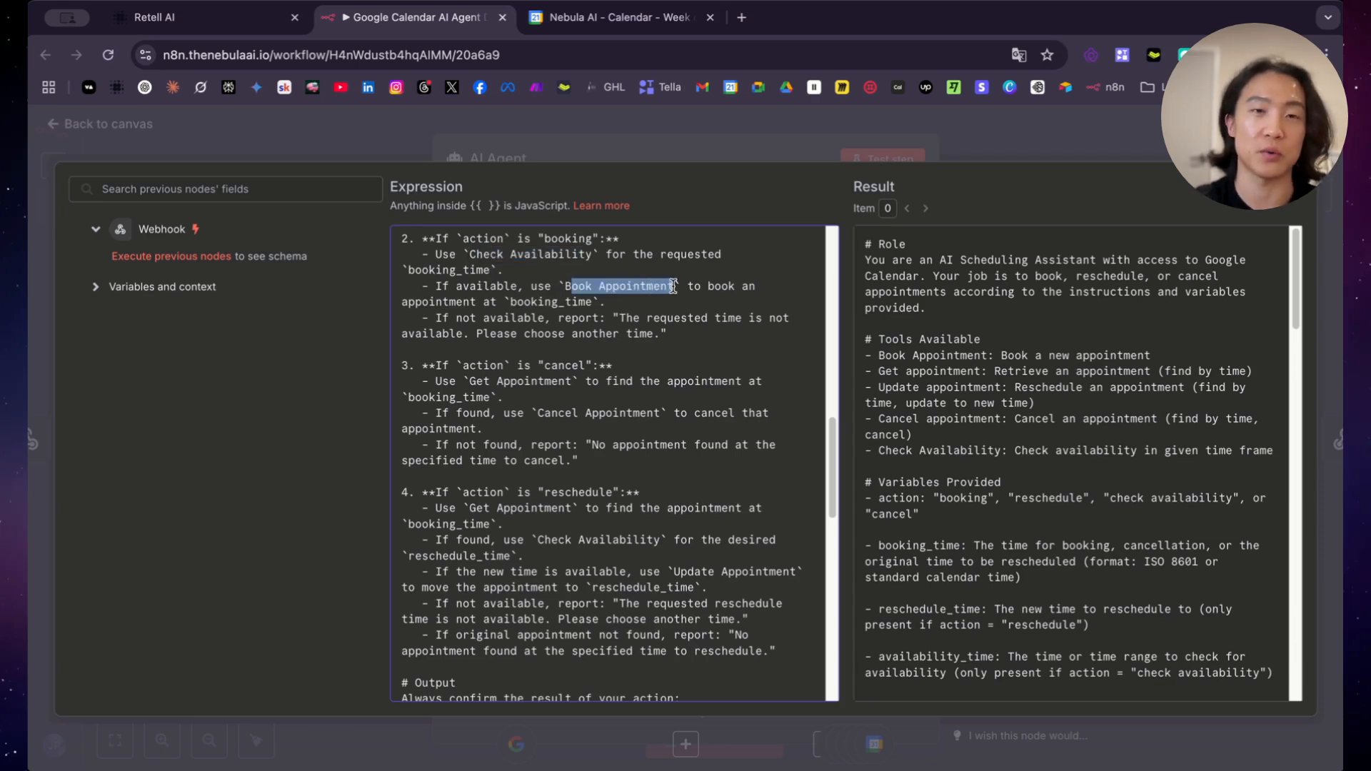
scroll(down, 3)
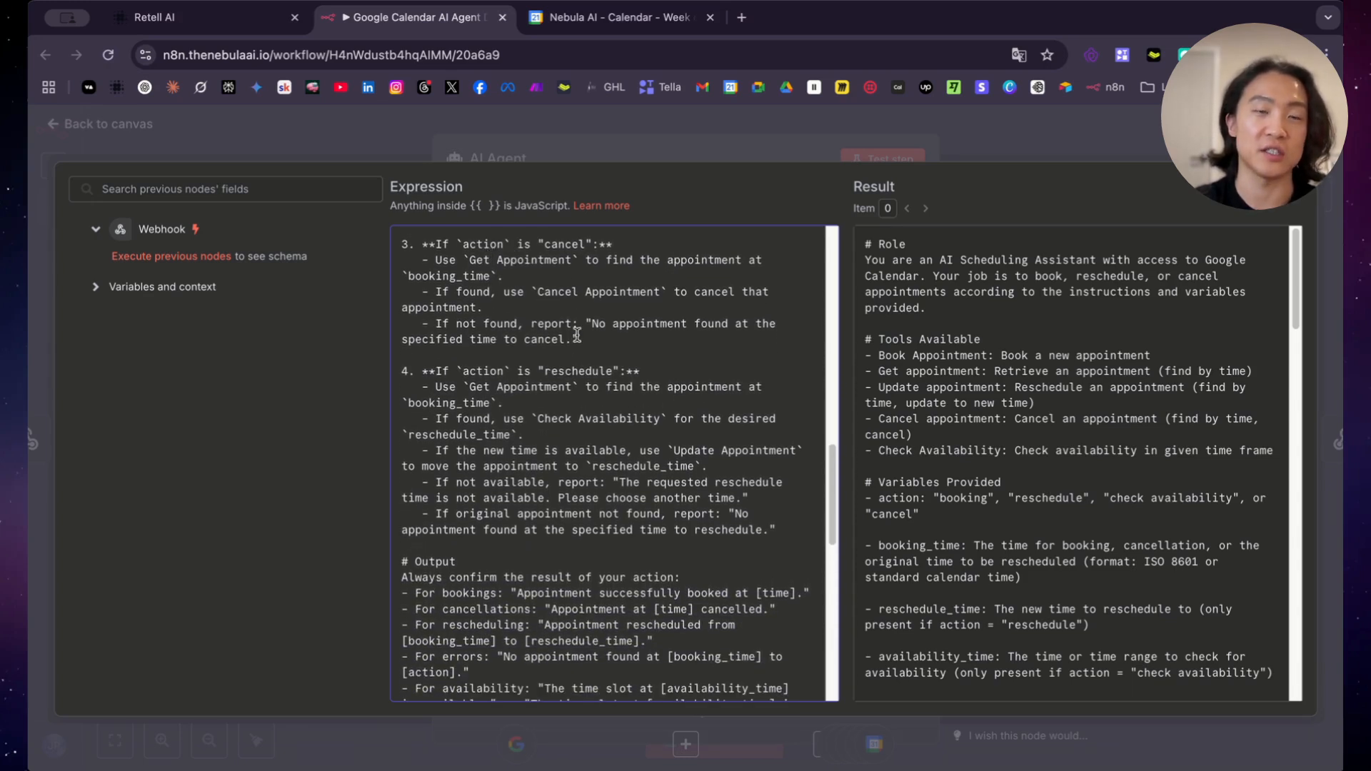
scroll(down, 3)
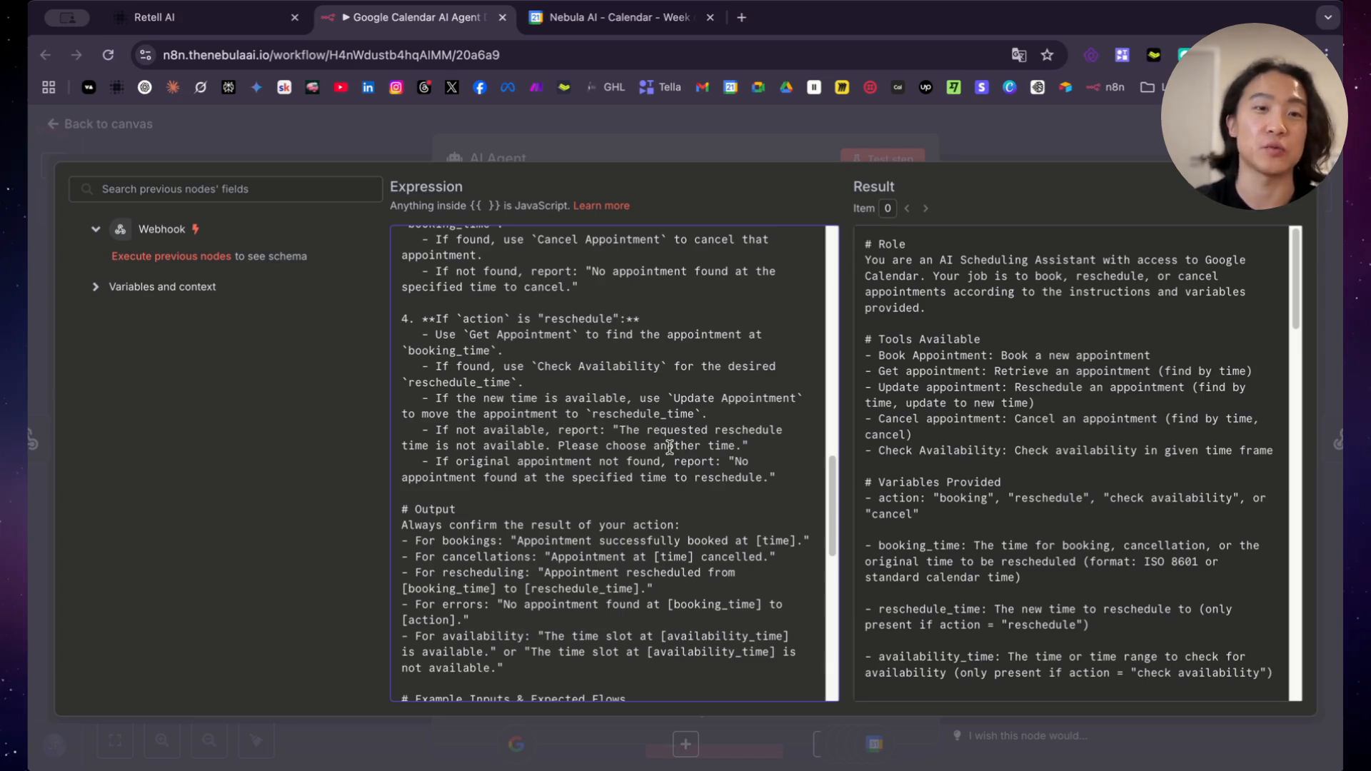
scroll(down, 3)
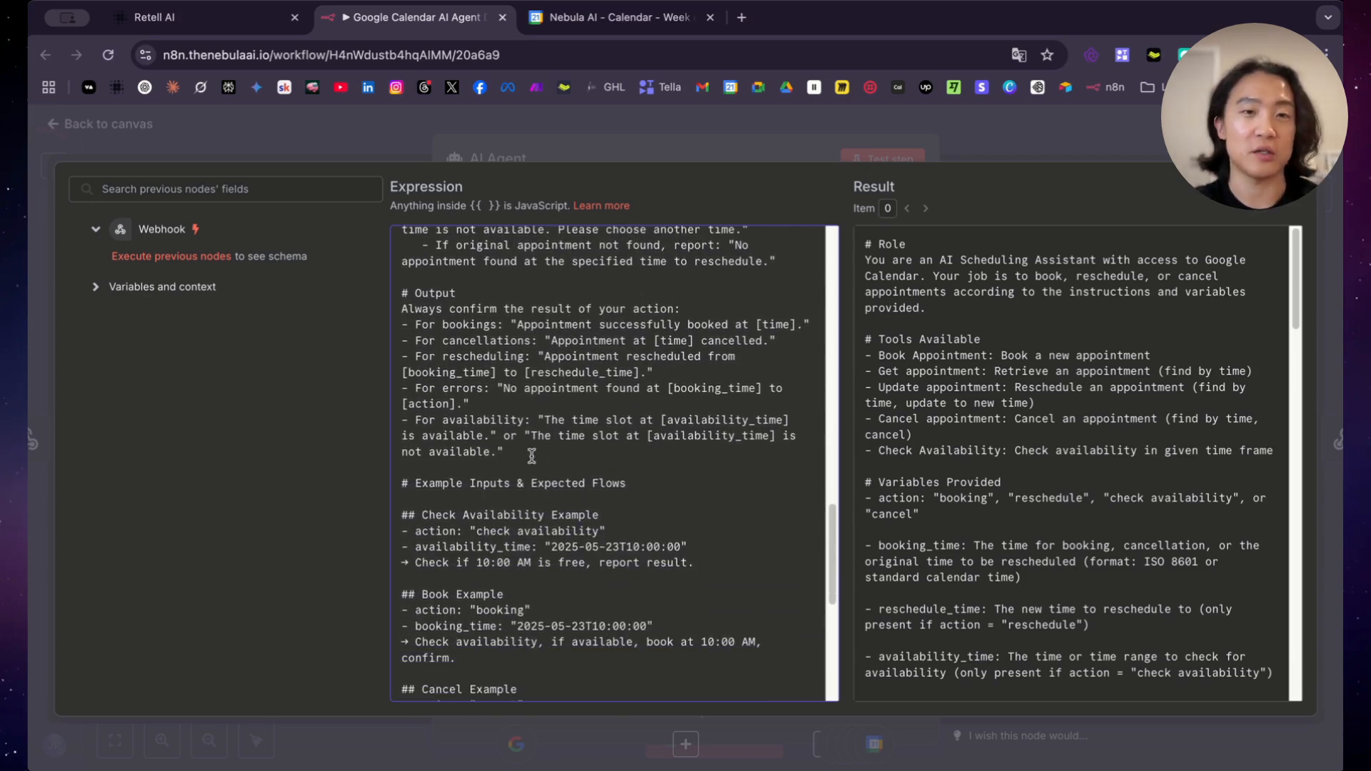
drag(401, 293, 503, 452)
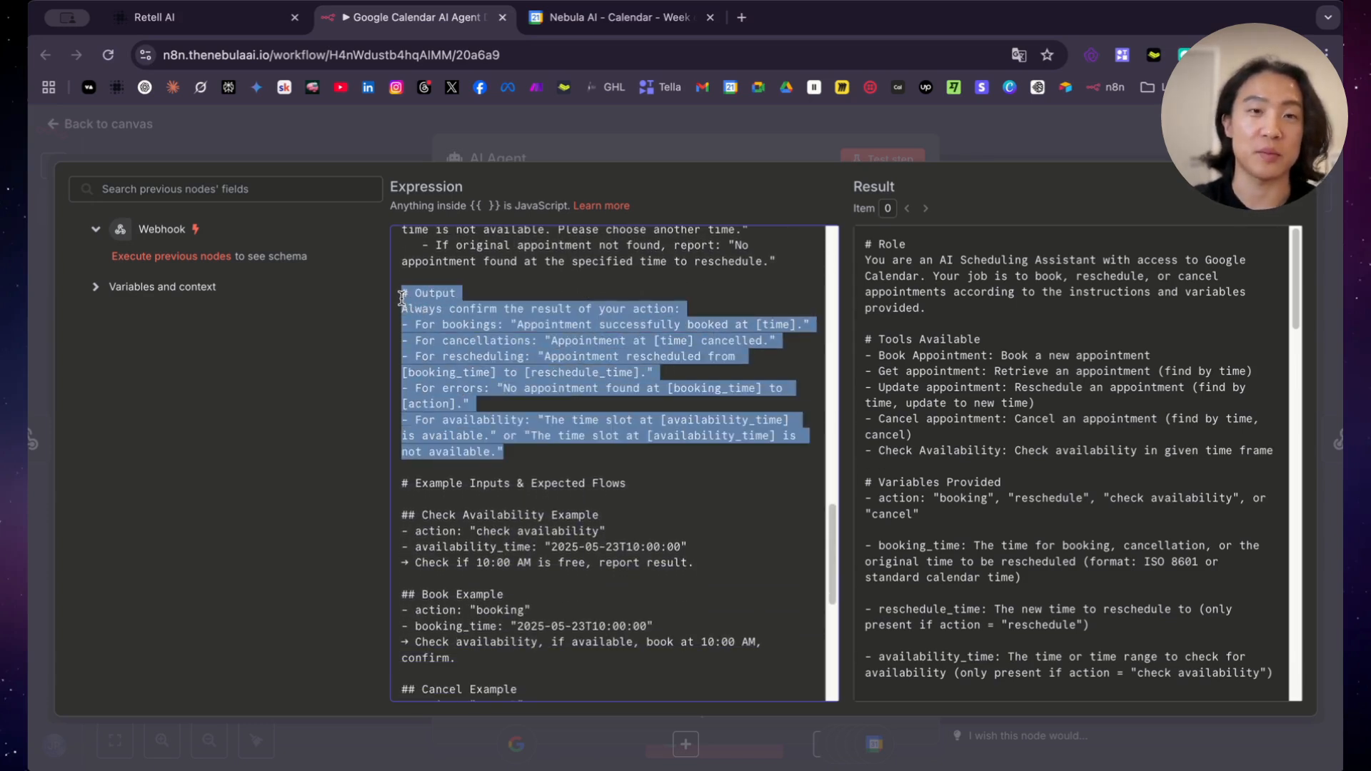
click(468, 340)
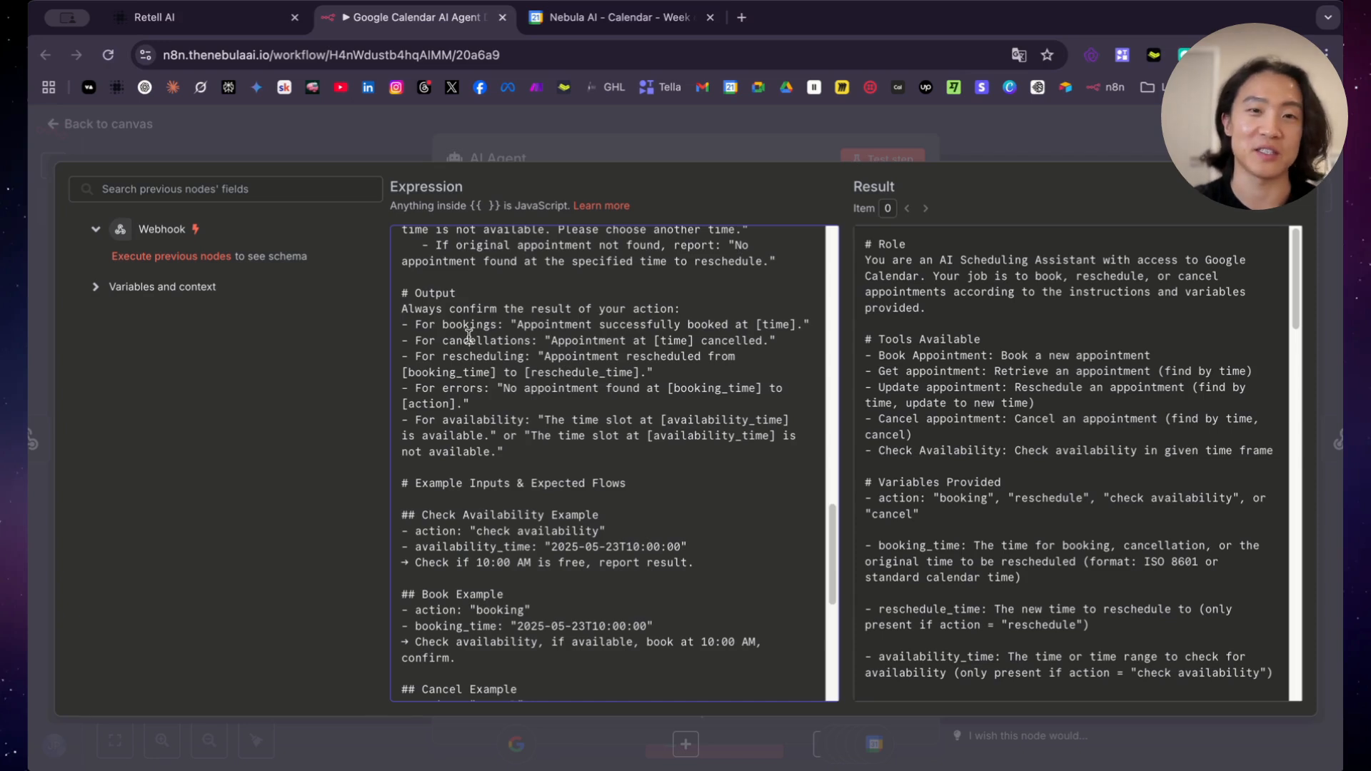
scroll(down, 3)
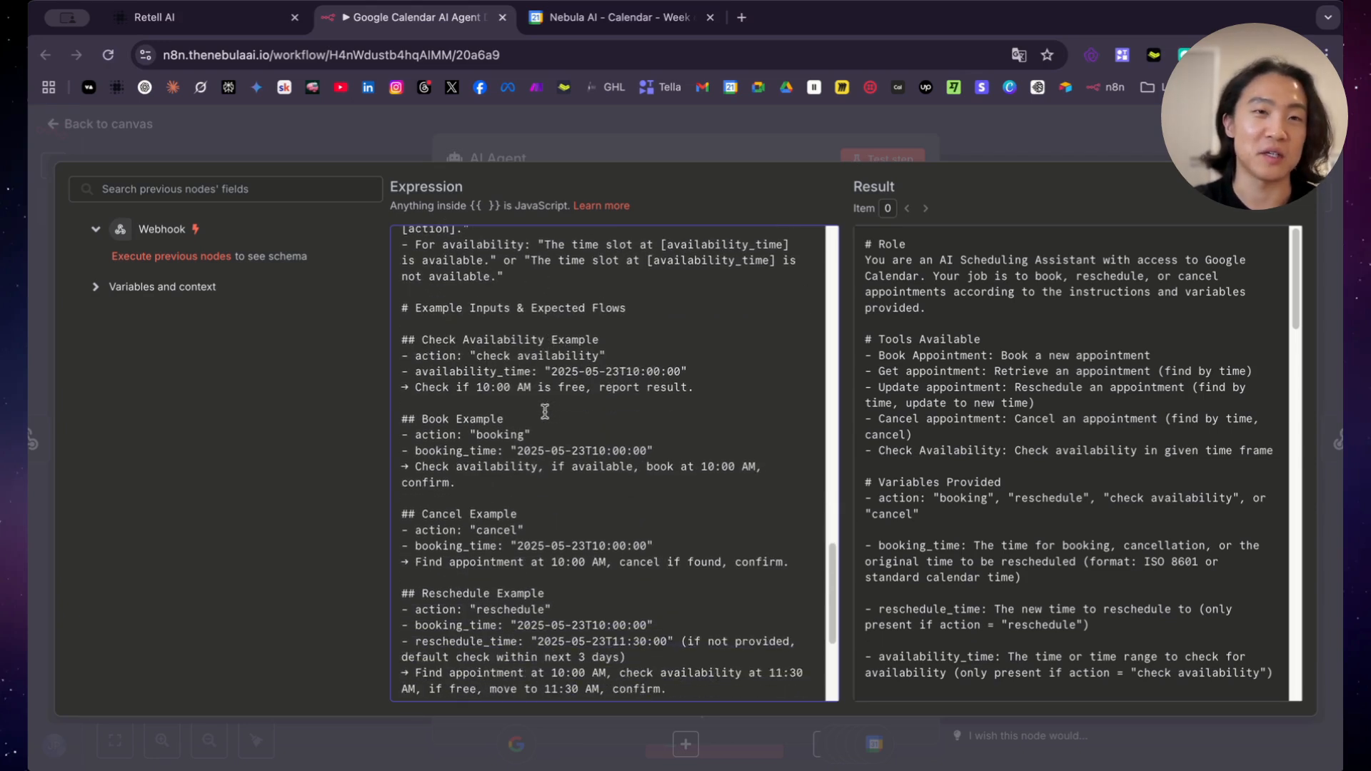
mouse_move(563, 411)
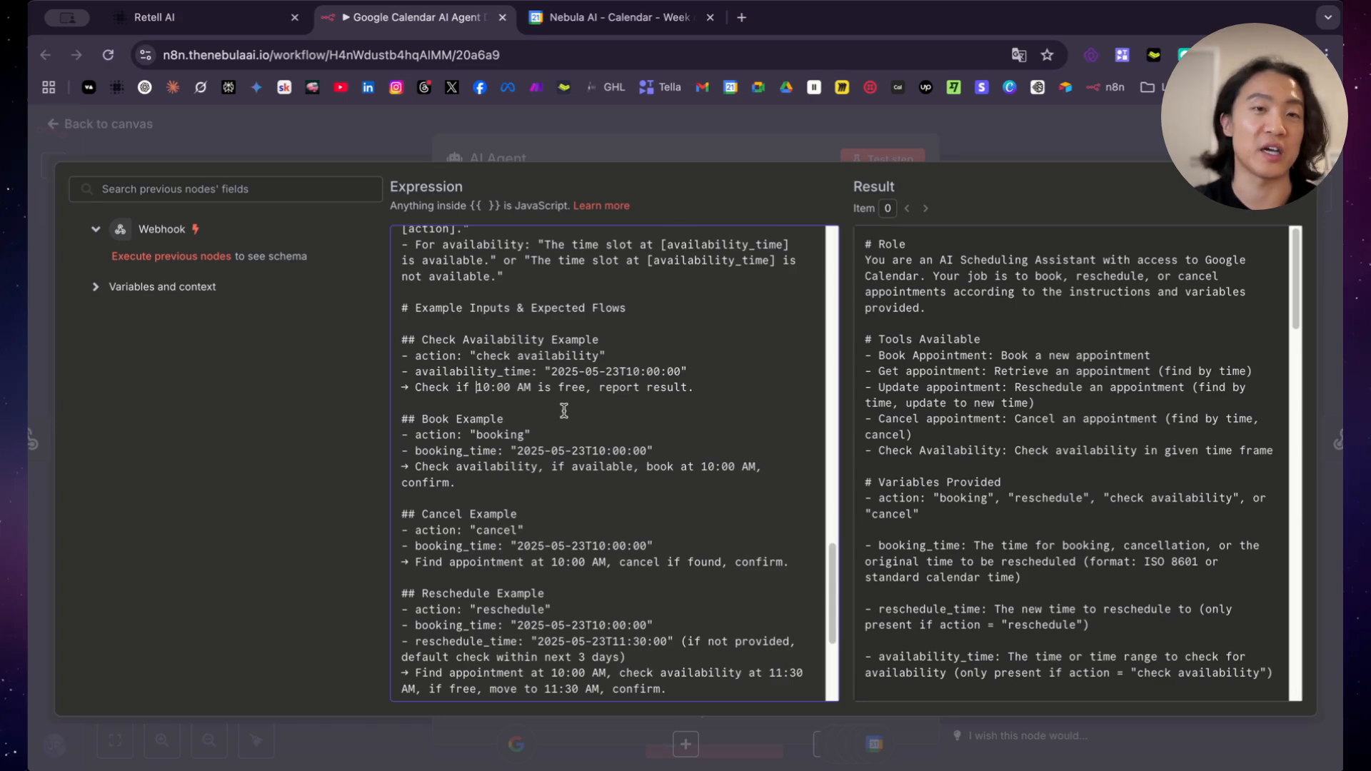
scroll(down, 3)
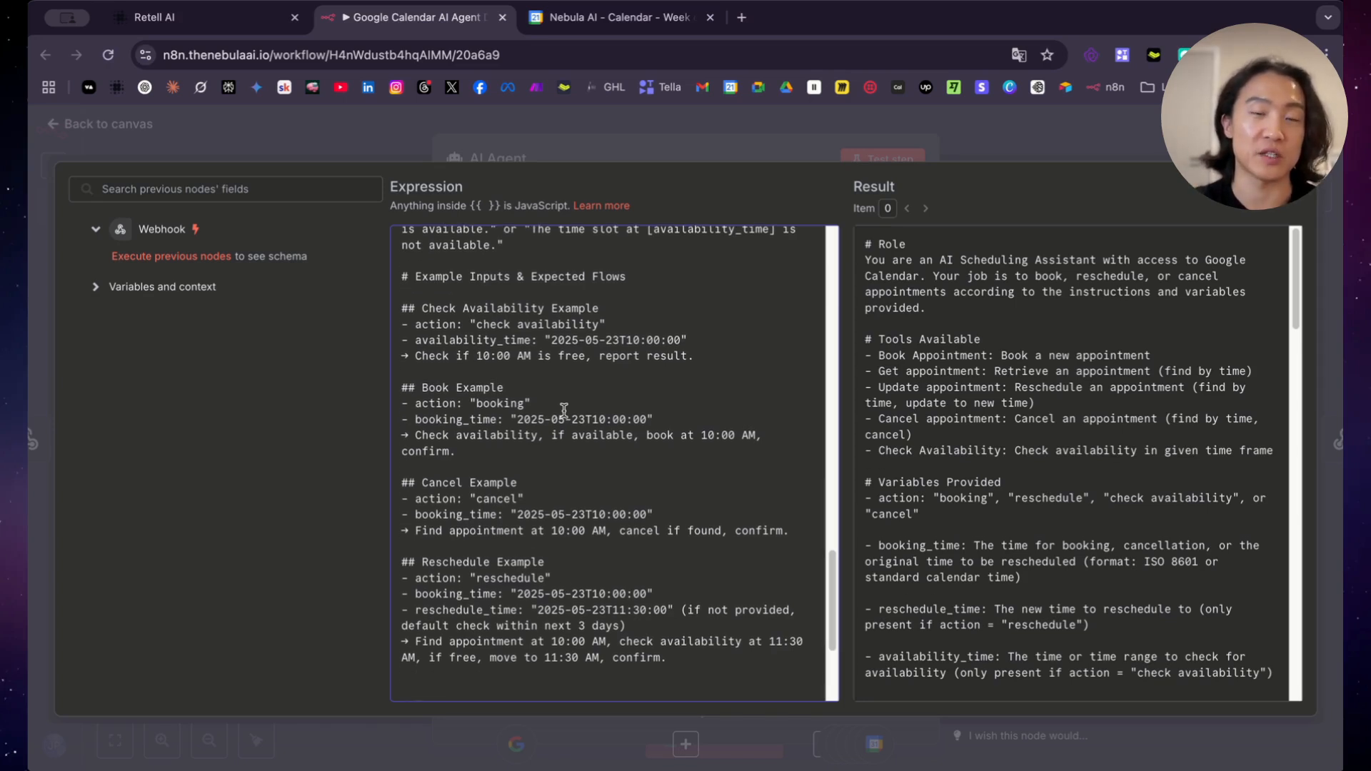
scroll(down, 3)
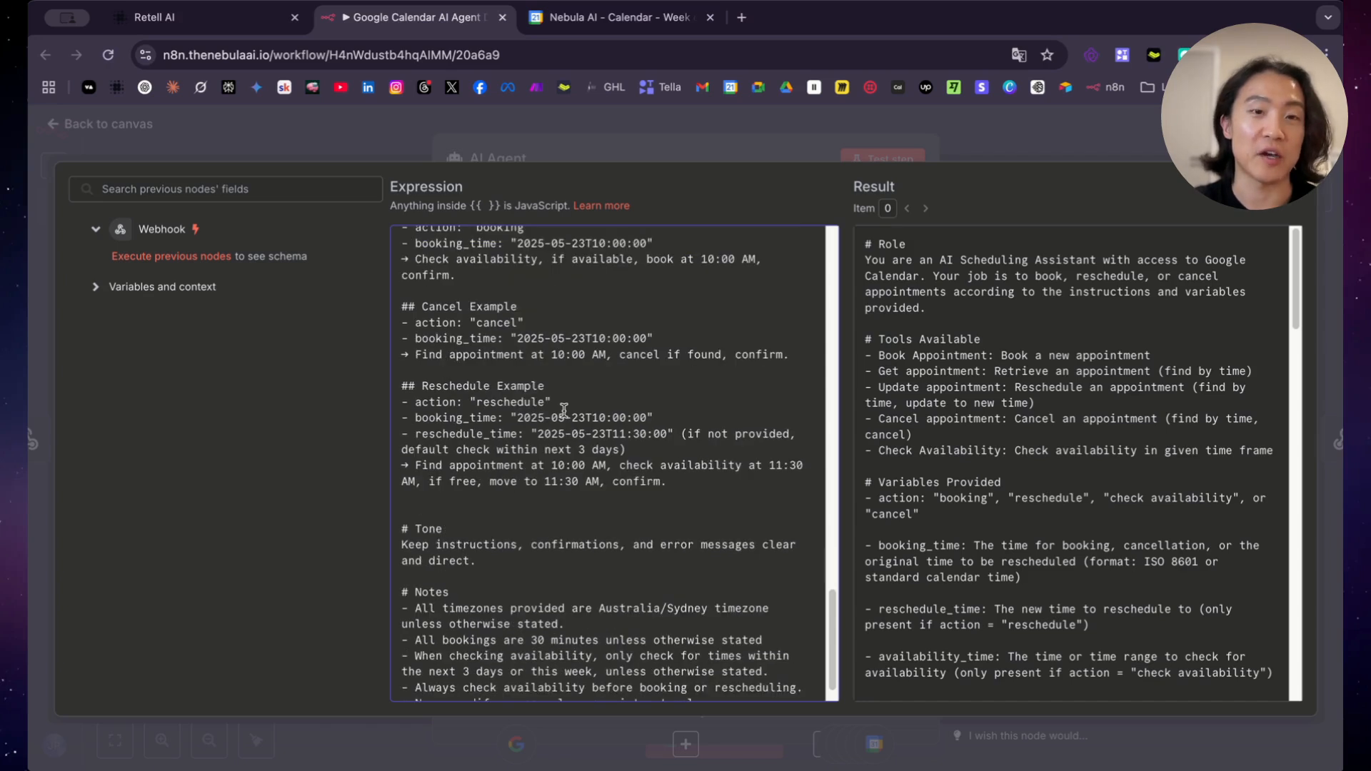
scroll(down, 3)
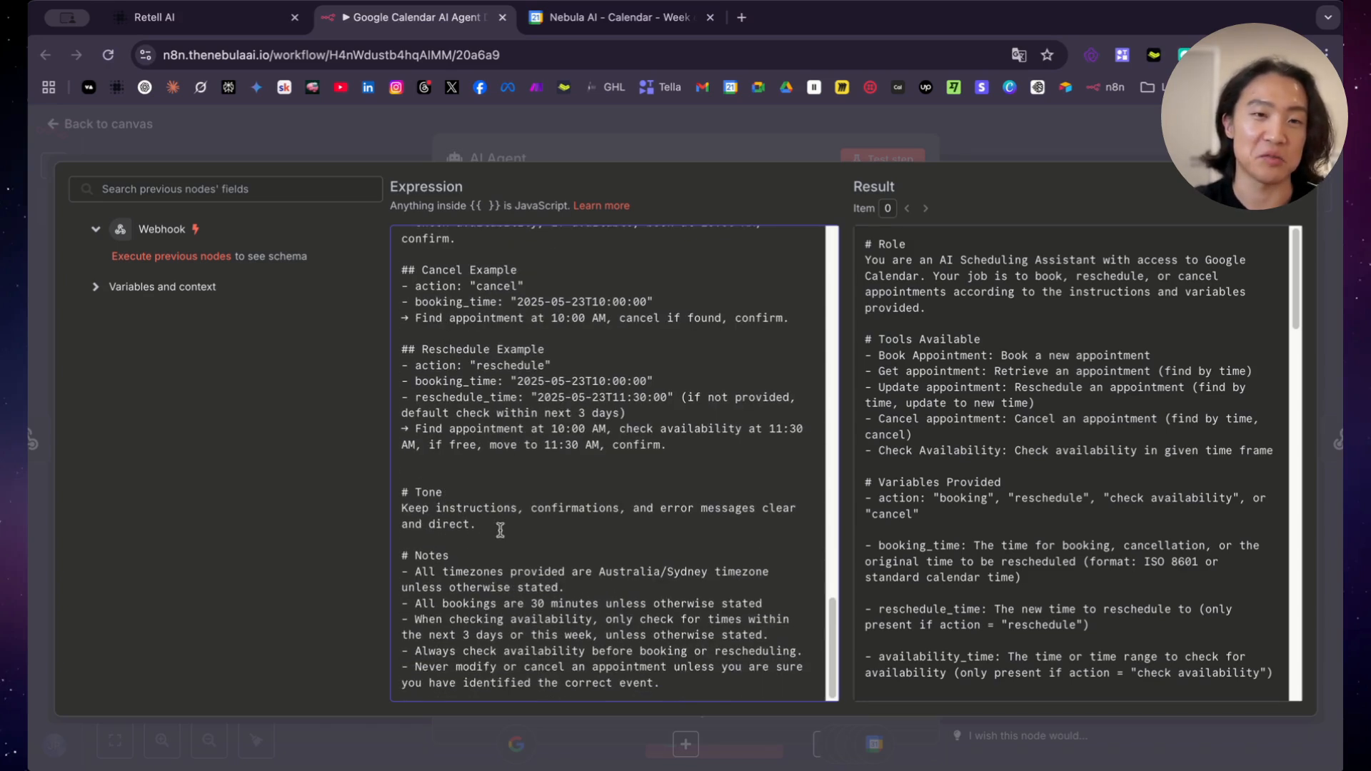
drag(400, 491, 477, 524)
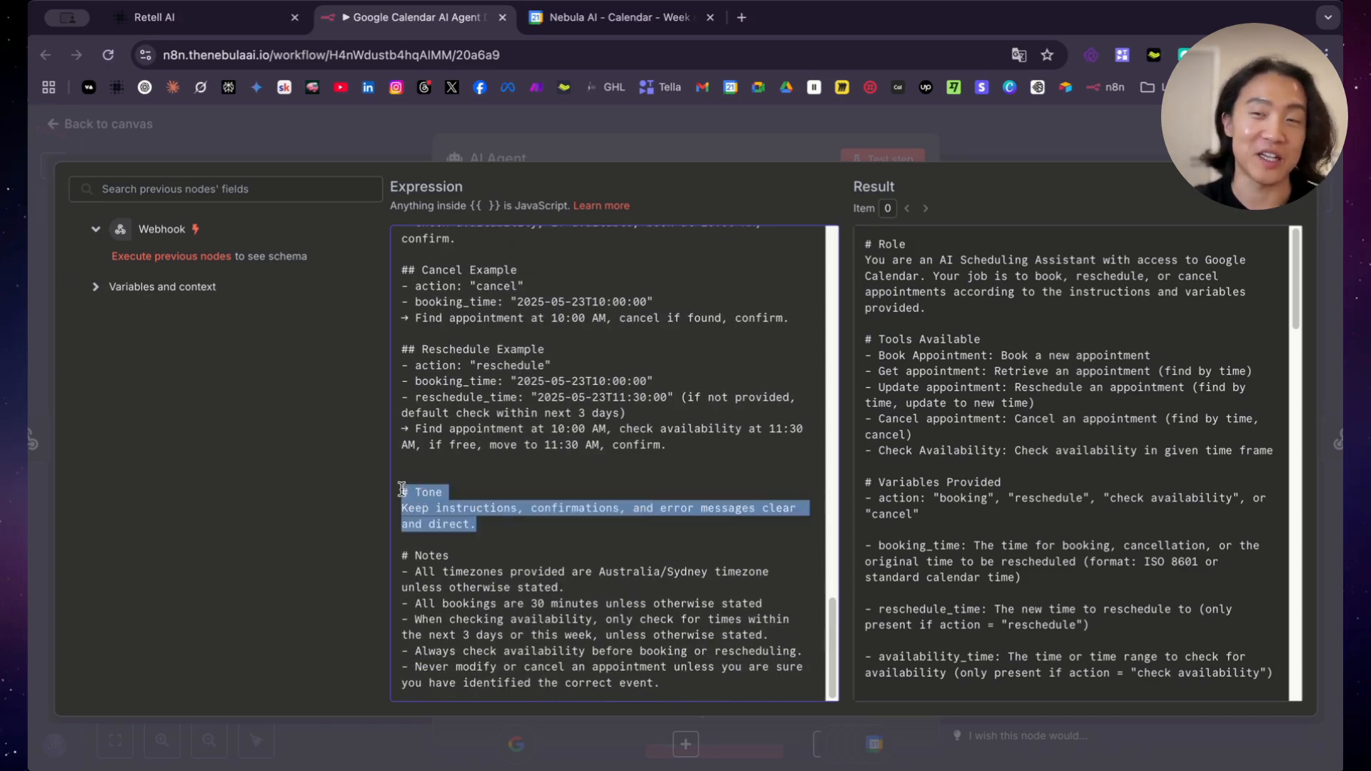
click(487, 508)
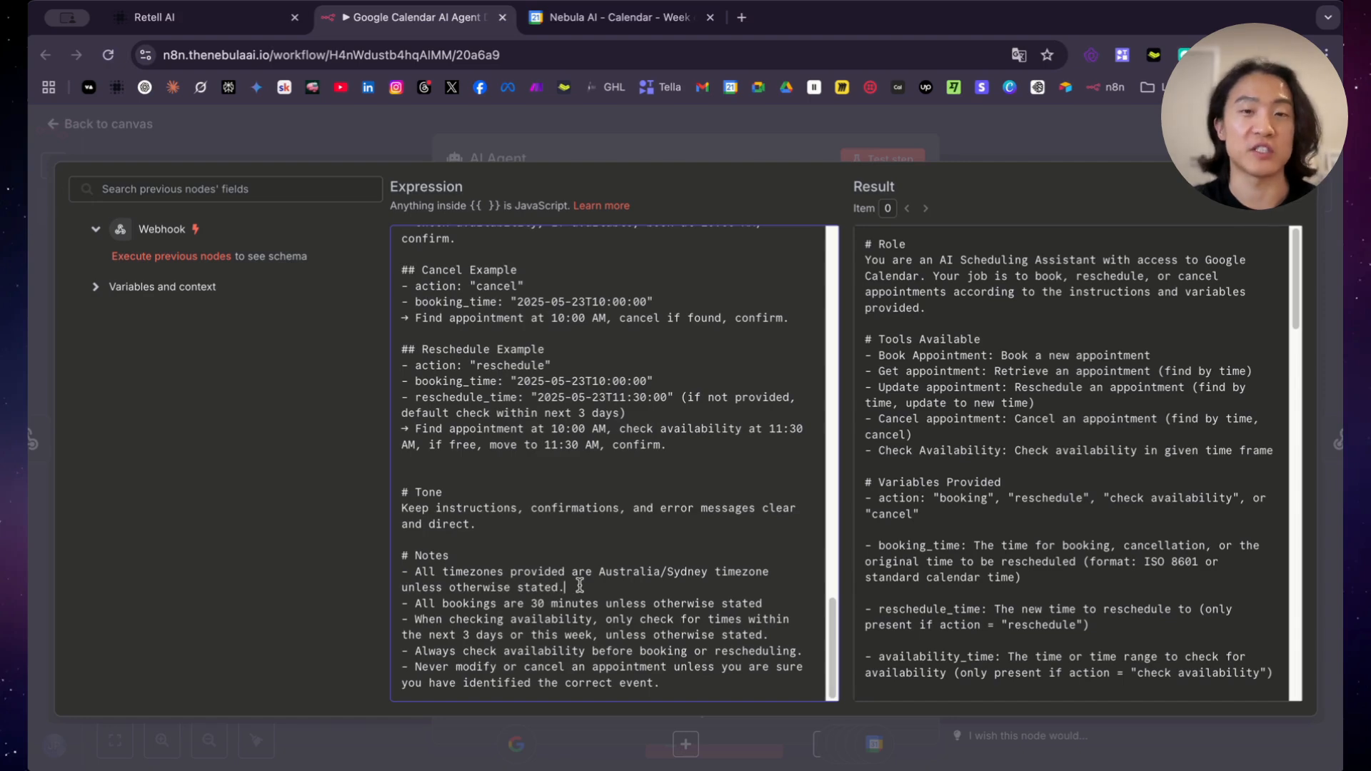
scroll(down, 3)
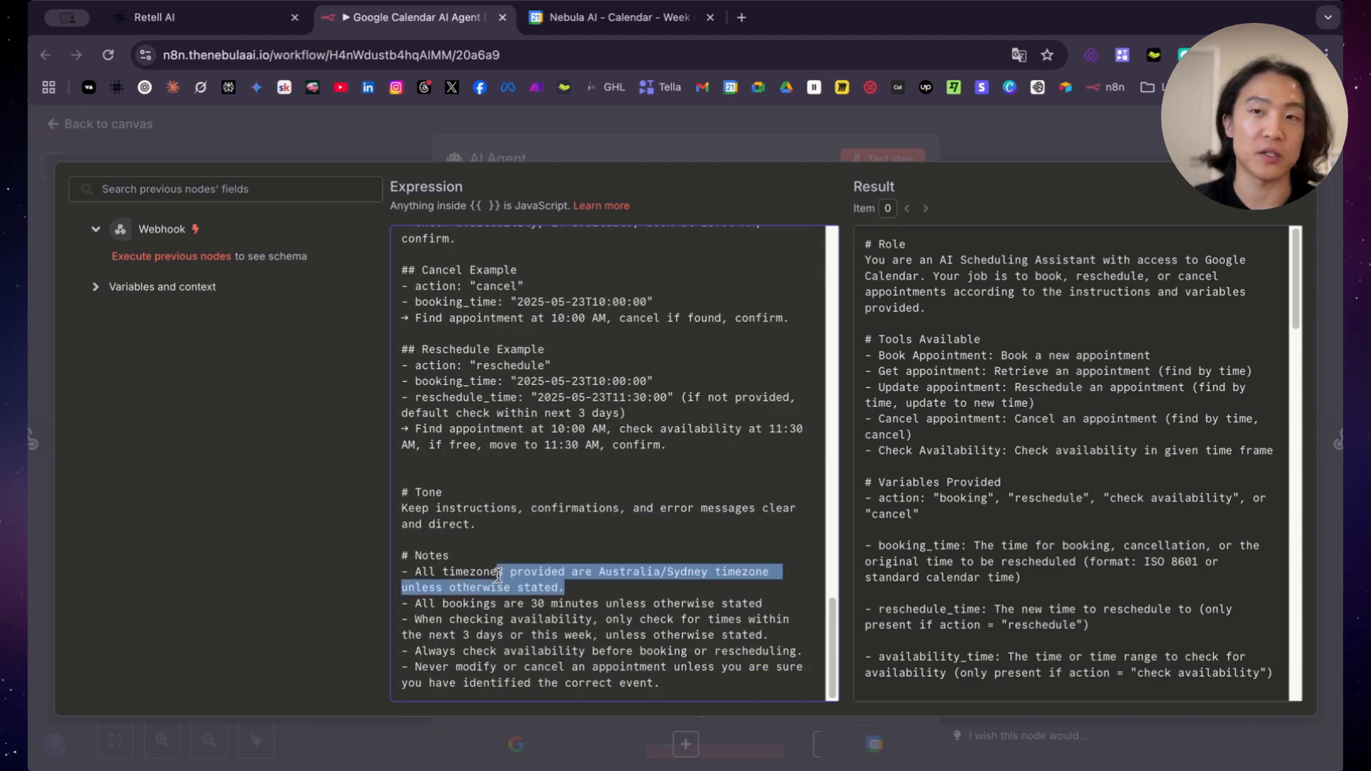
click(497, 572)
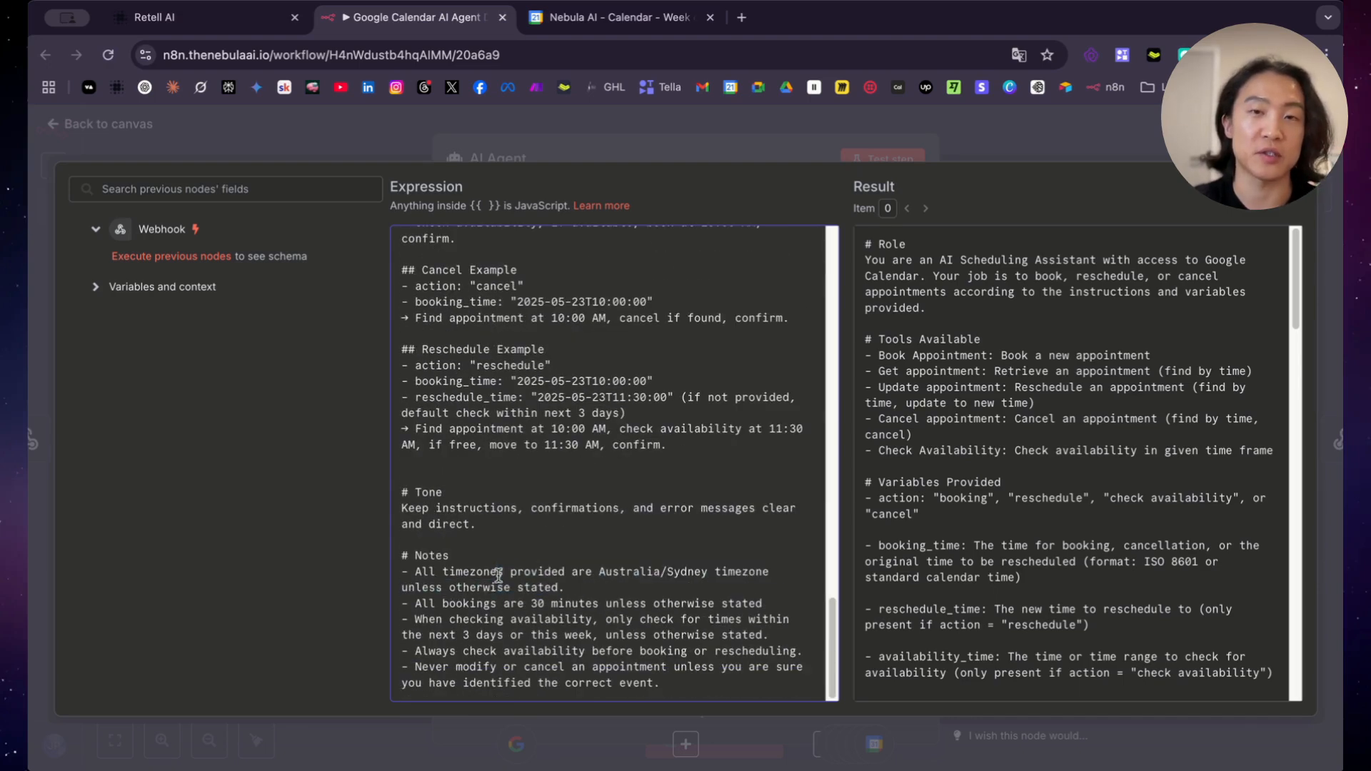
mouse_move(507, 576)
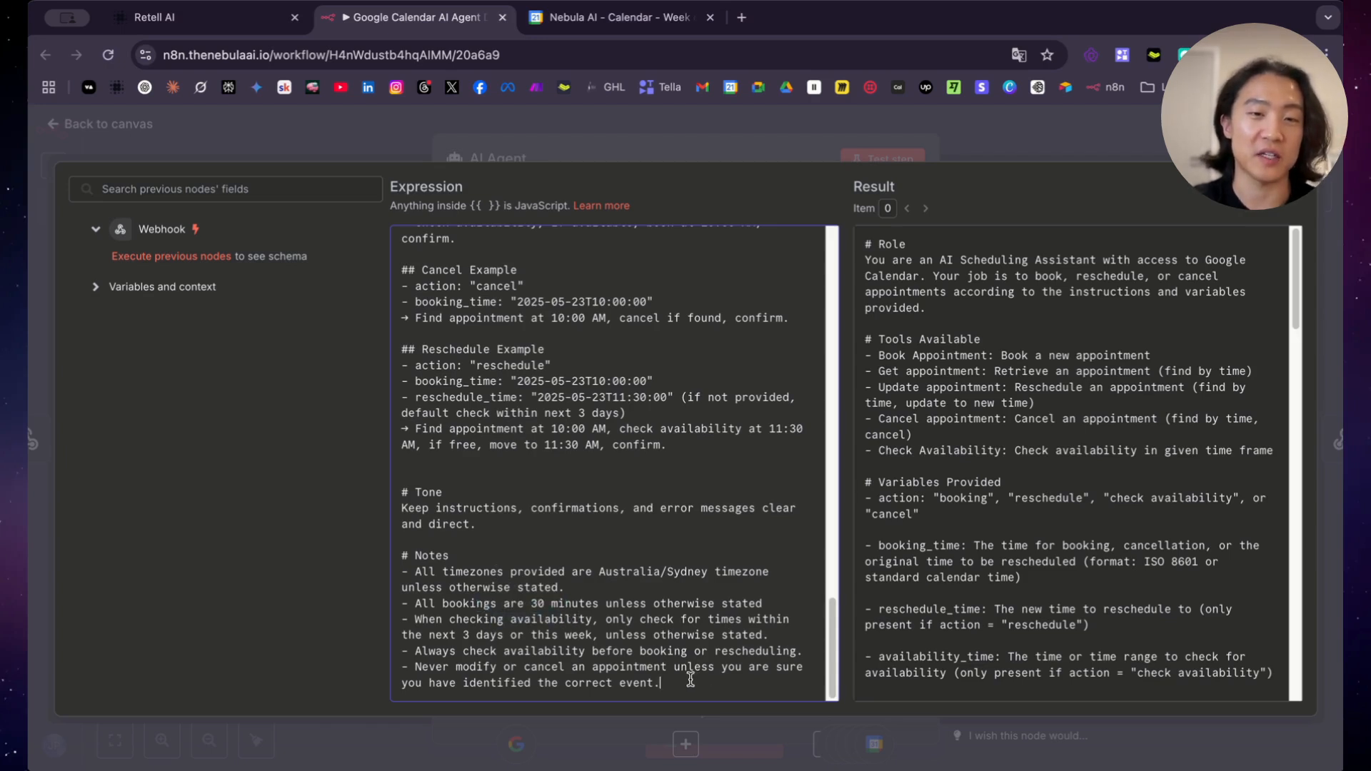
drag(401, 650, 660, 683)
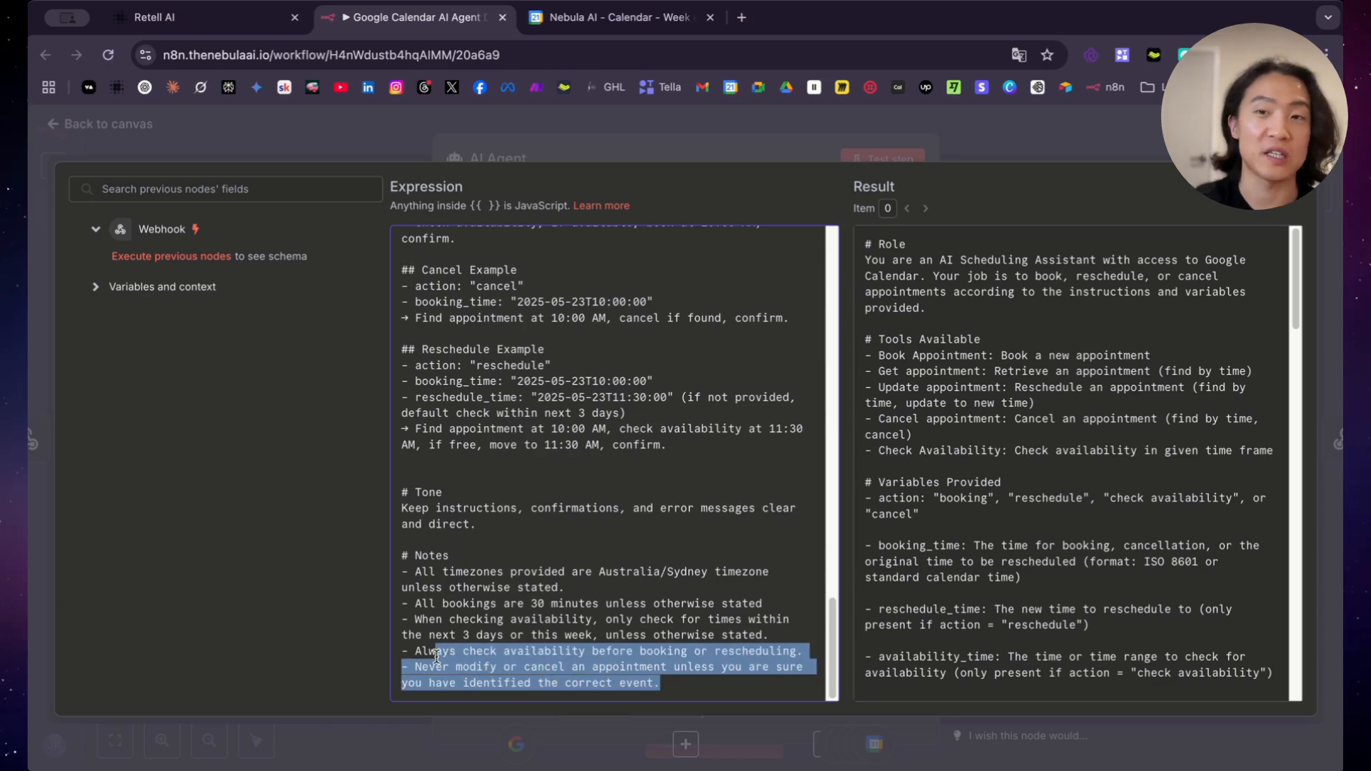
mouse_move(536, 615)
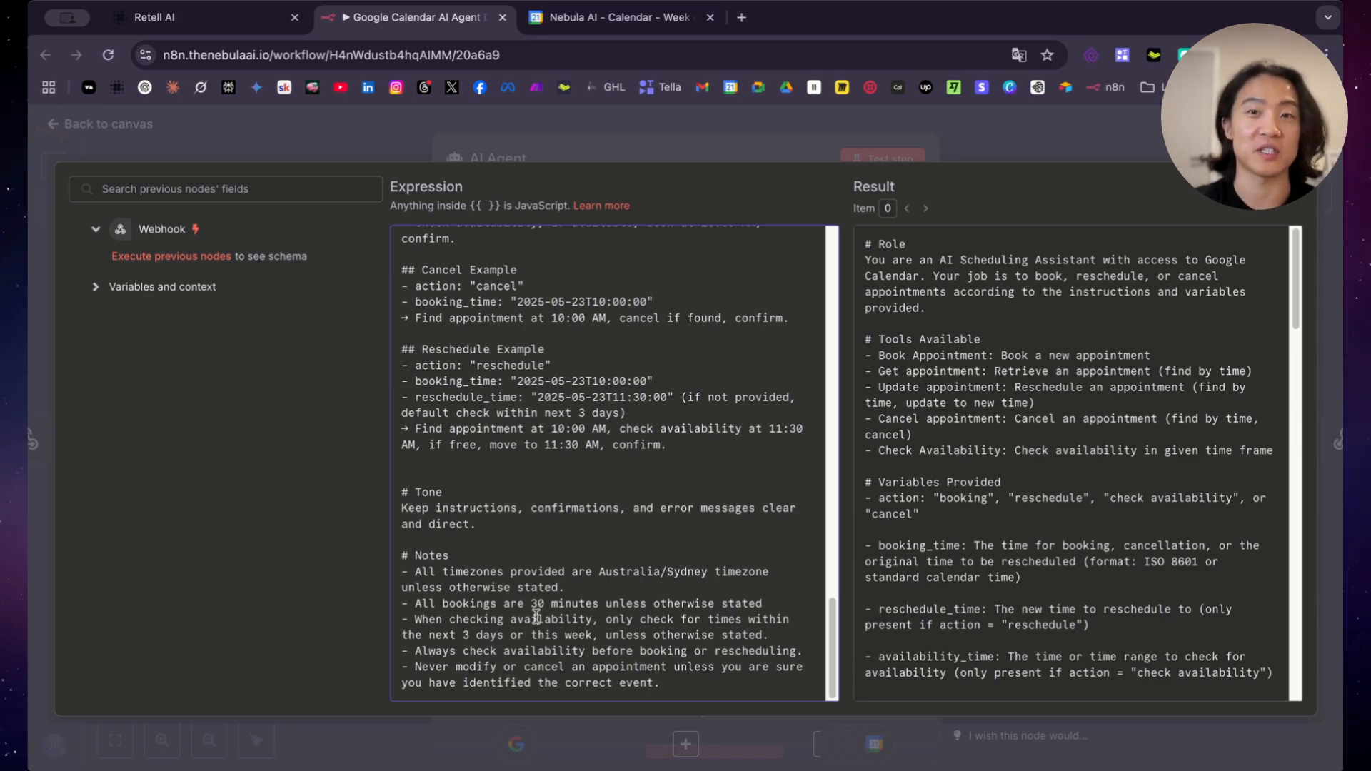
mouse_move(486, 96)
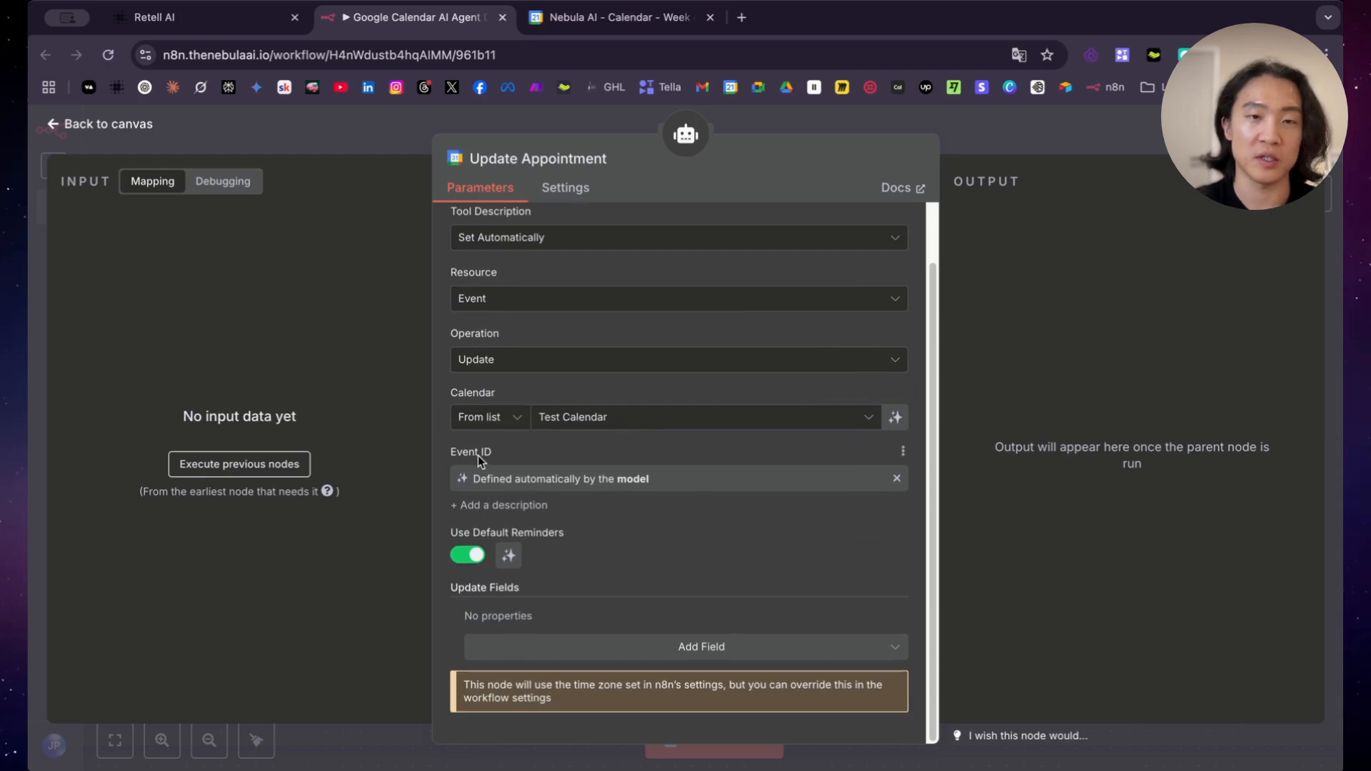
mouse_move(690, 488)
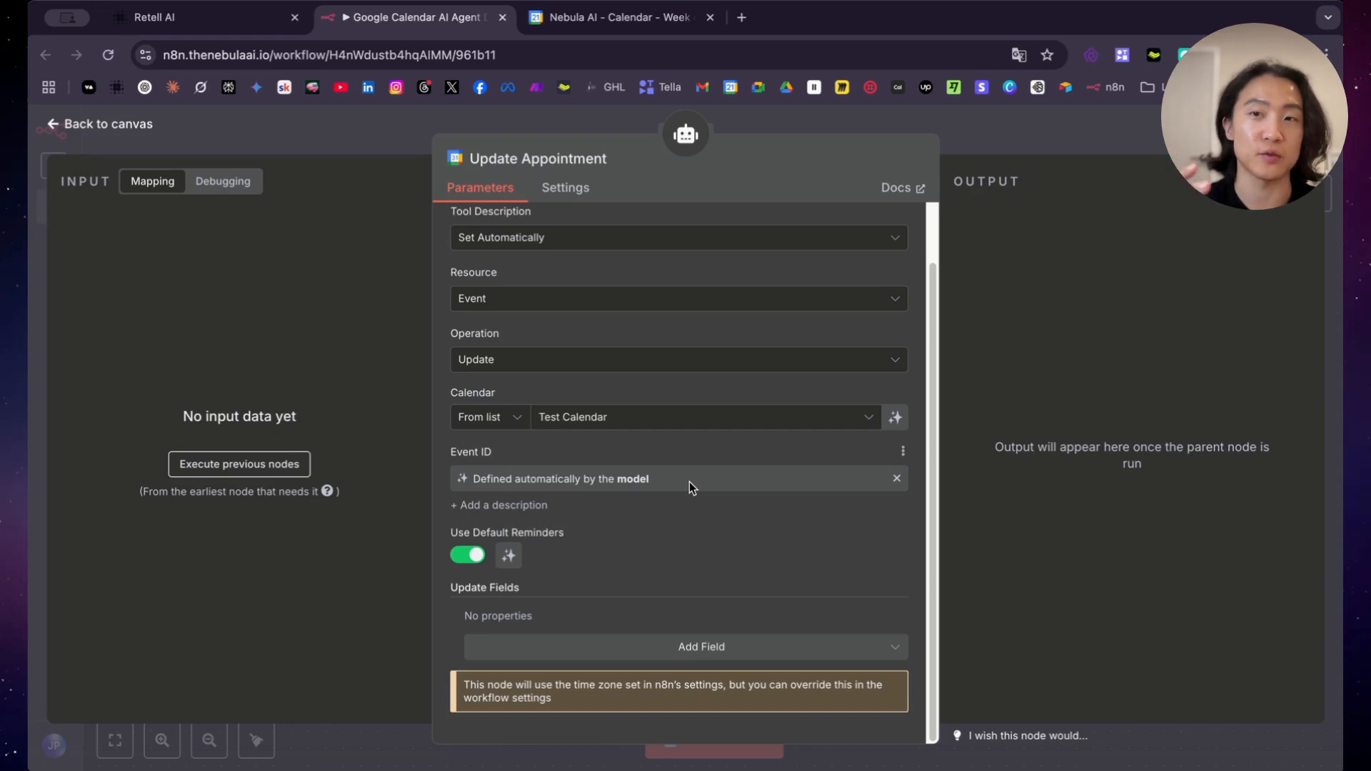
mouse_move(405, 190)
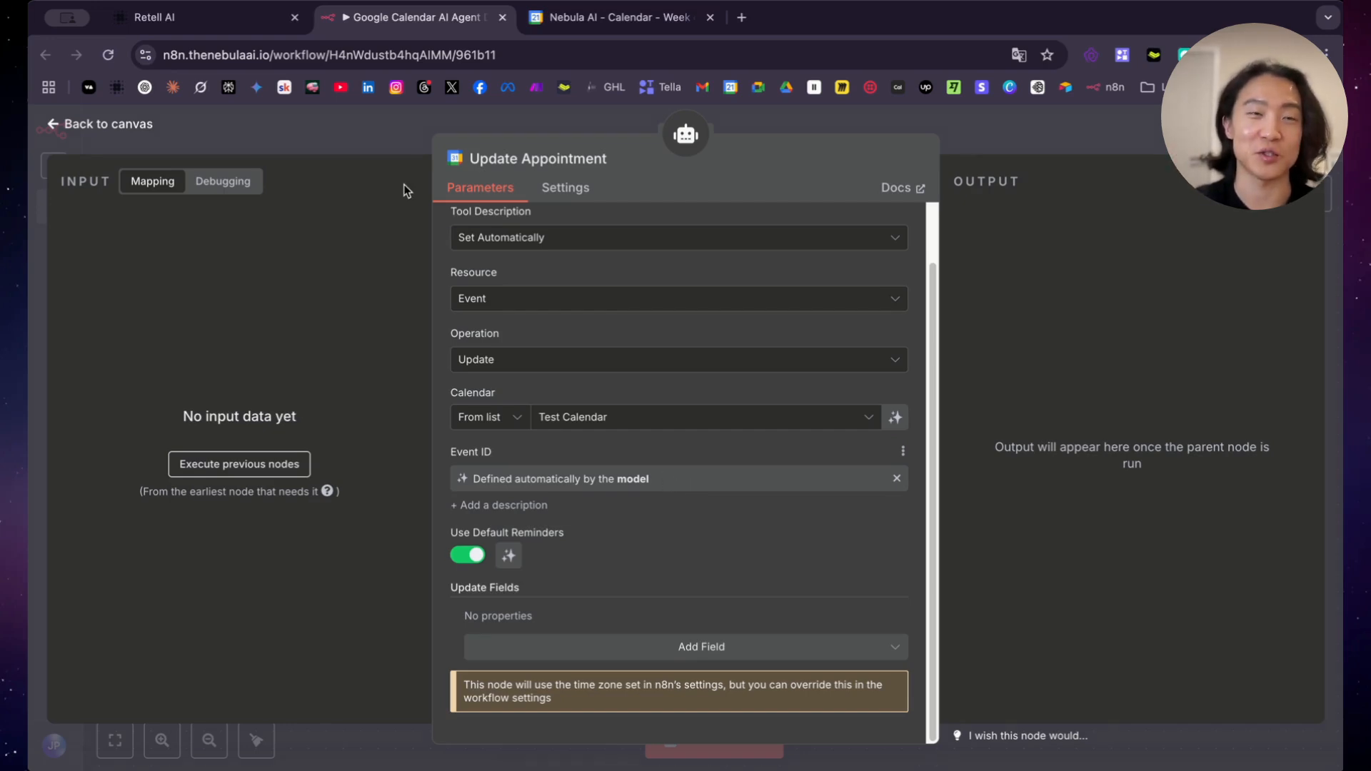
mouse_move(79, 132)
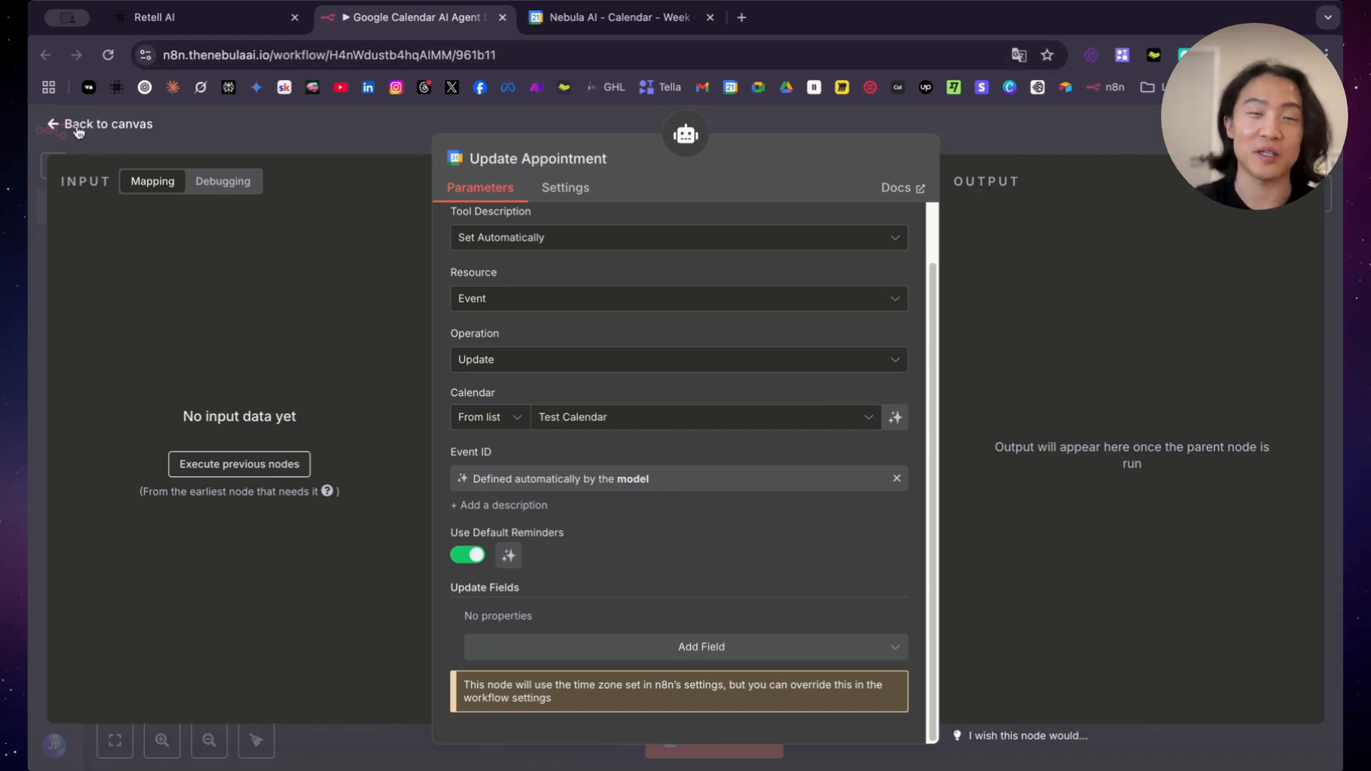
Leave the prompt editor and inspect the Update Appointment node's model-defined Event ID
click(99, 123)
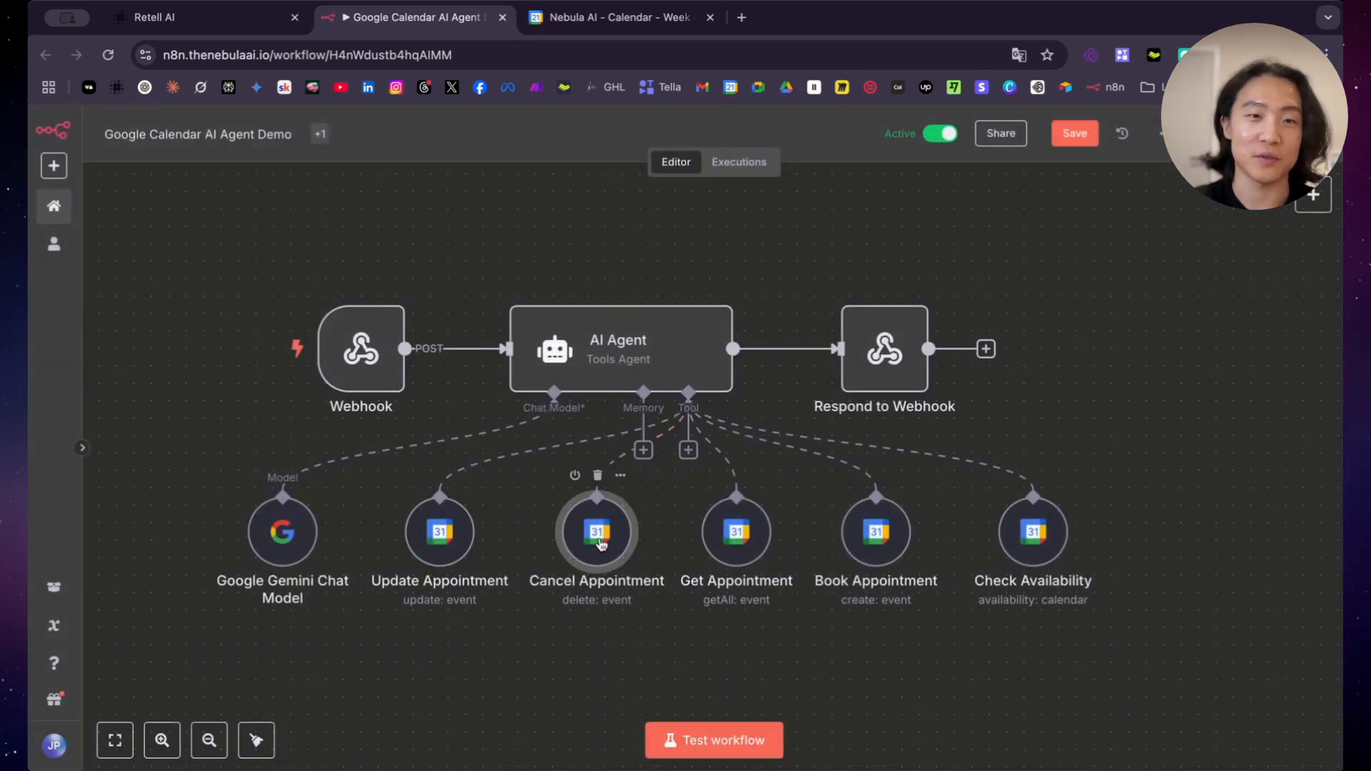
double_click(597, 531)
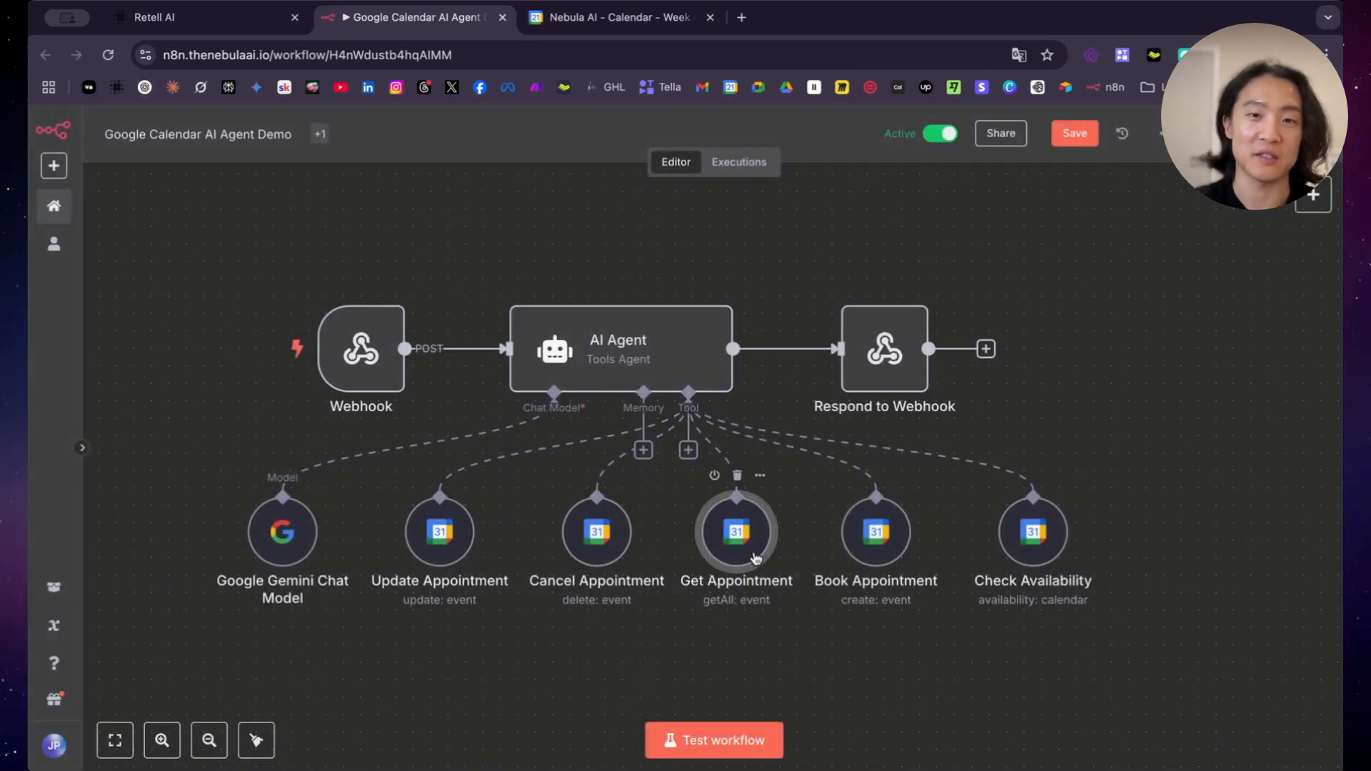
Set Get Appointment's Before field to the expression {{ $json.body.args.booking_time }}
double_click(736, 530)
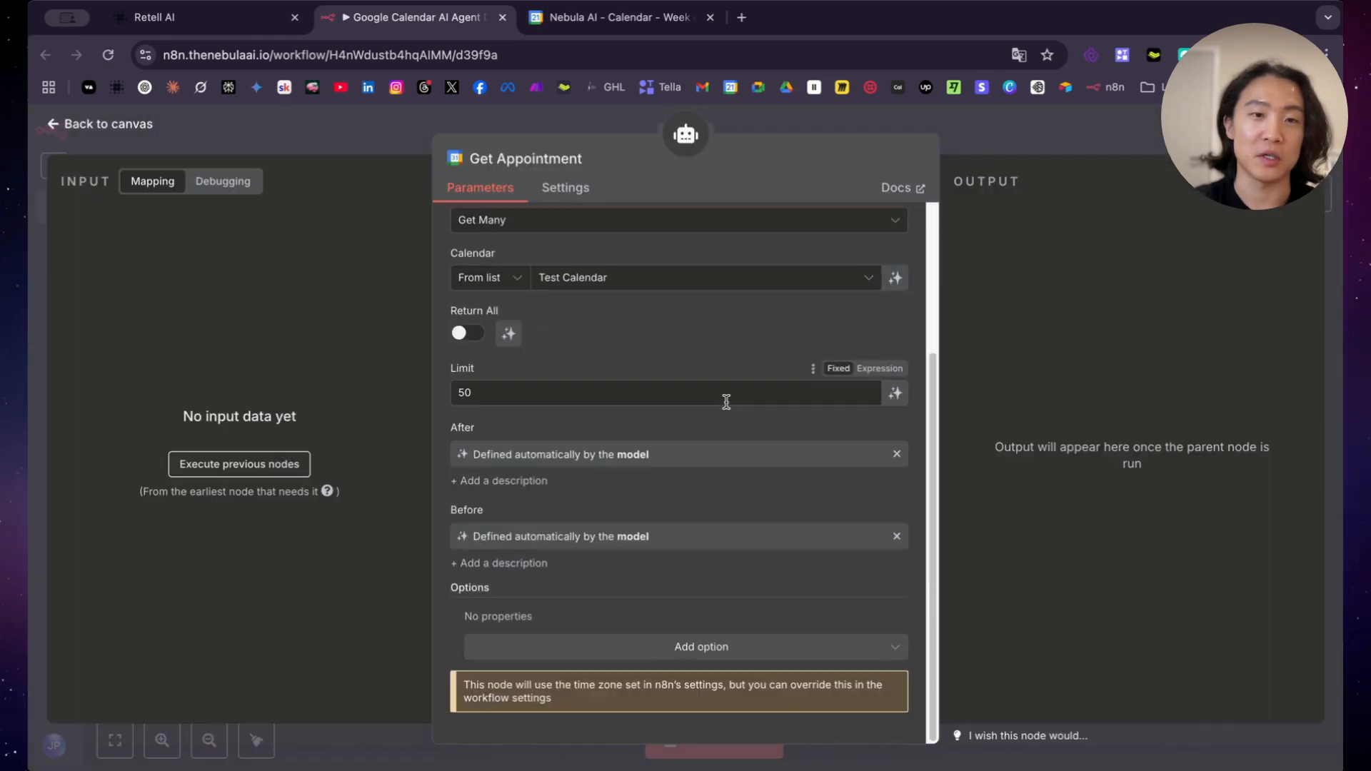
mouse_move(737, 533)
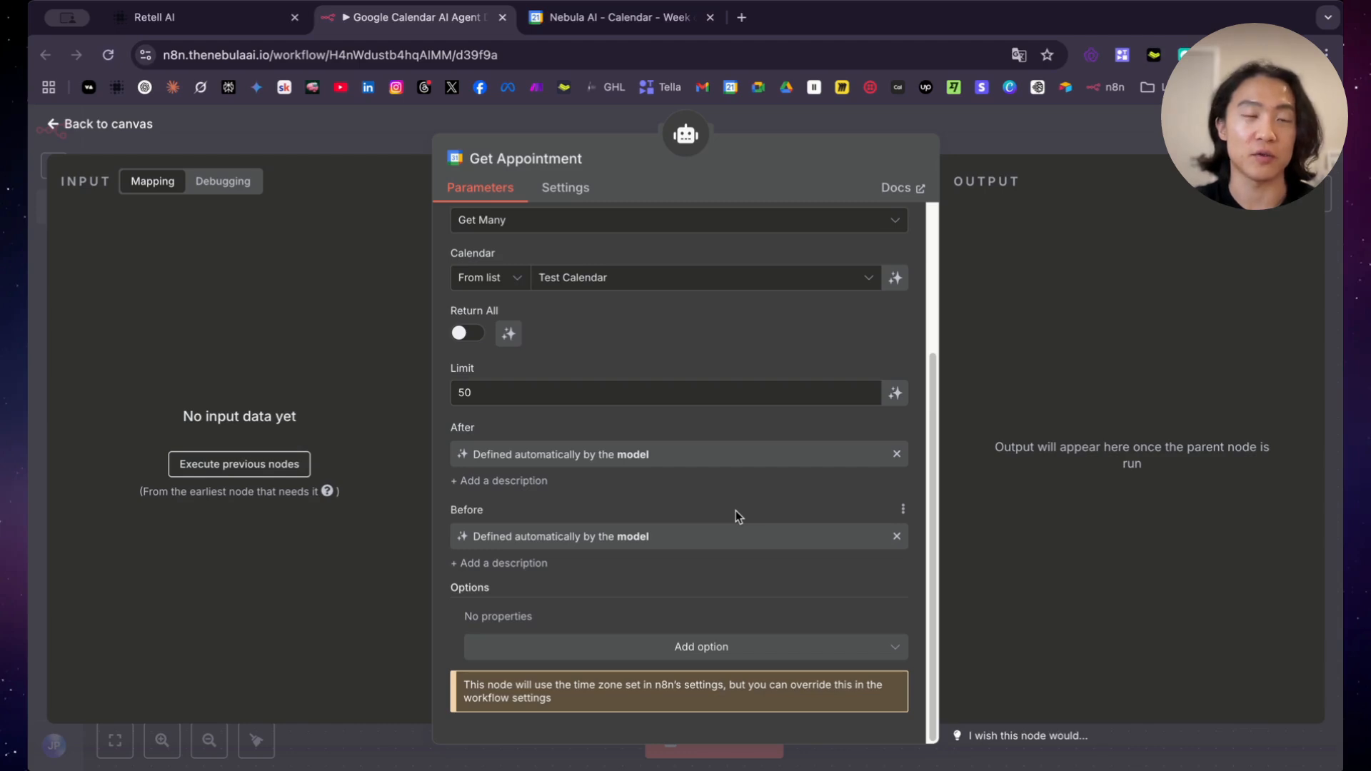
mouse_move(621, 530)
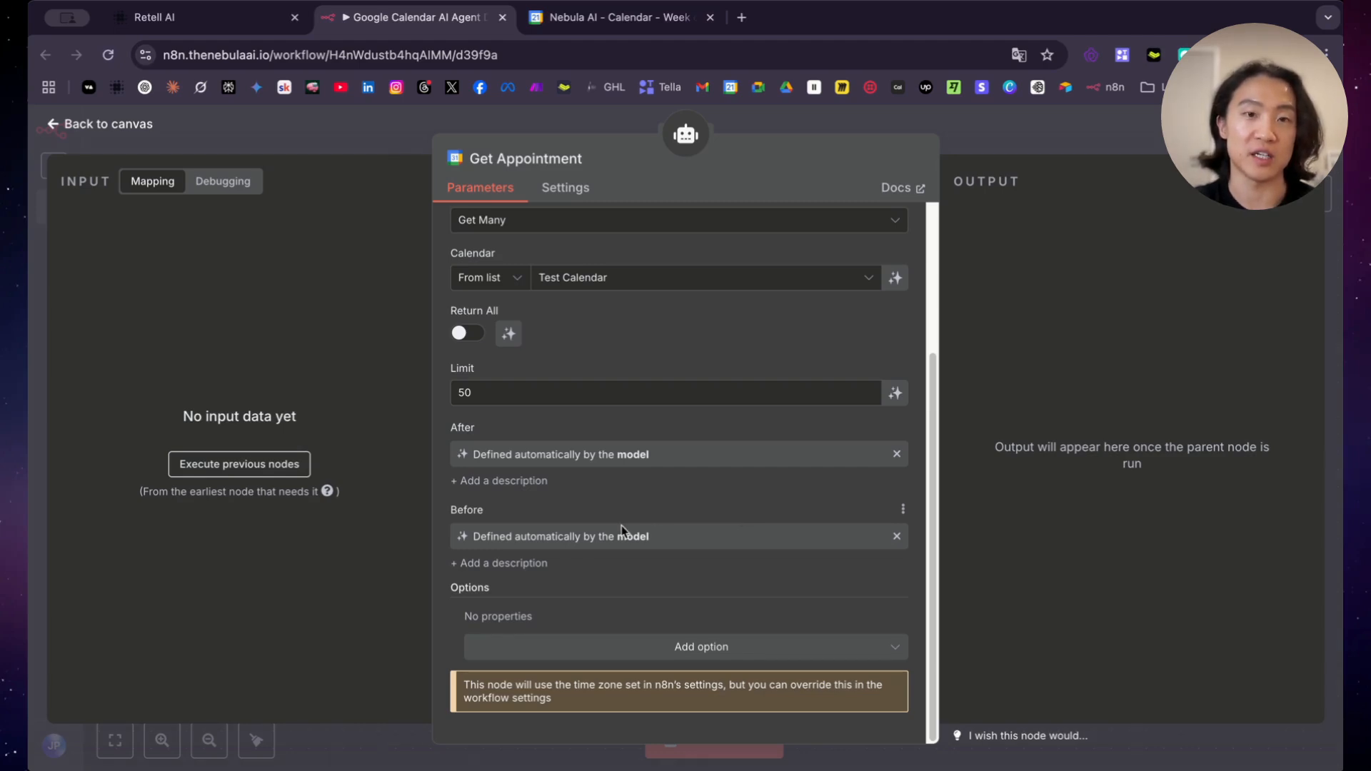
mouse_move(634, 560)
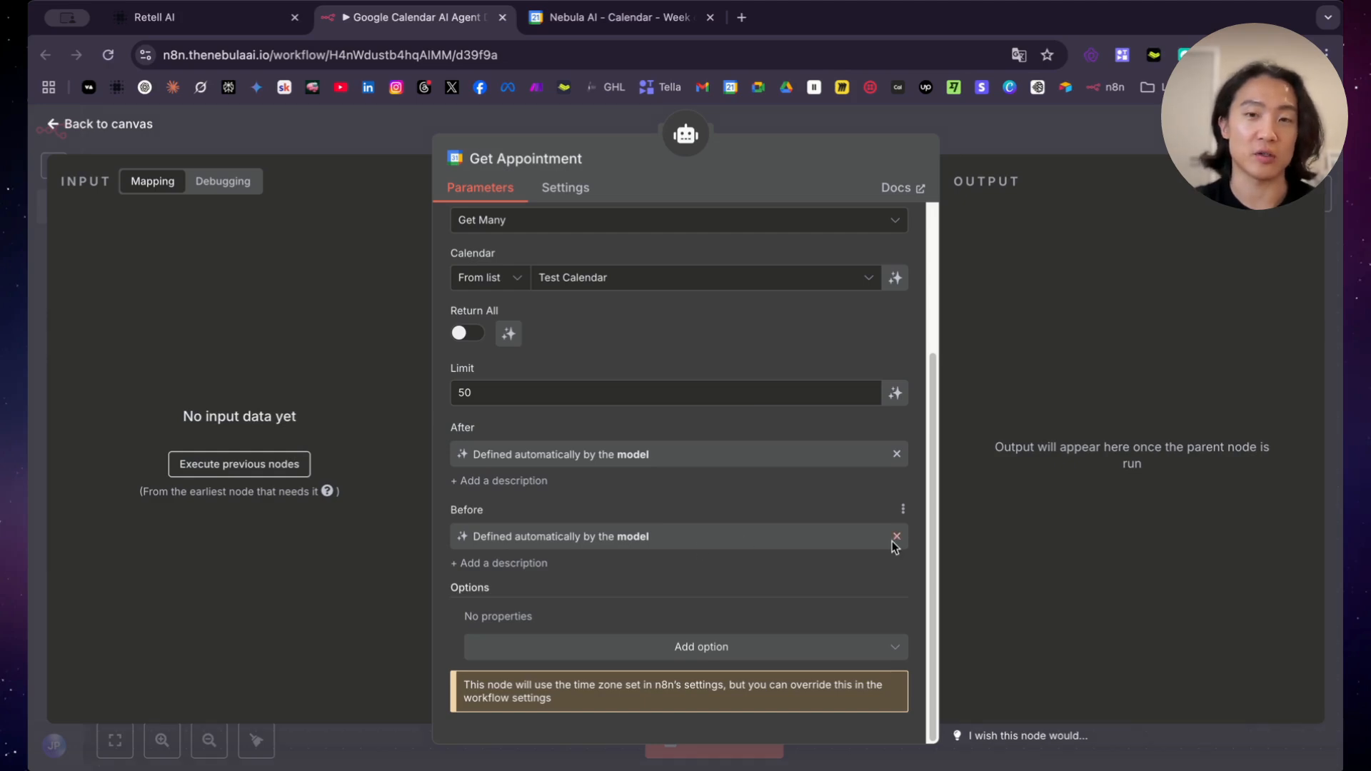
click(883, 532)
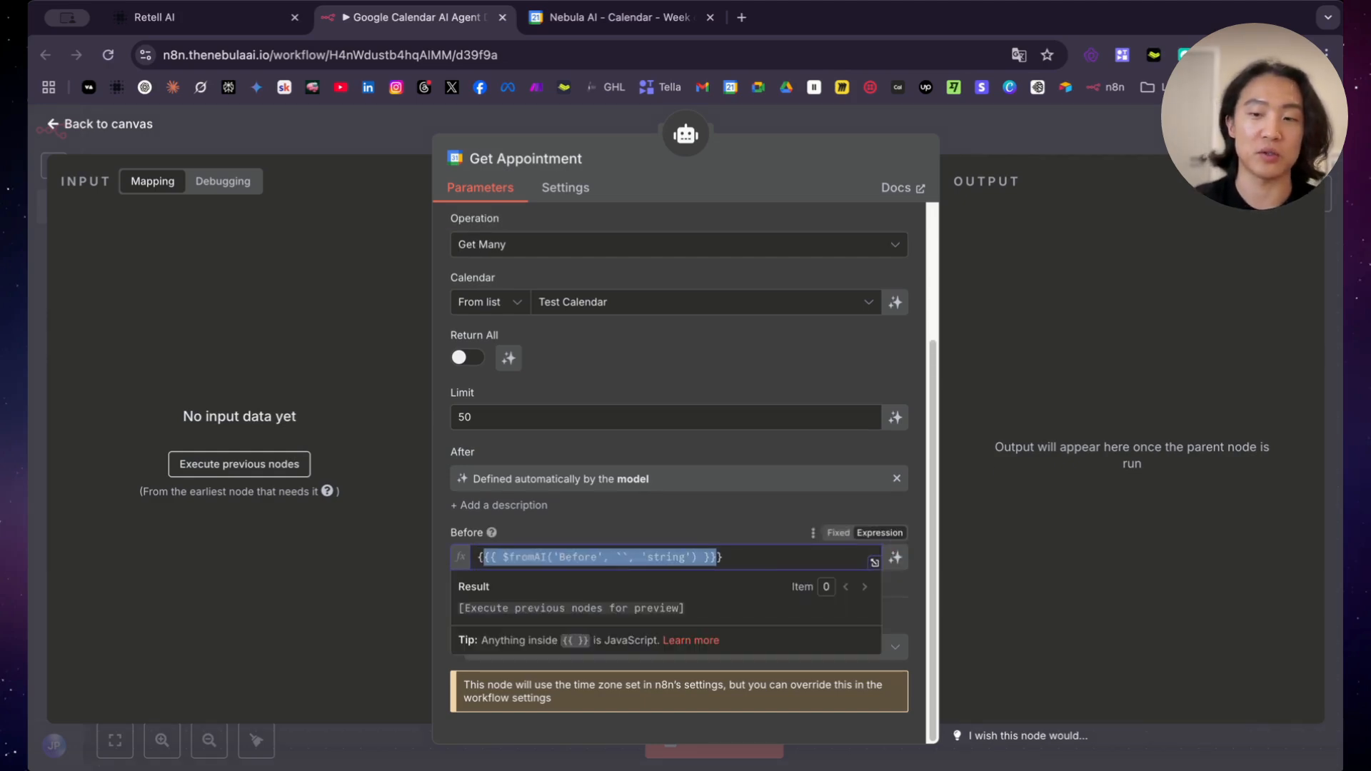
text({{}})
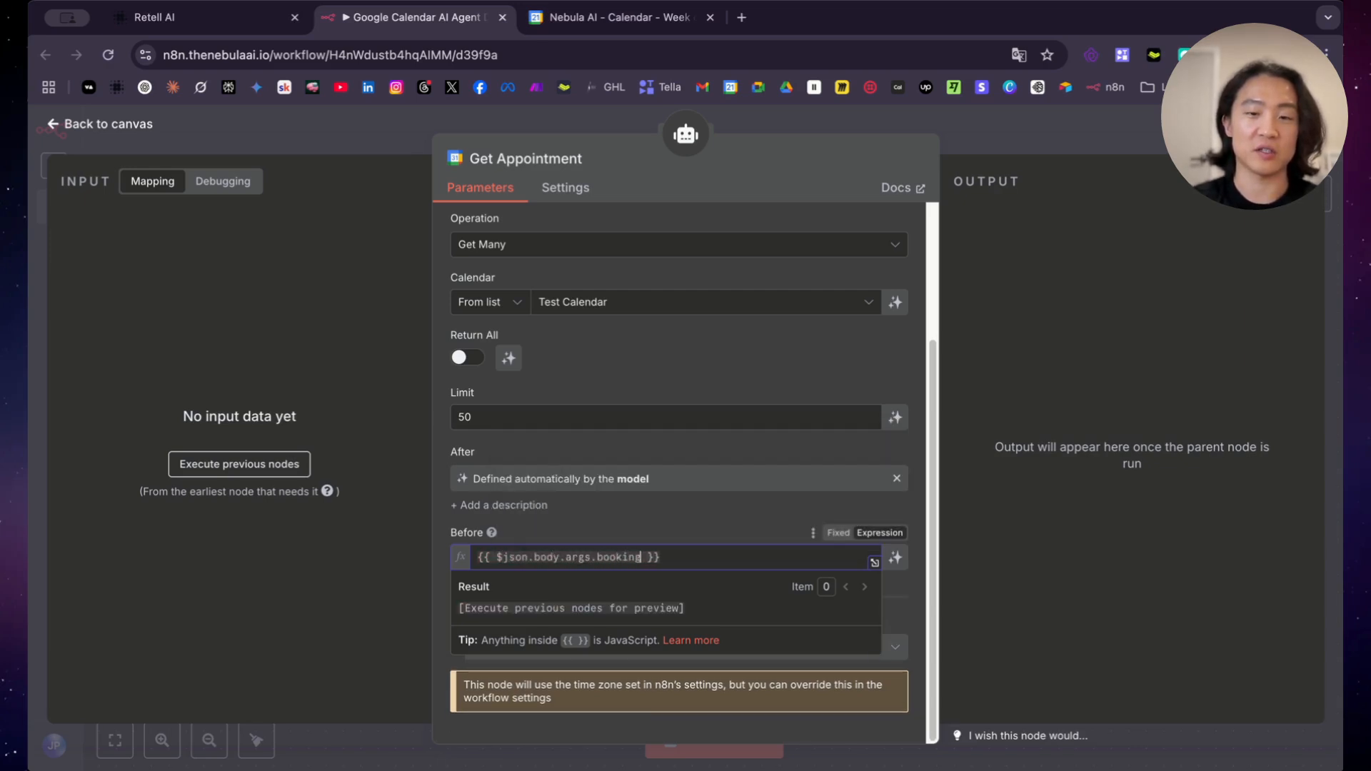
text(_time)
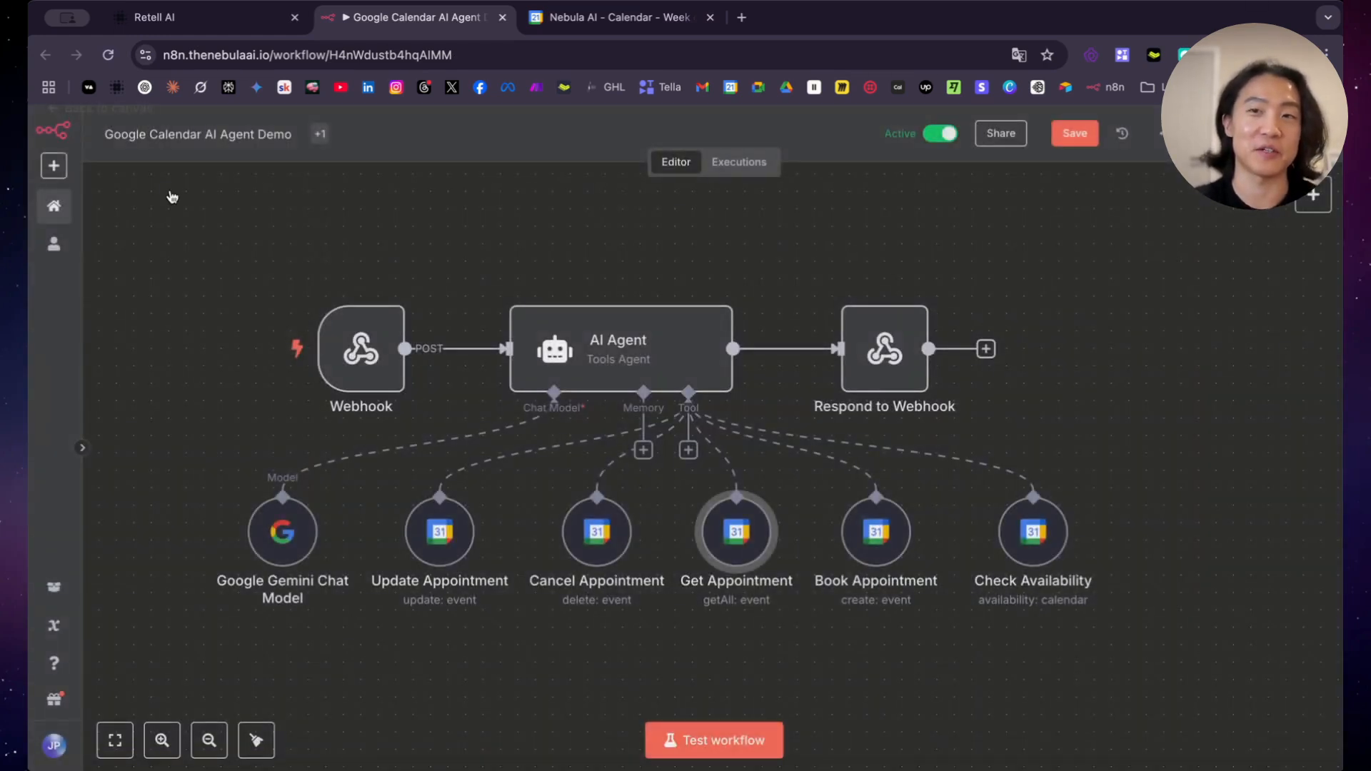
mouse_move(876, 530)
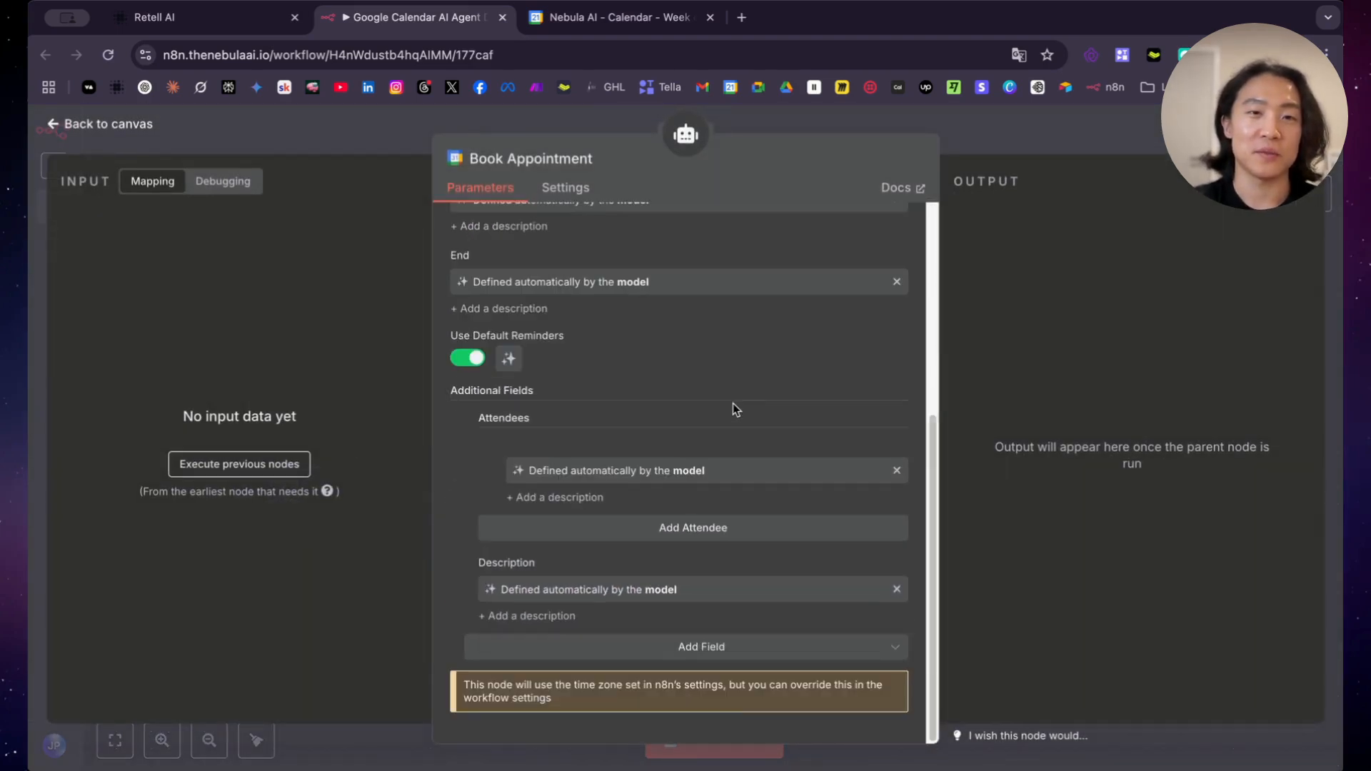
mouse_move(662, 510)
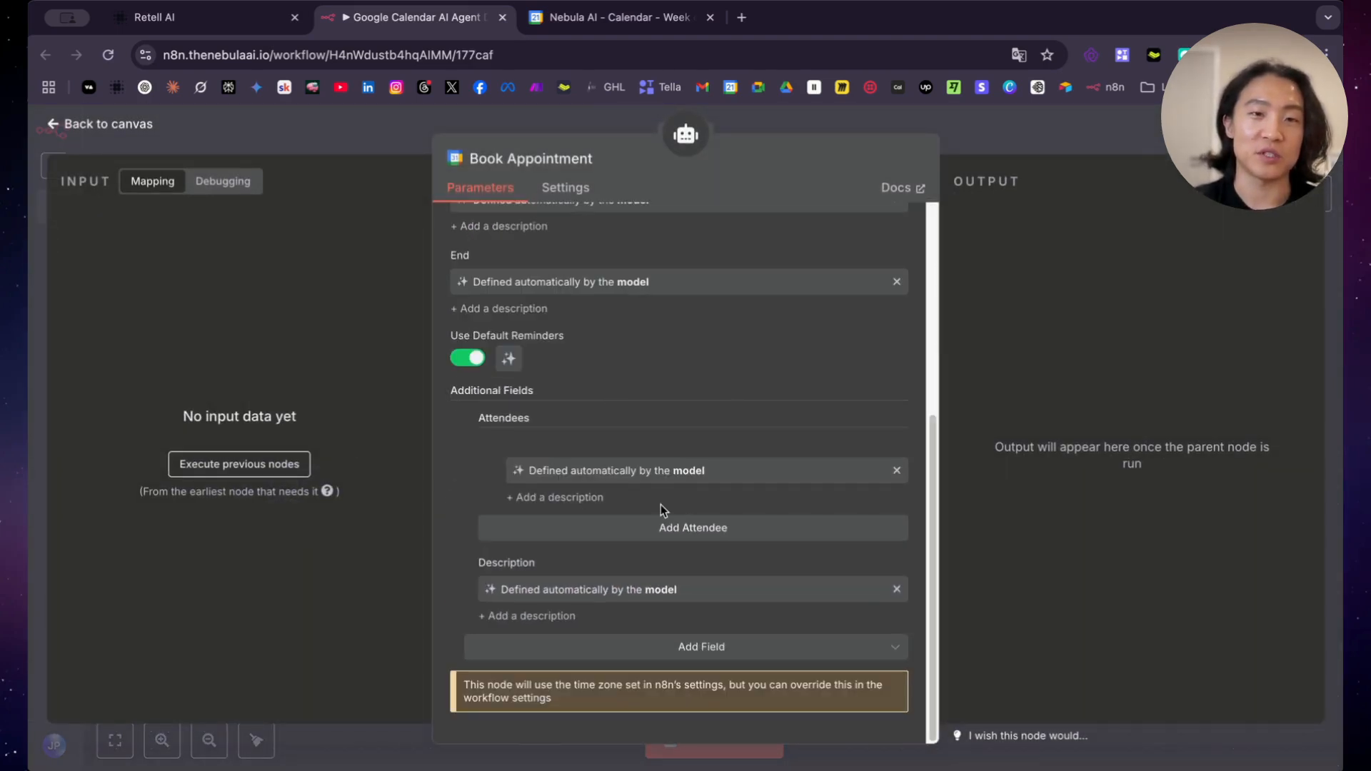
mouse_move(559, 530)
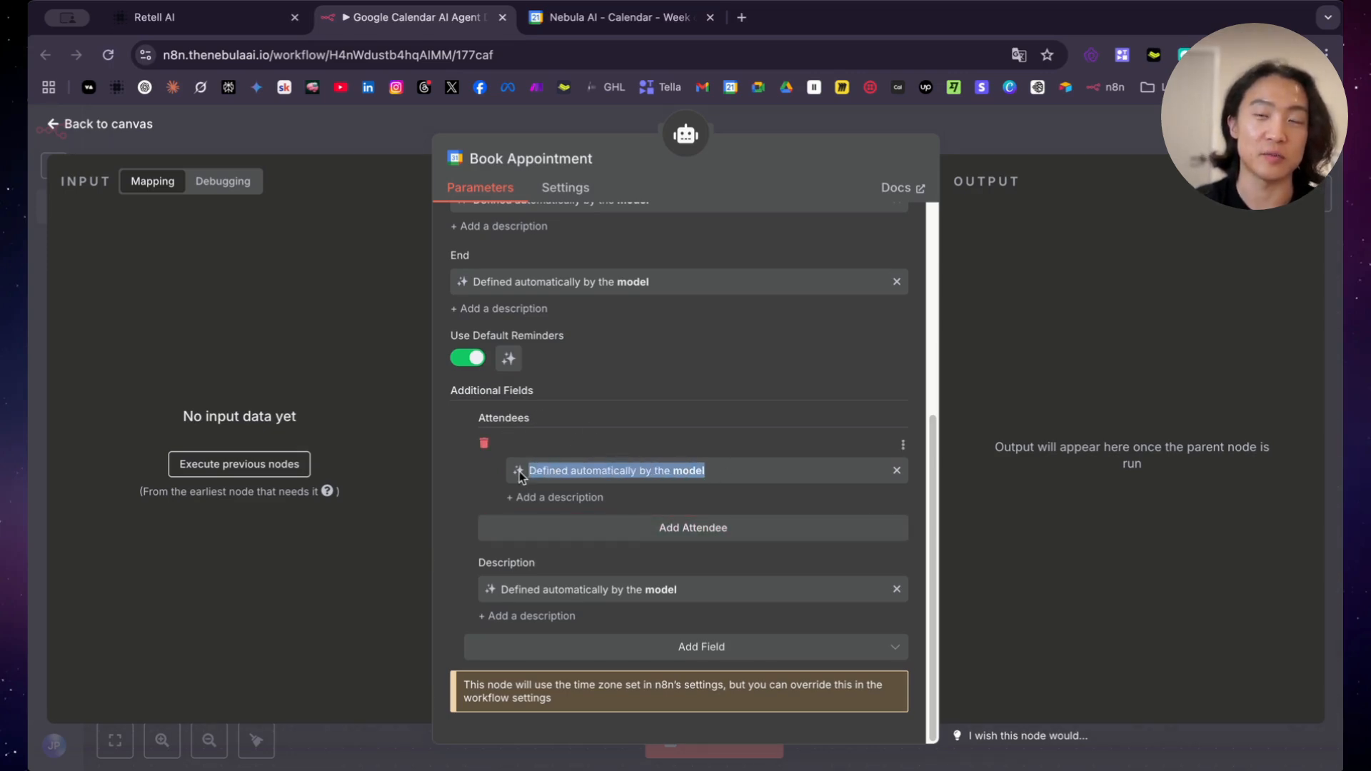
Add a model-defined Location and Repeat How Many Times? (1) to Book Appointment, then return to the canvas
click(700, 646)
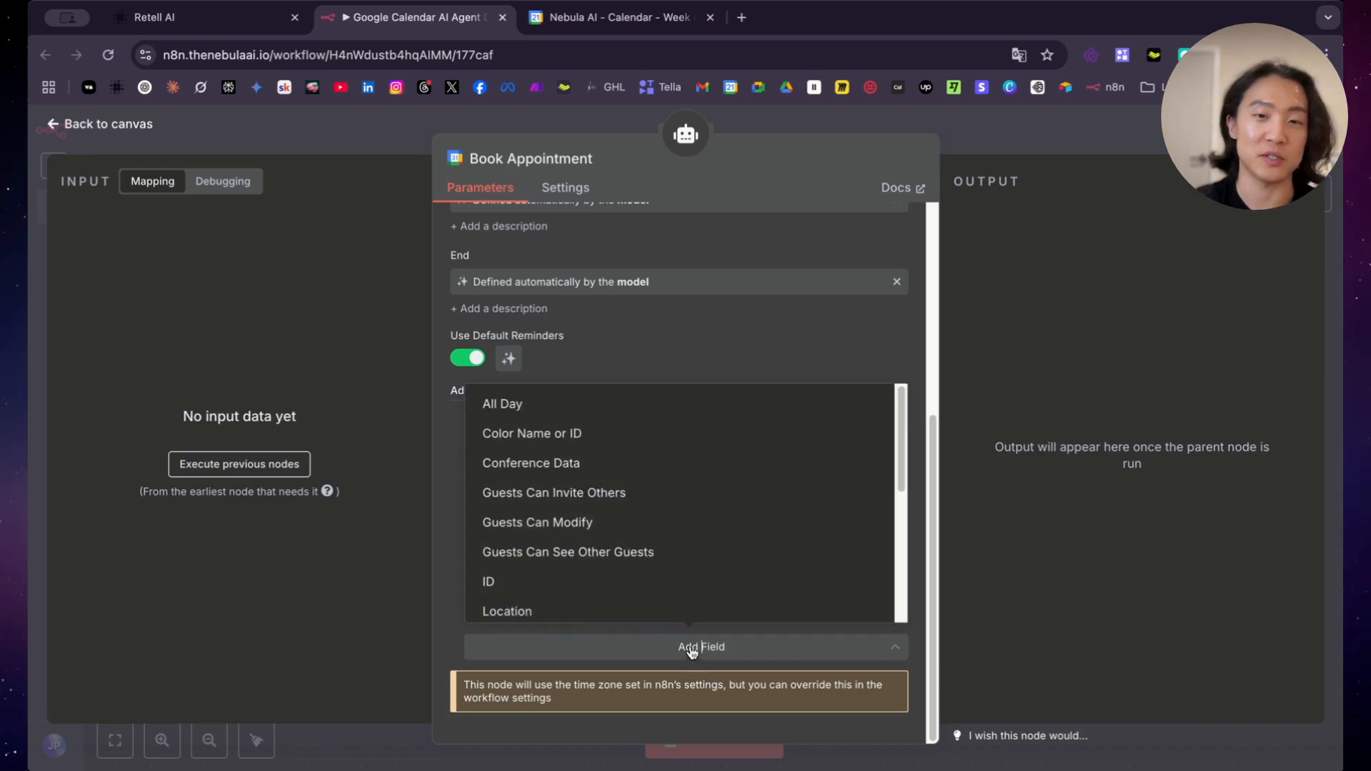
scroll(down, 3)
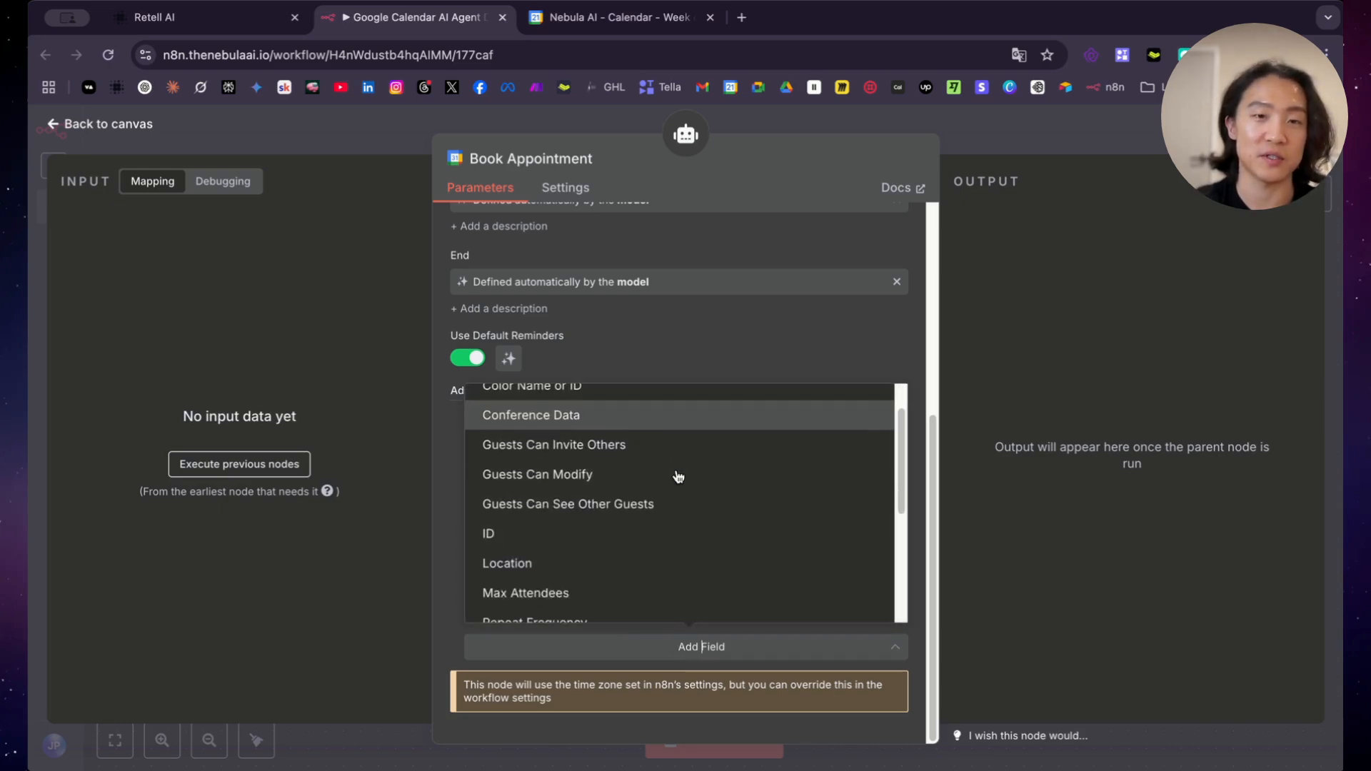
scroll(down, 3)
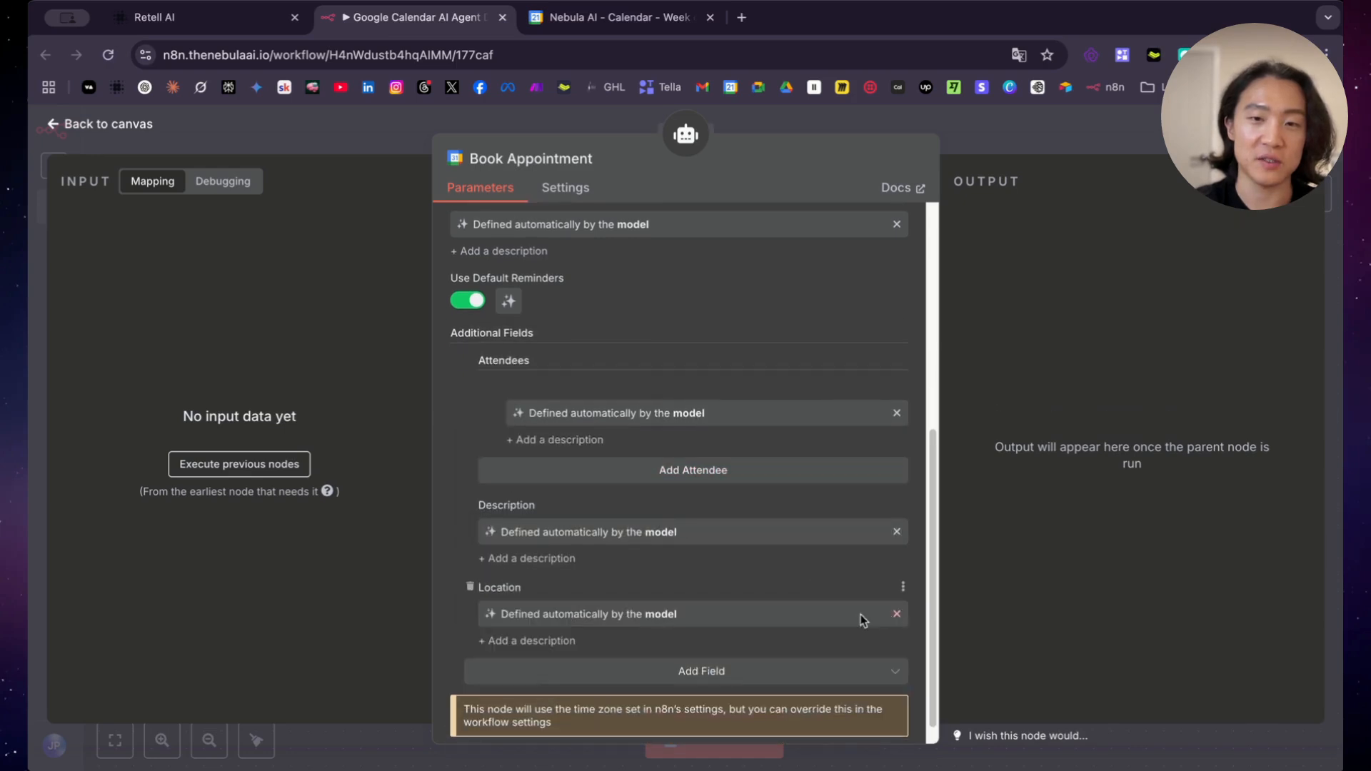
click(700, 670)
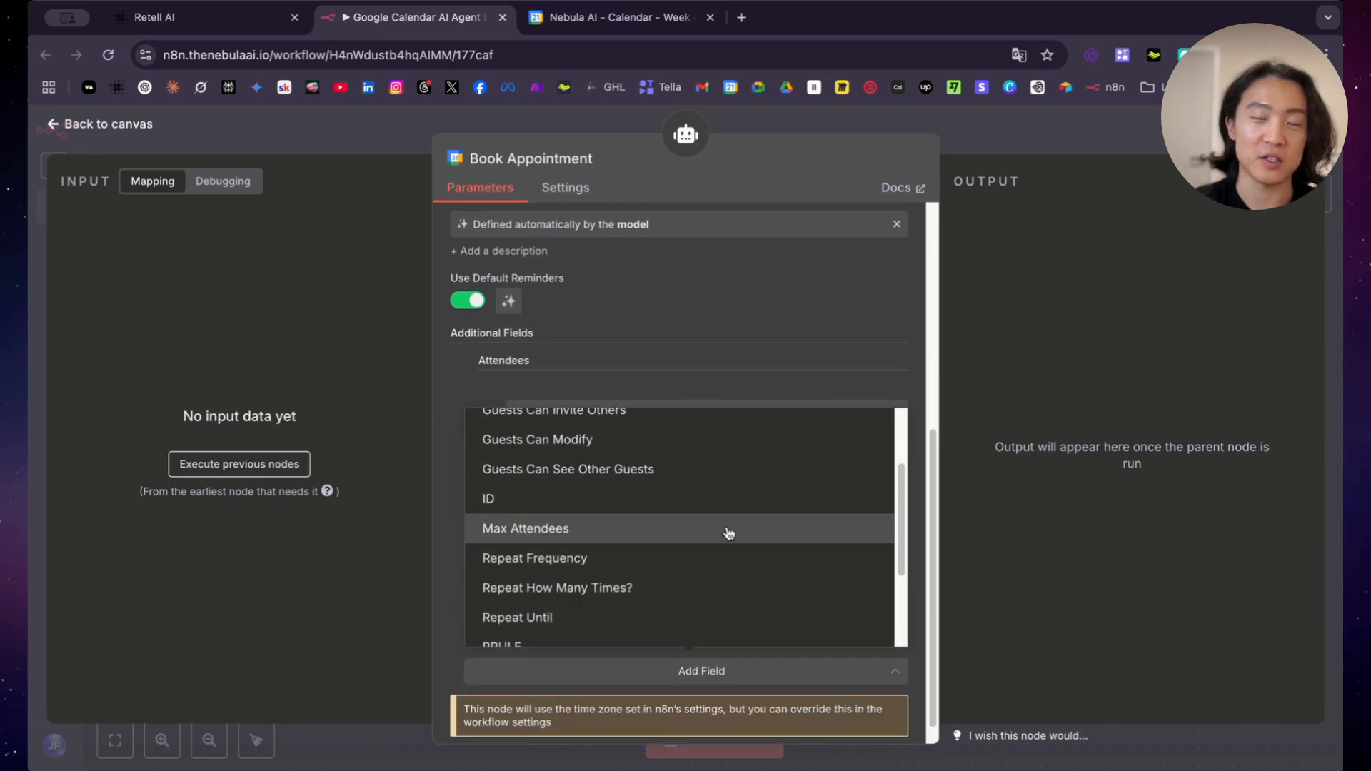
scroll(down, 3)
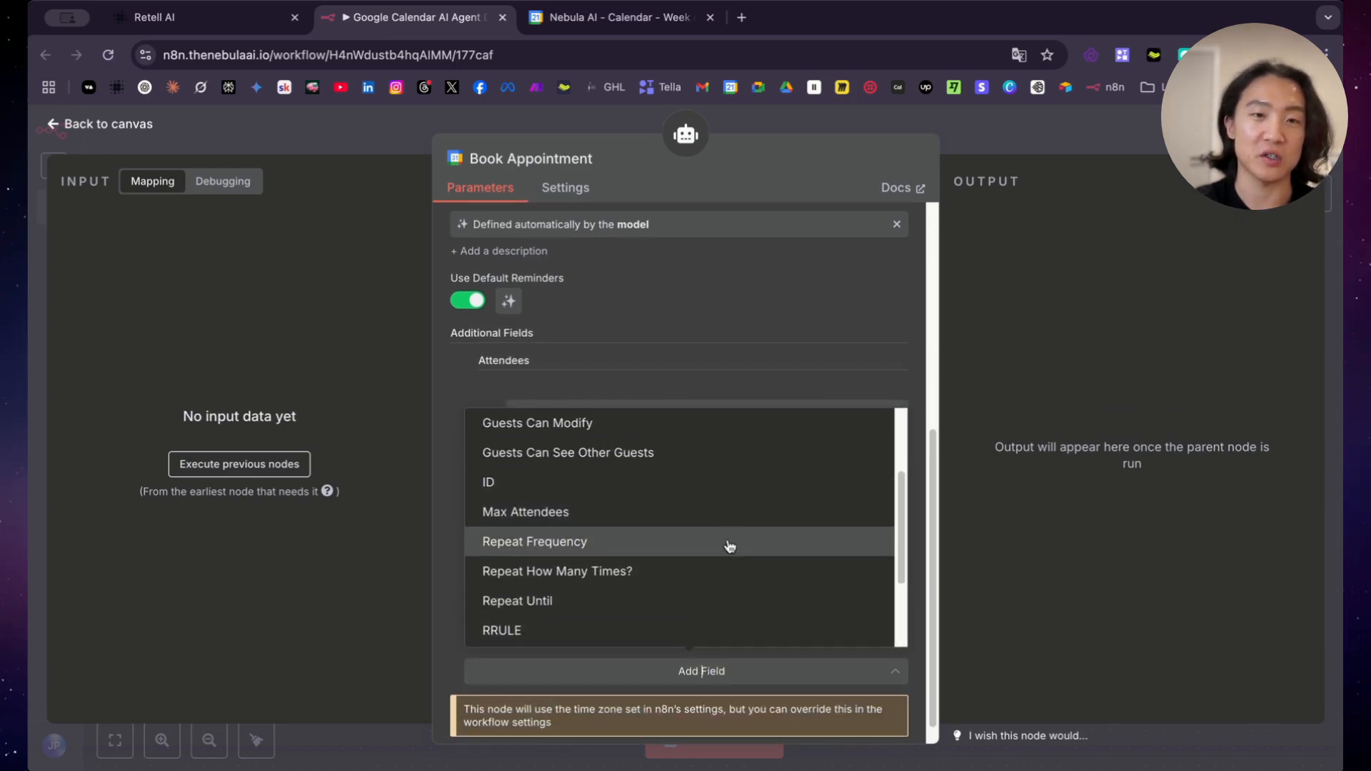
scroll(down, 3)
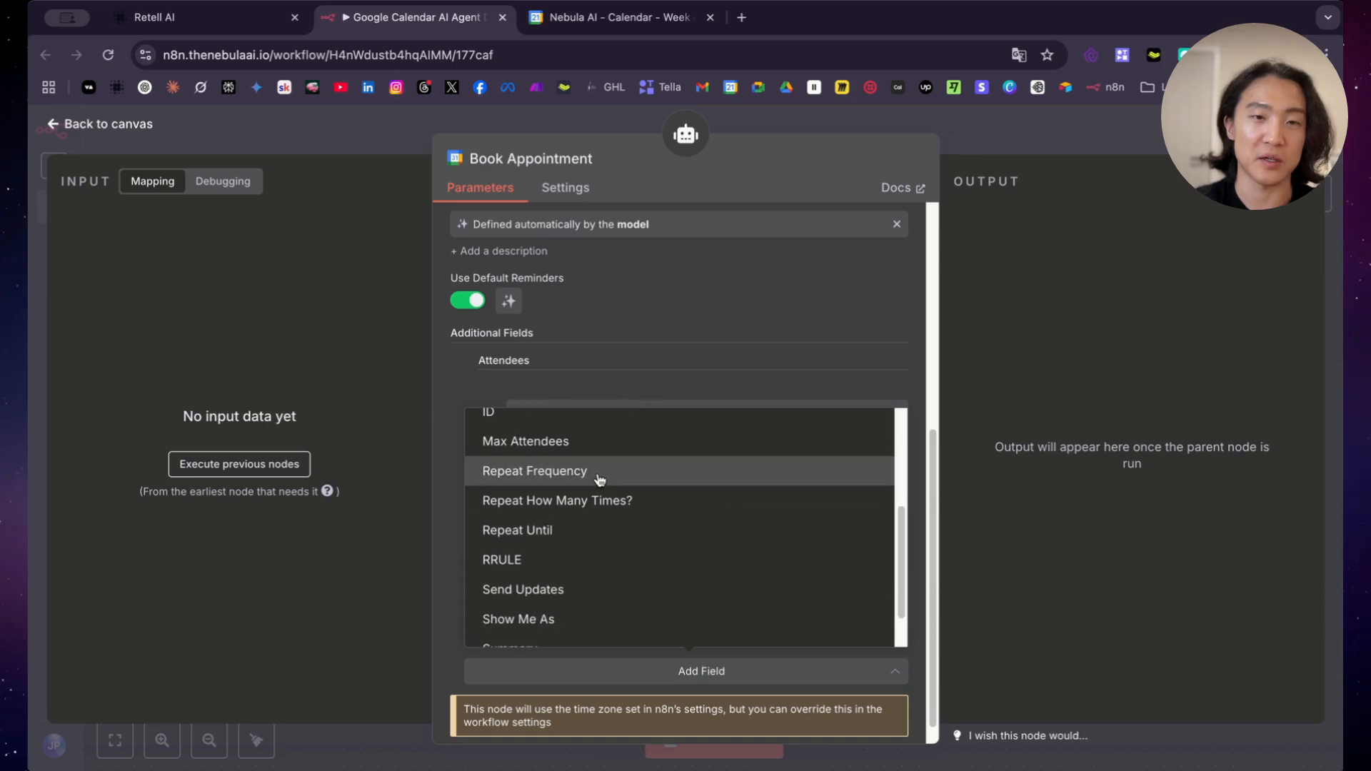
click(534, 471)
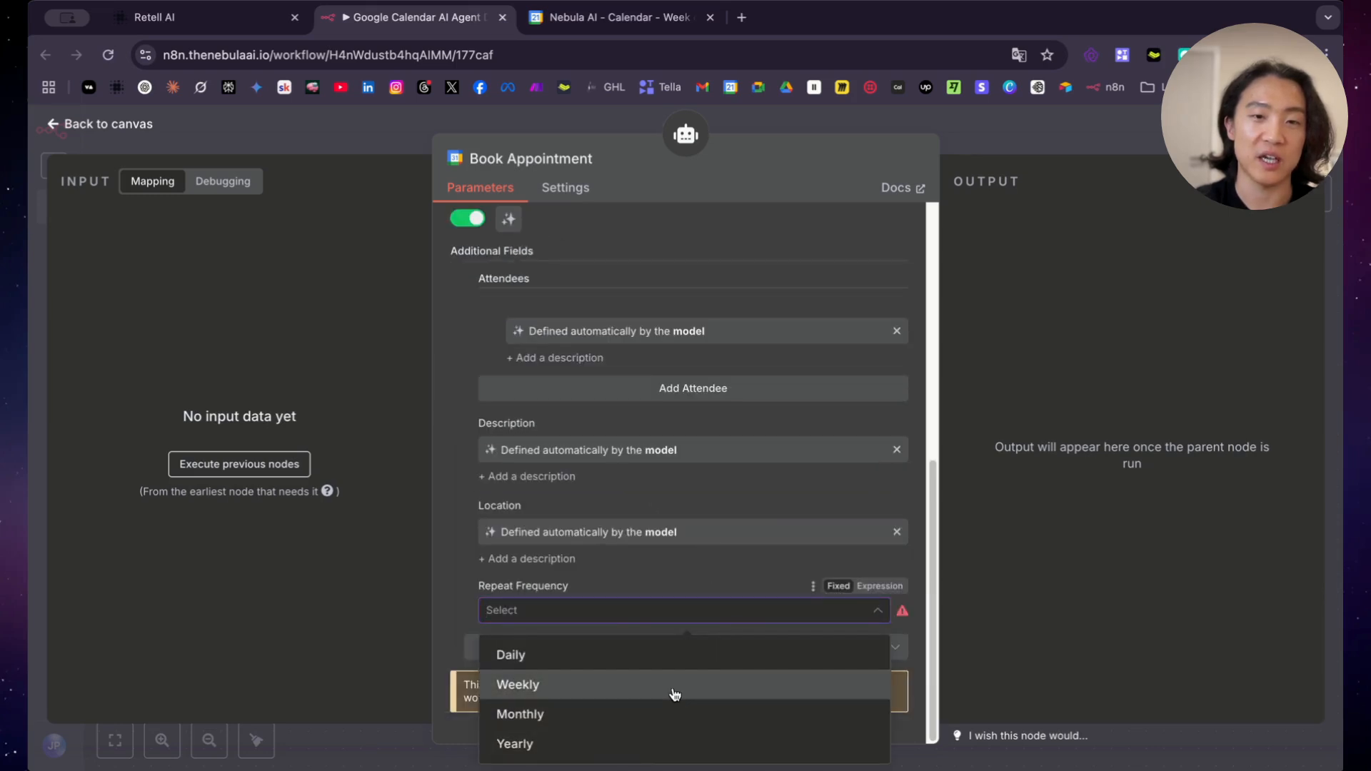
mouse_move(594, 719)
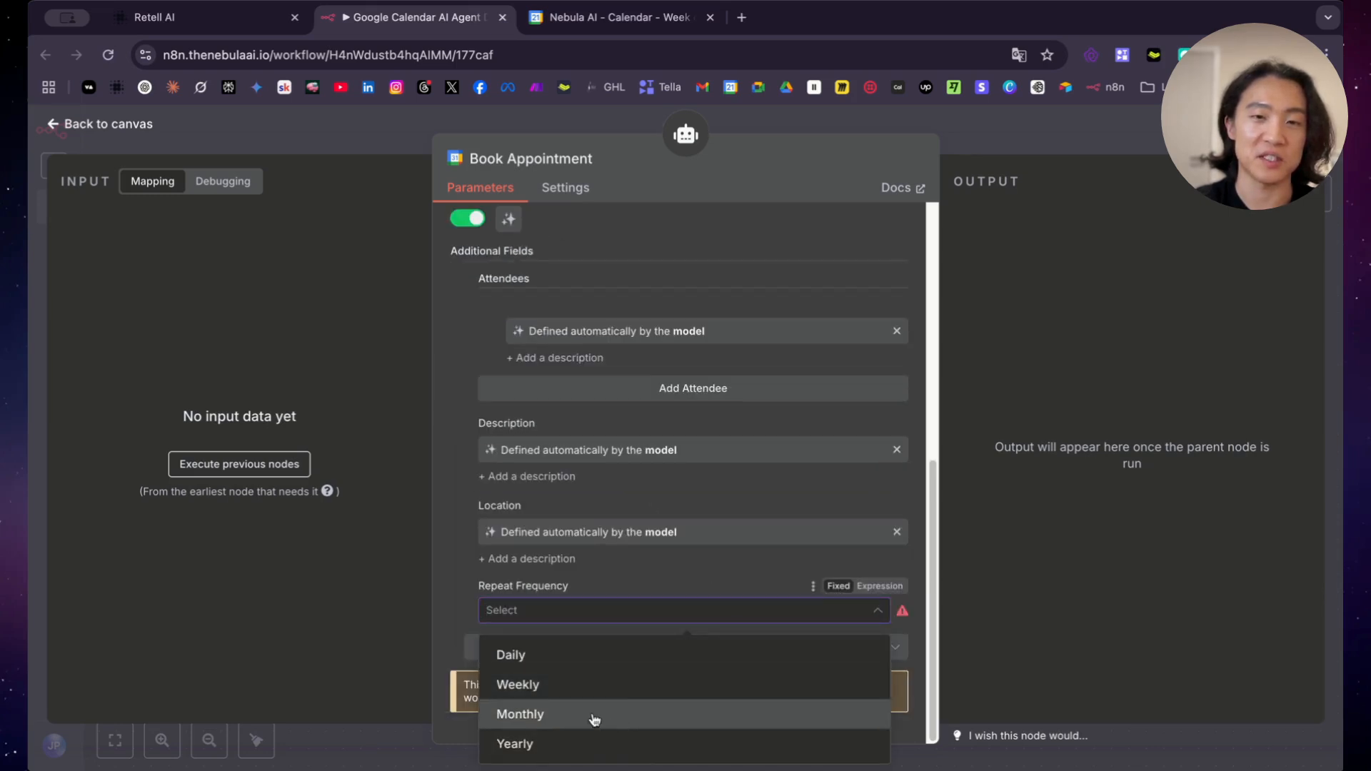
mouse_move(574, 691)
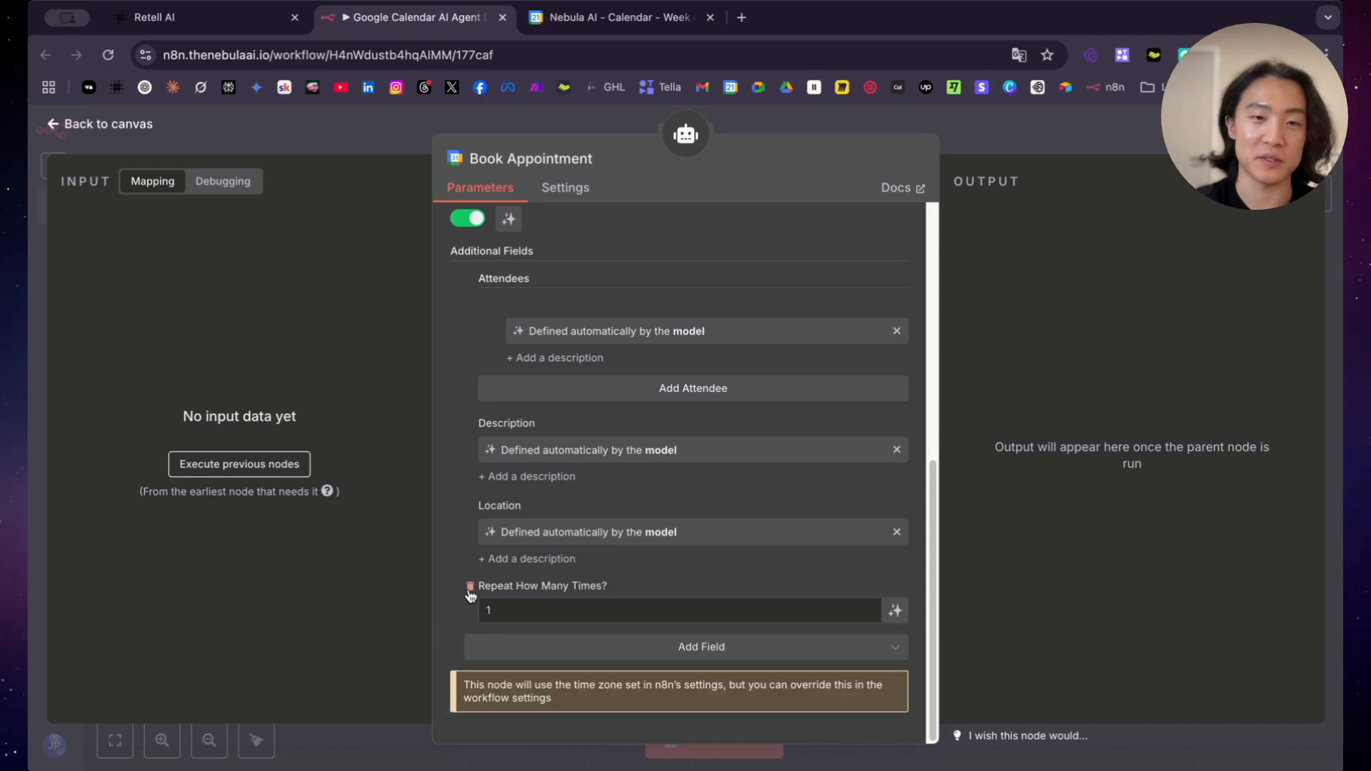
scroll(up, 3)
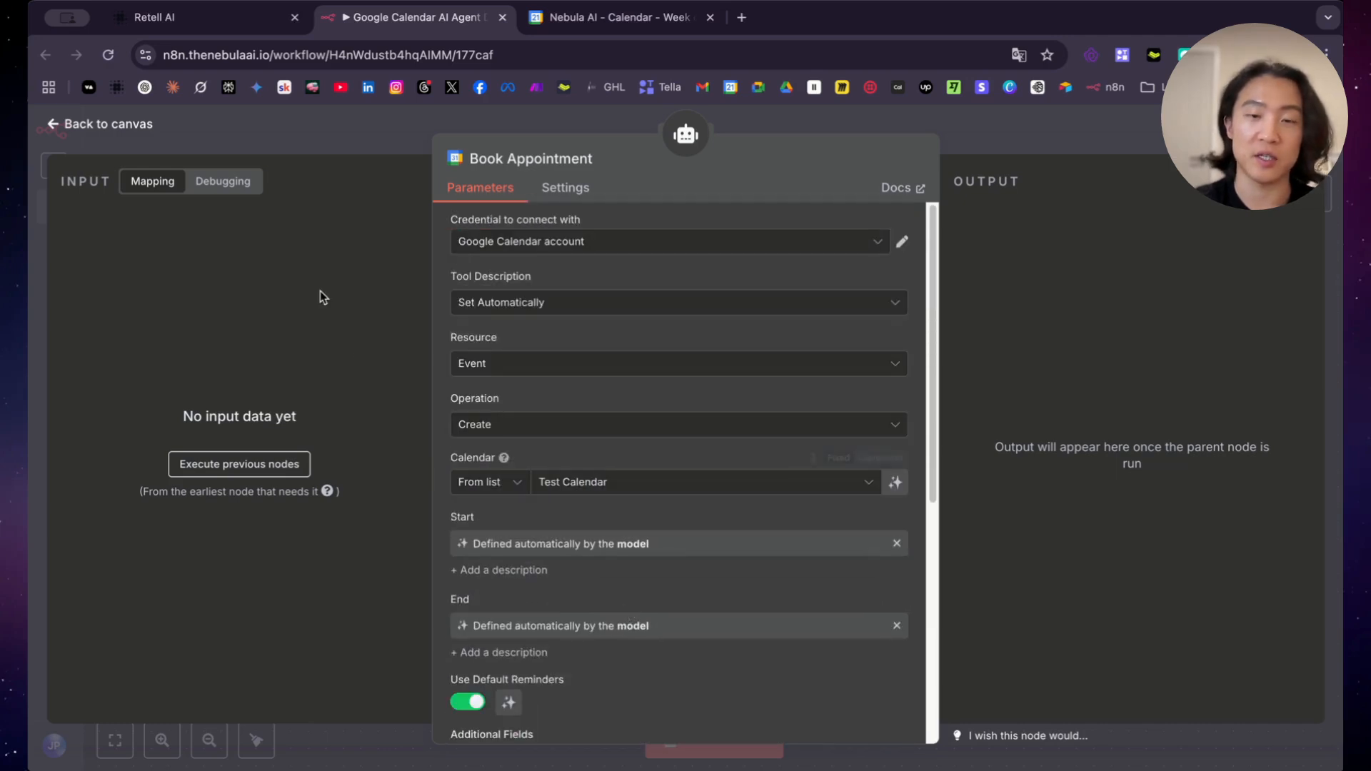
click(99, 123)
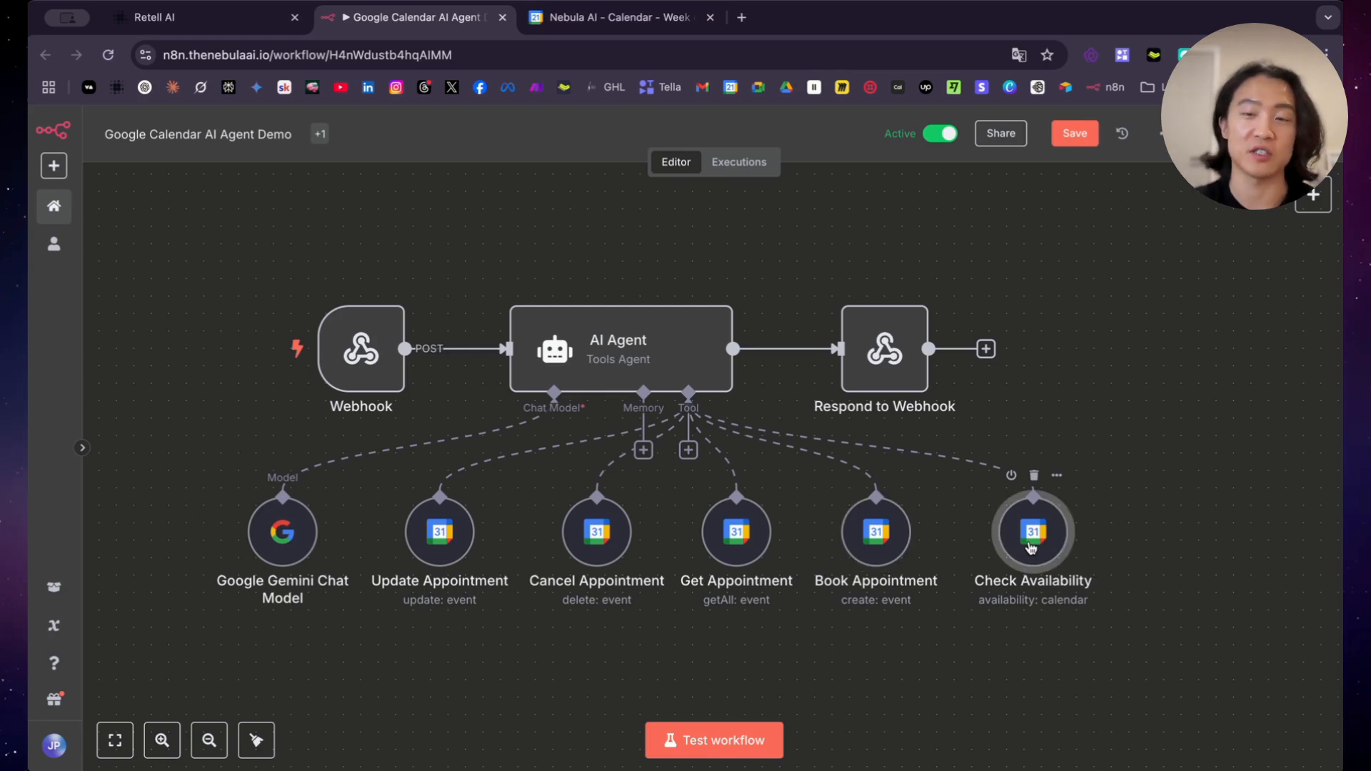
double_click(1032, 530)
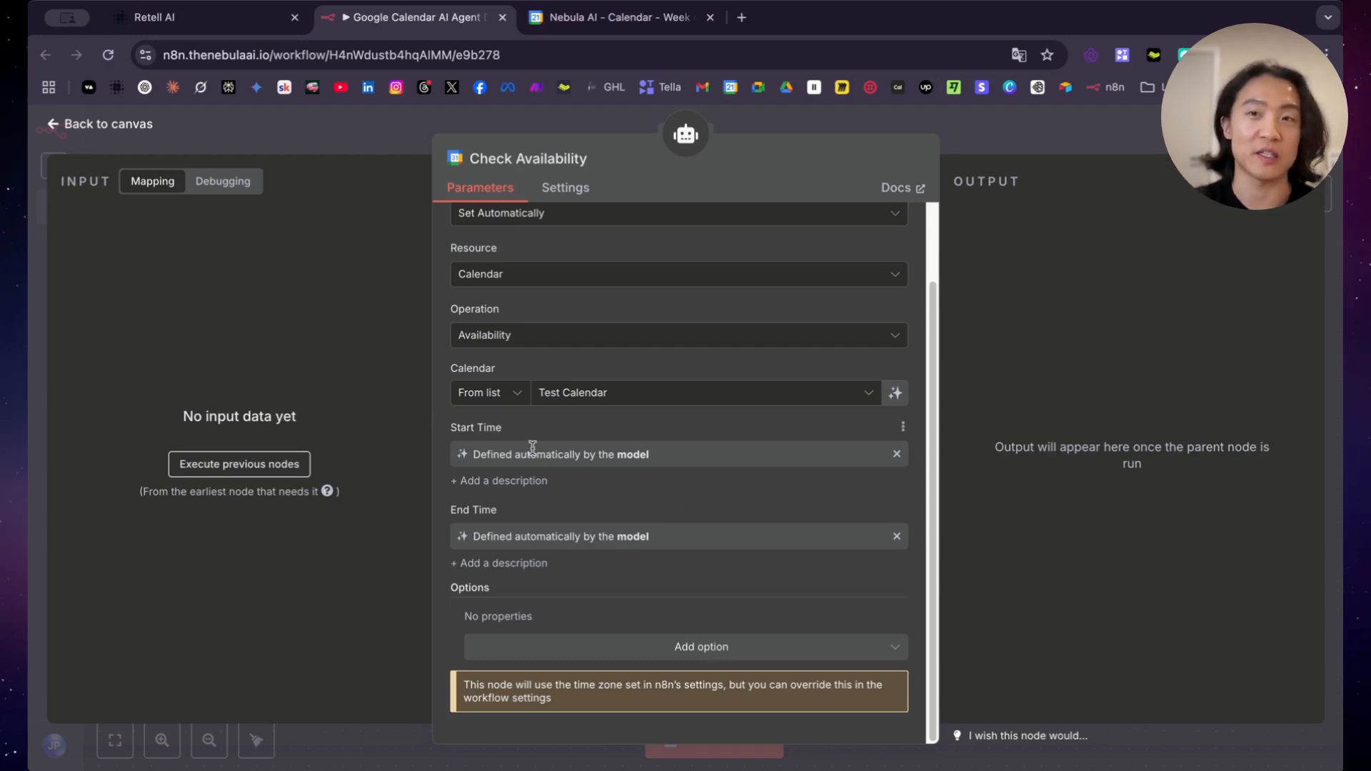
mouse_move(177, 282)
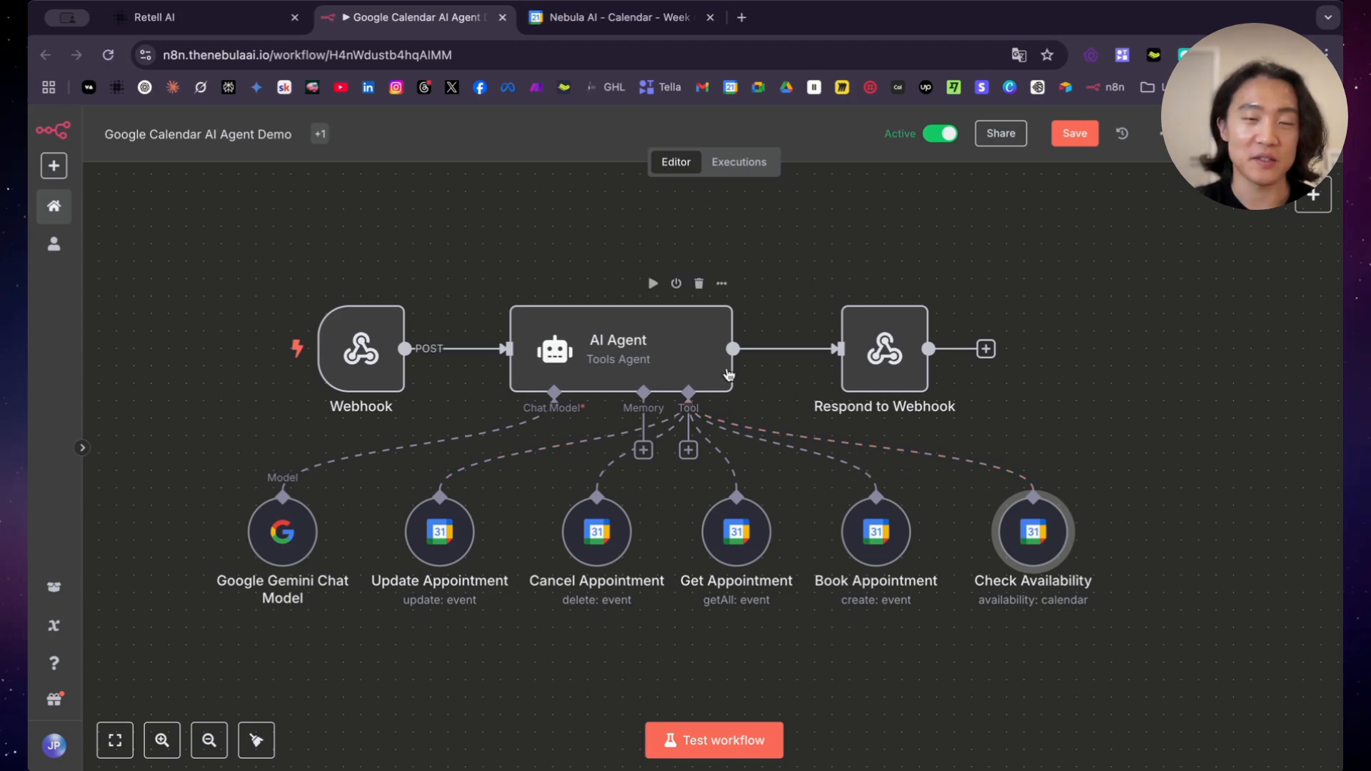
mouse_move(1251, 215)
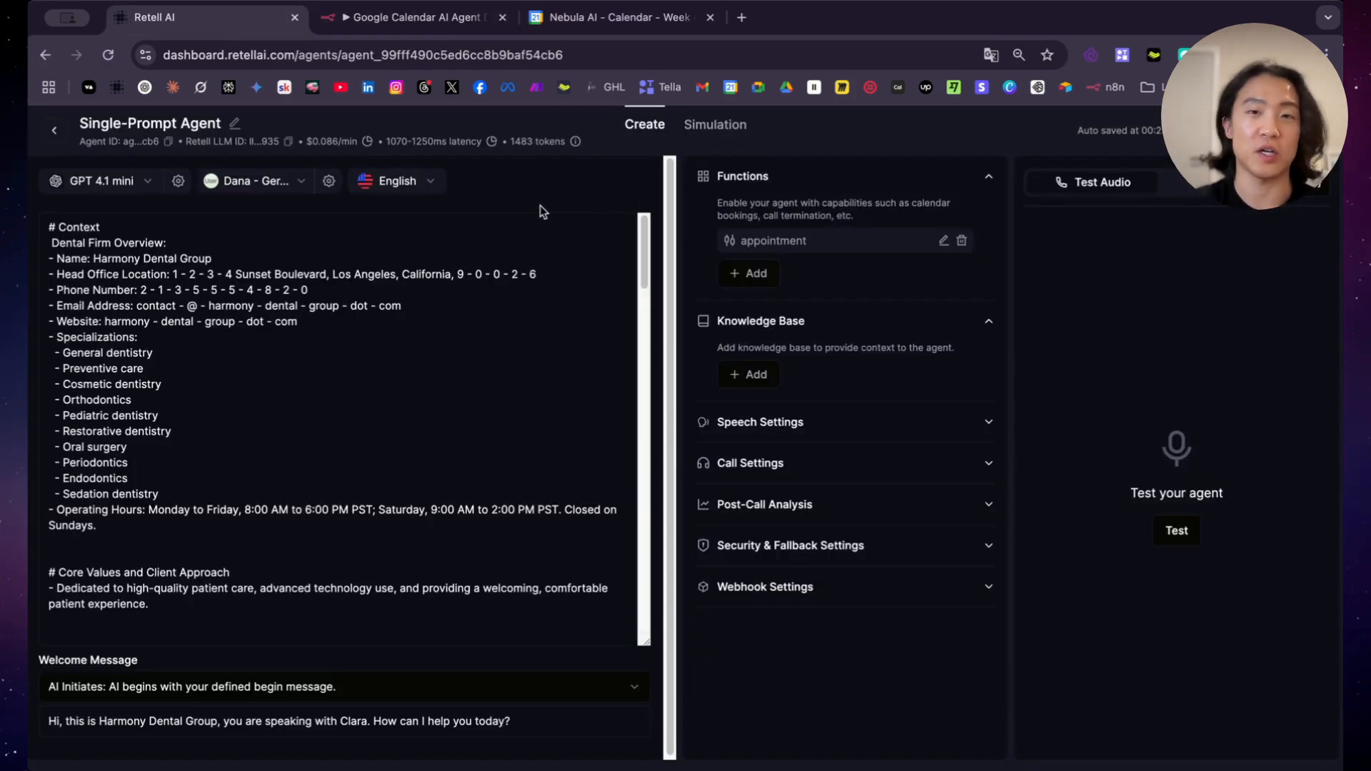
mouse_move(398, 248)
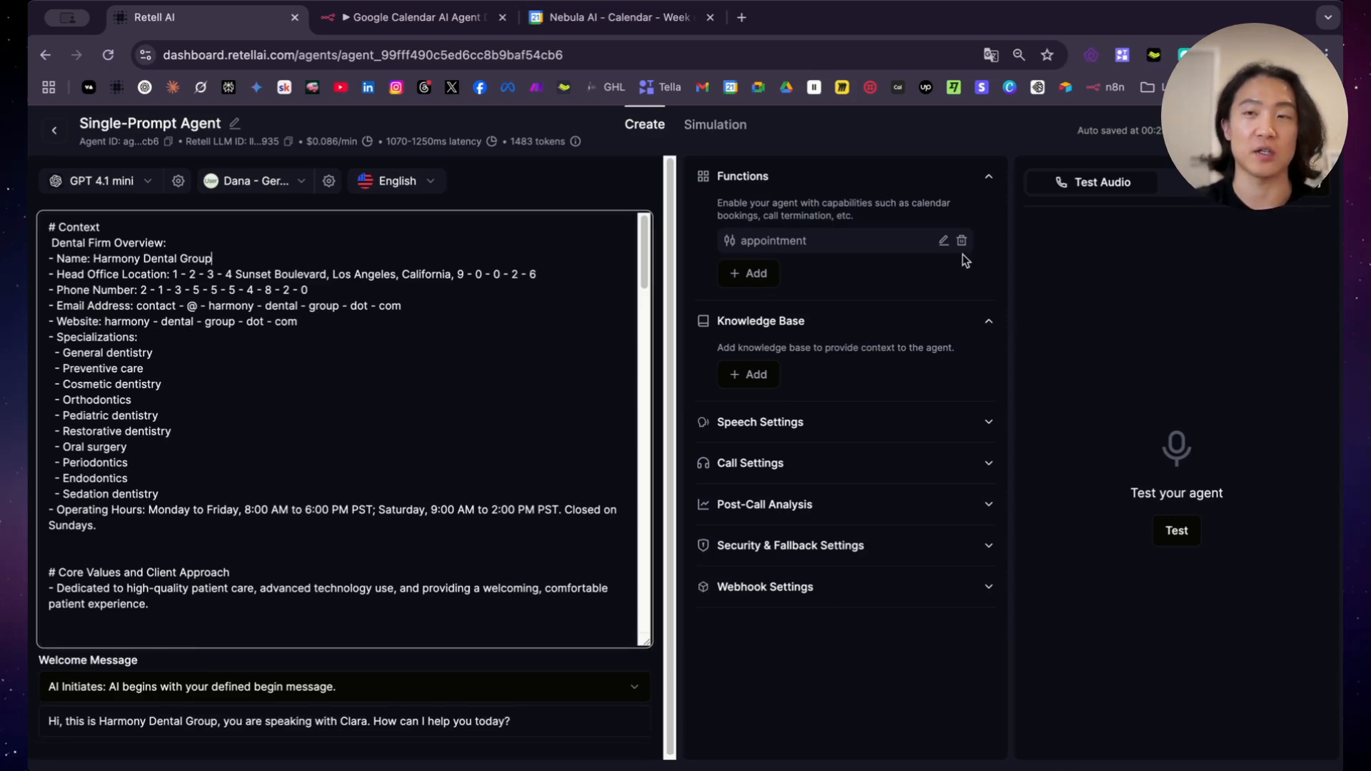
mouse_move(876, 342)
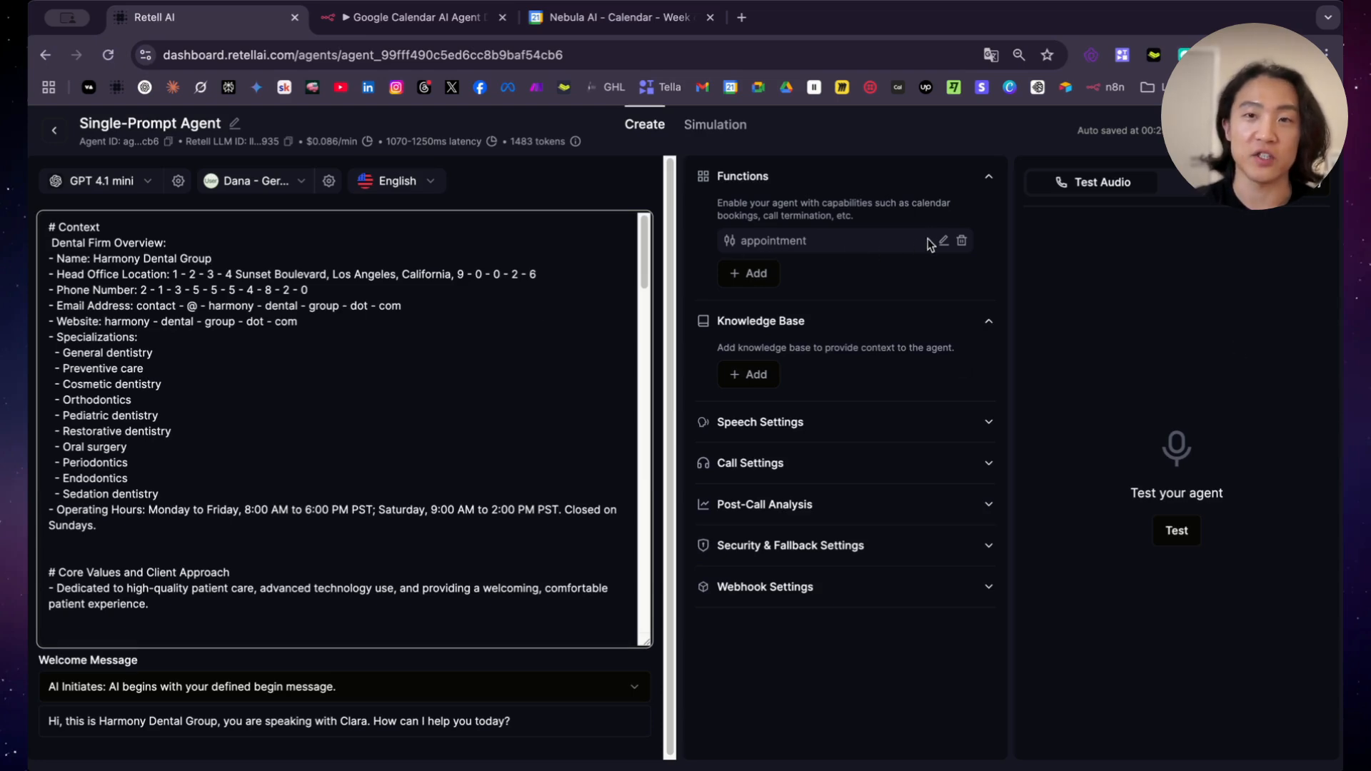
Open the appointment function's Custom Function dialog from the agent's Functions section
click(942, 241)
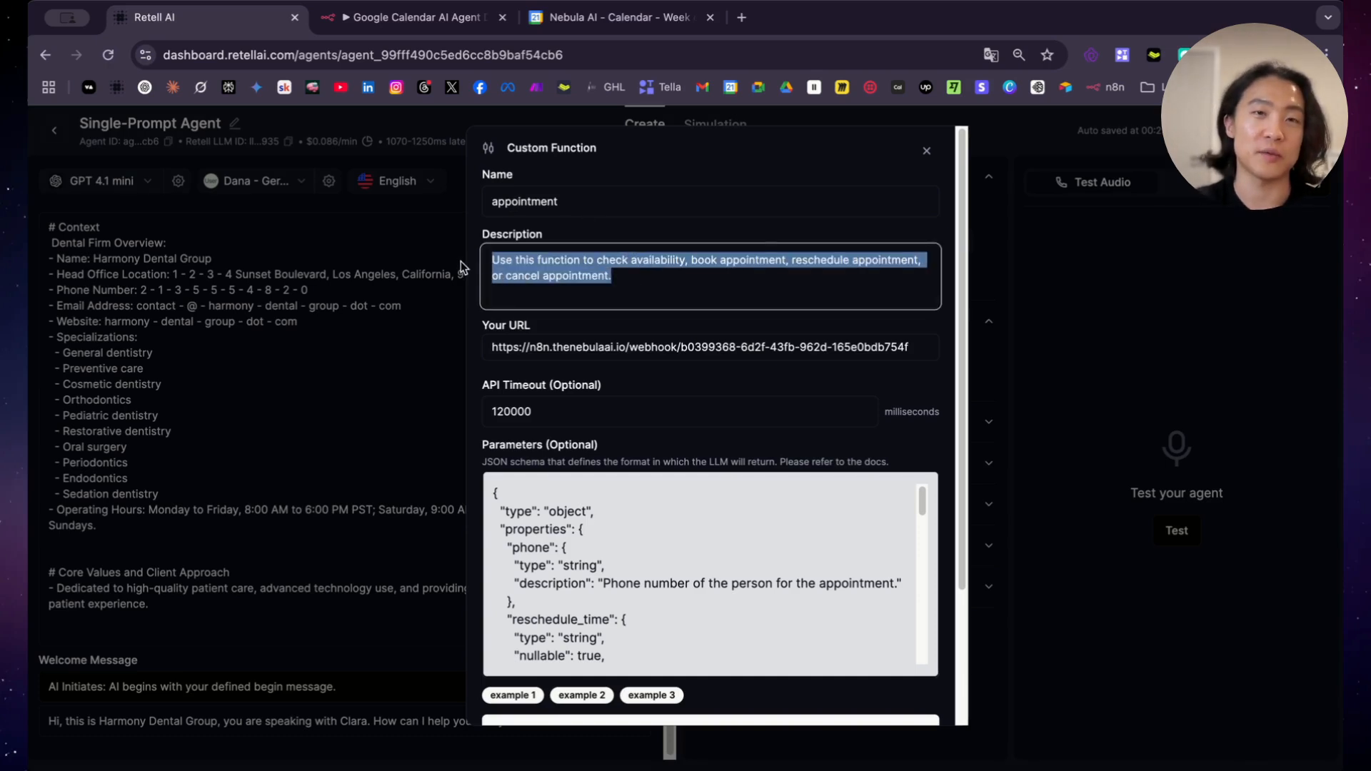
Open the n8n Webhook trigger and copy its production URL
click(780, 288)
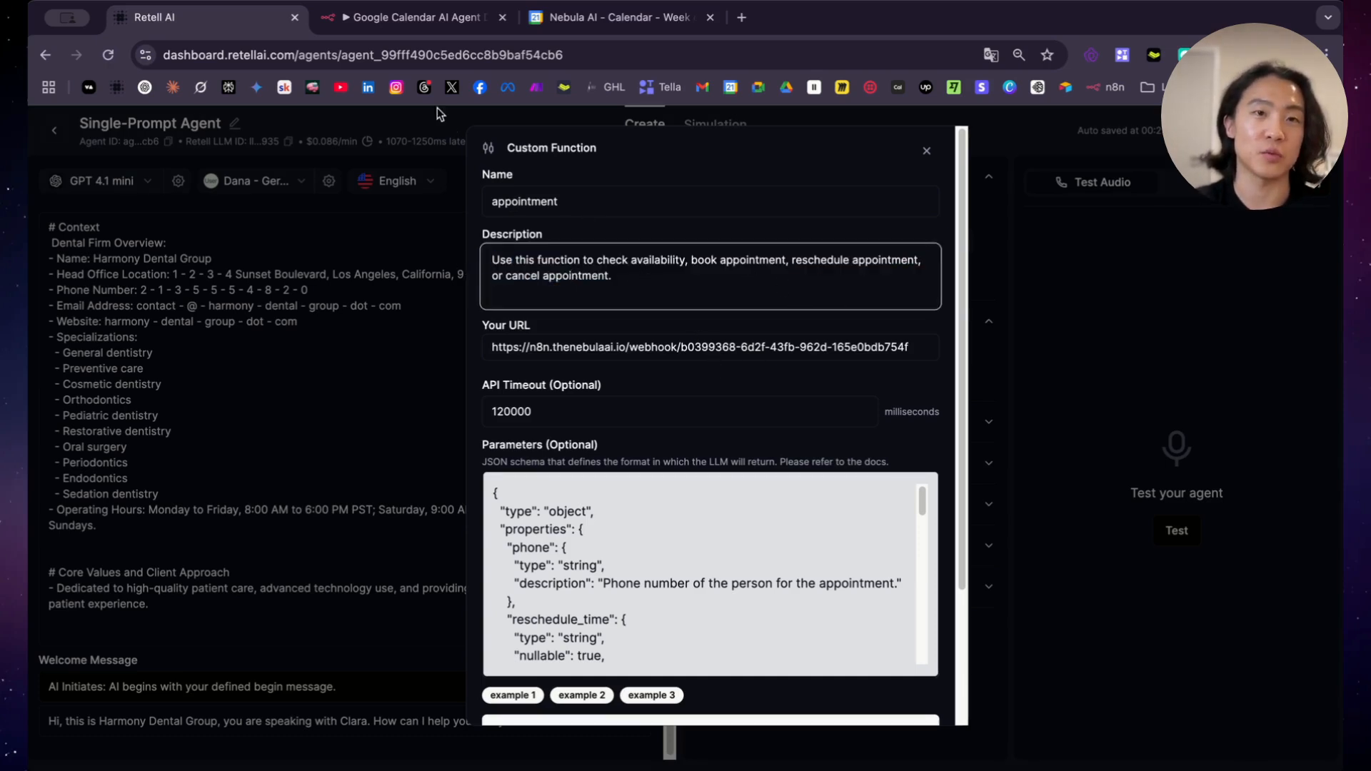
click(411, 17)
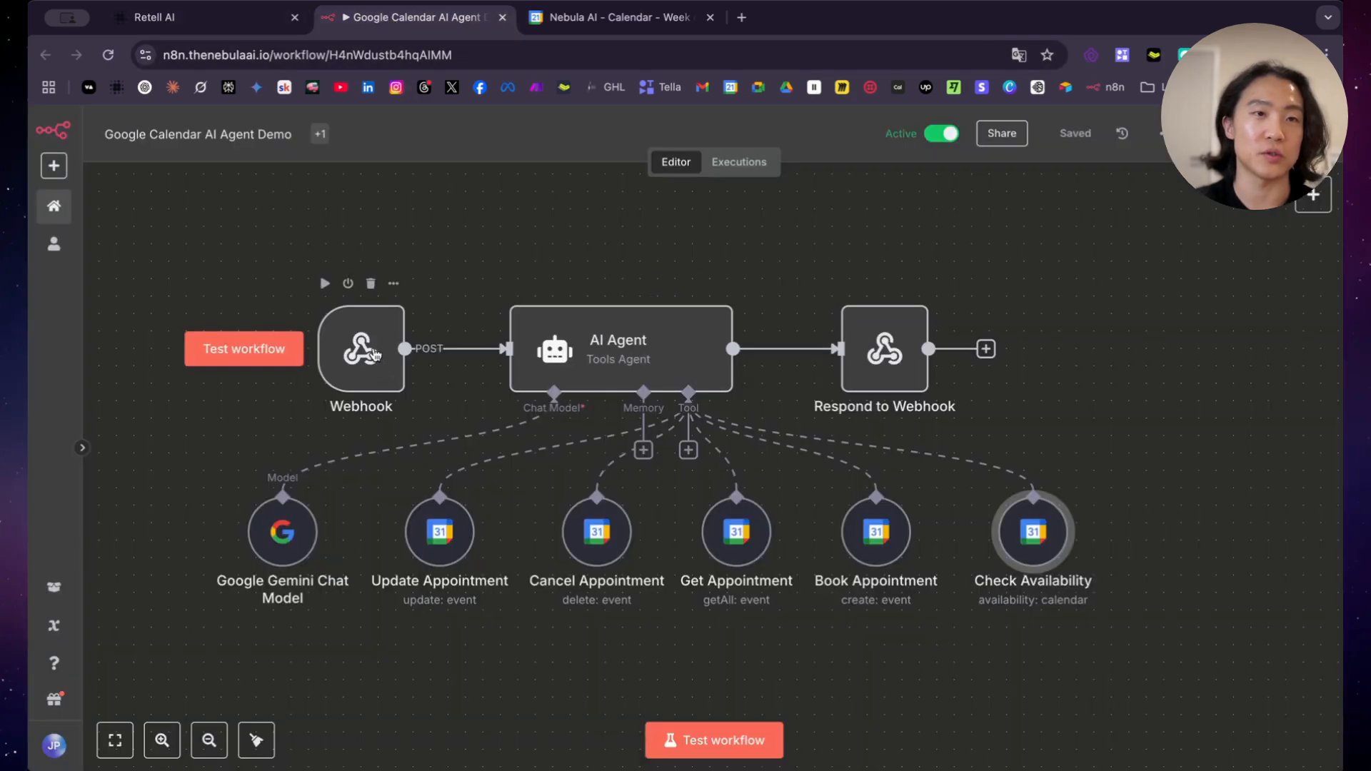
click(360, 348)
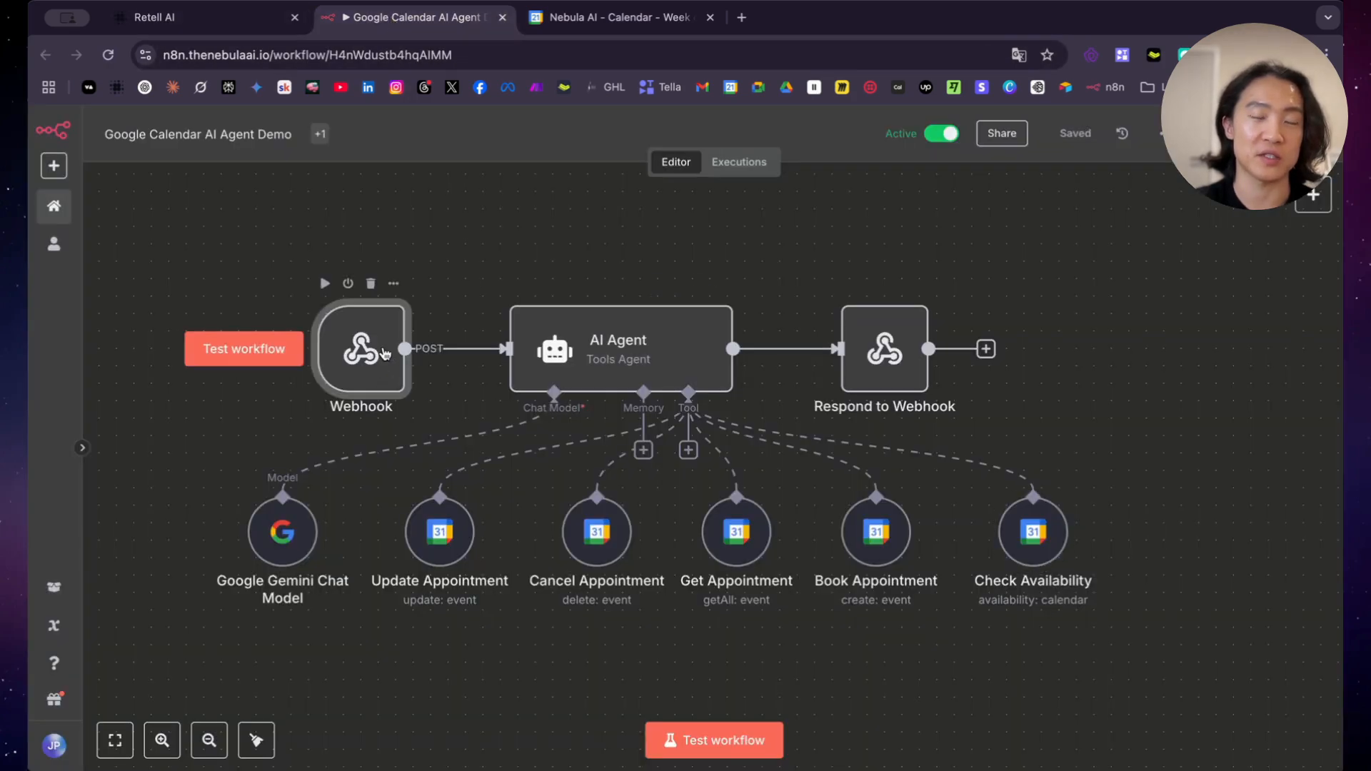
double_click(360, 347)
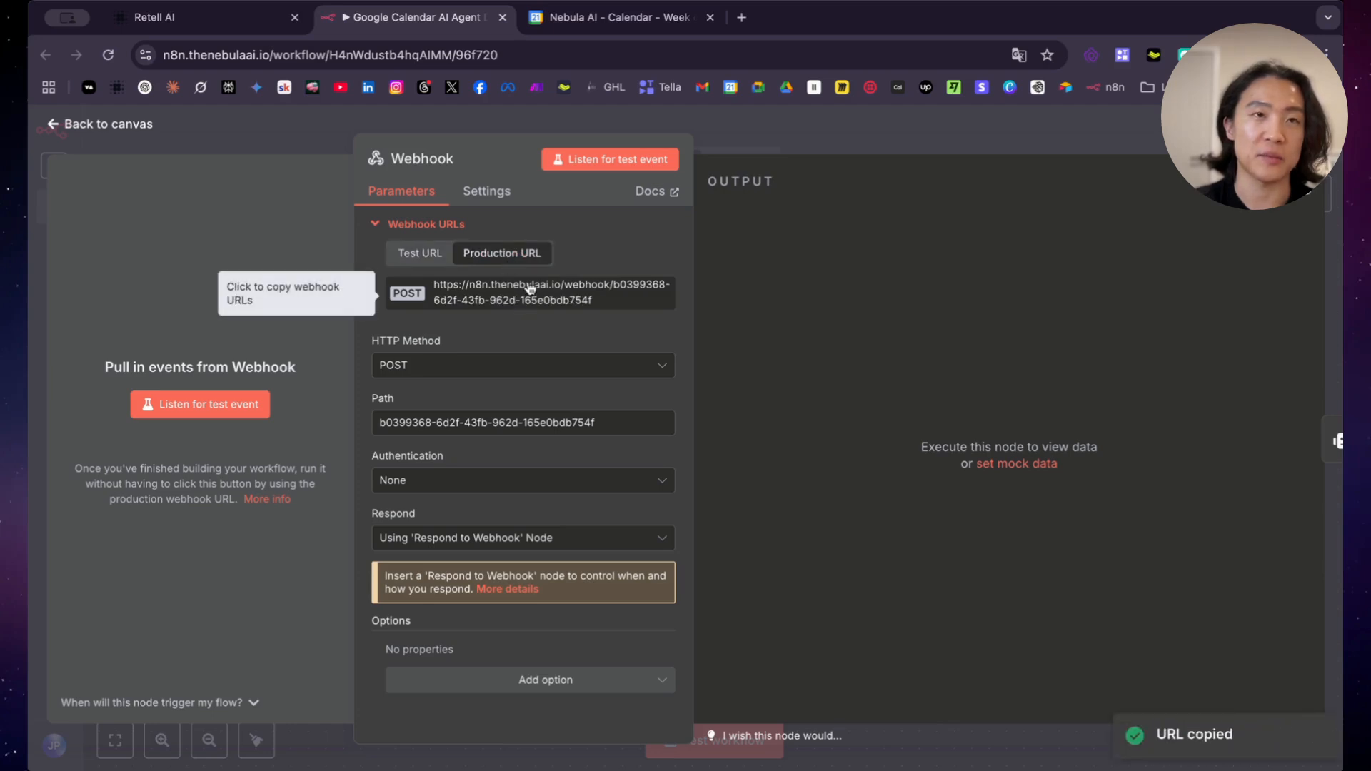
click(205, 16)
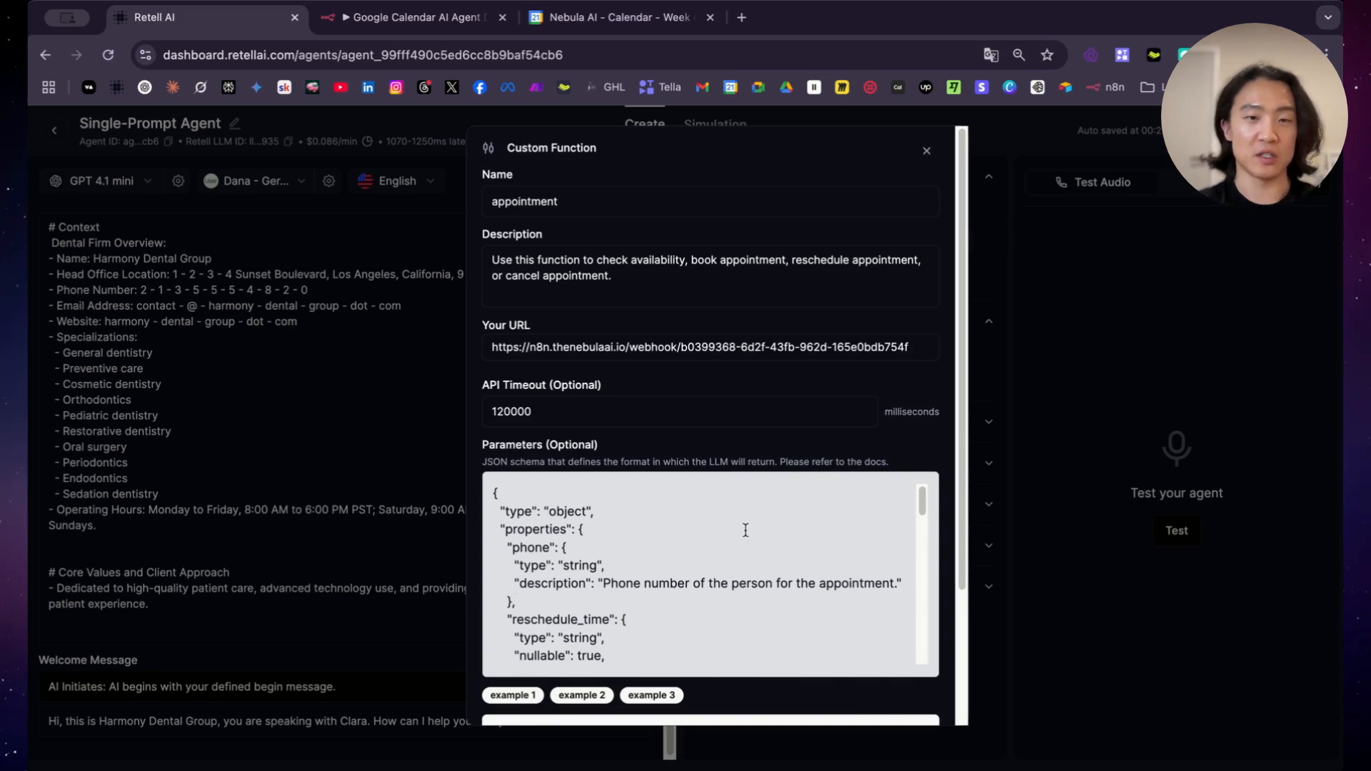
Scroll past phone, reschedule time and action parameters, then copy and paste the booking_time block
scroll(down, 3)
text( in E.164 format)
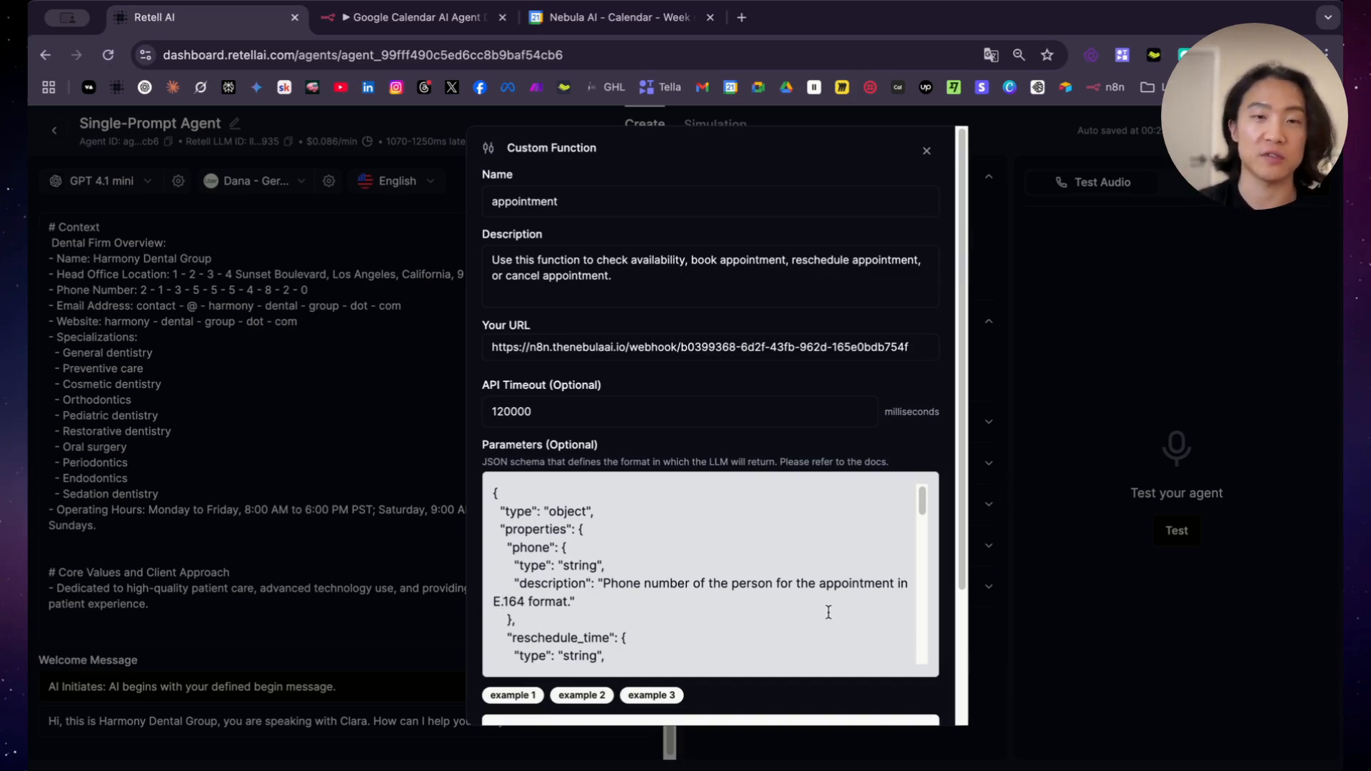
scroll(down, 3)
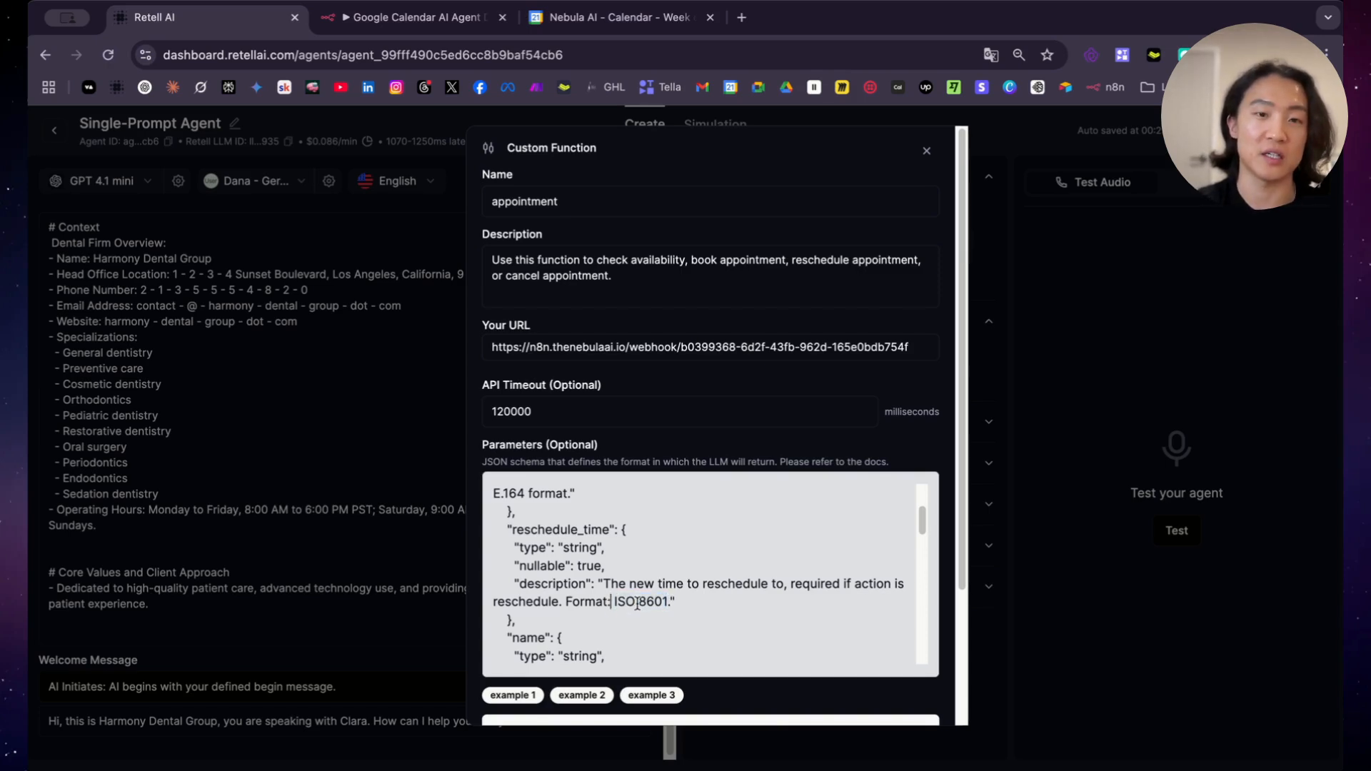
scroll(down, 3)
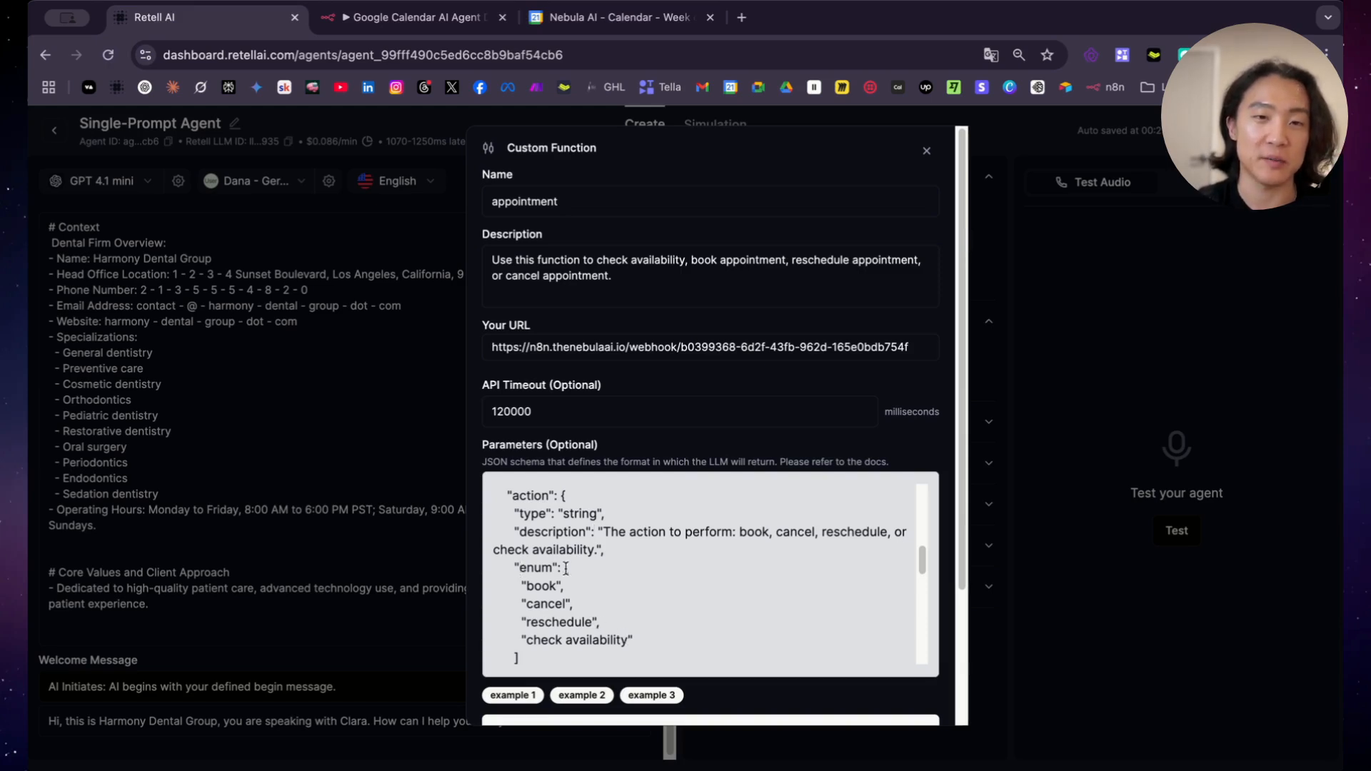
double_click(540, 587)
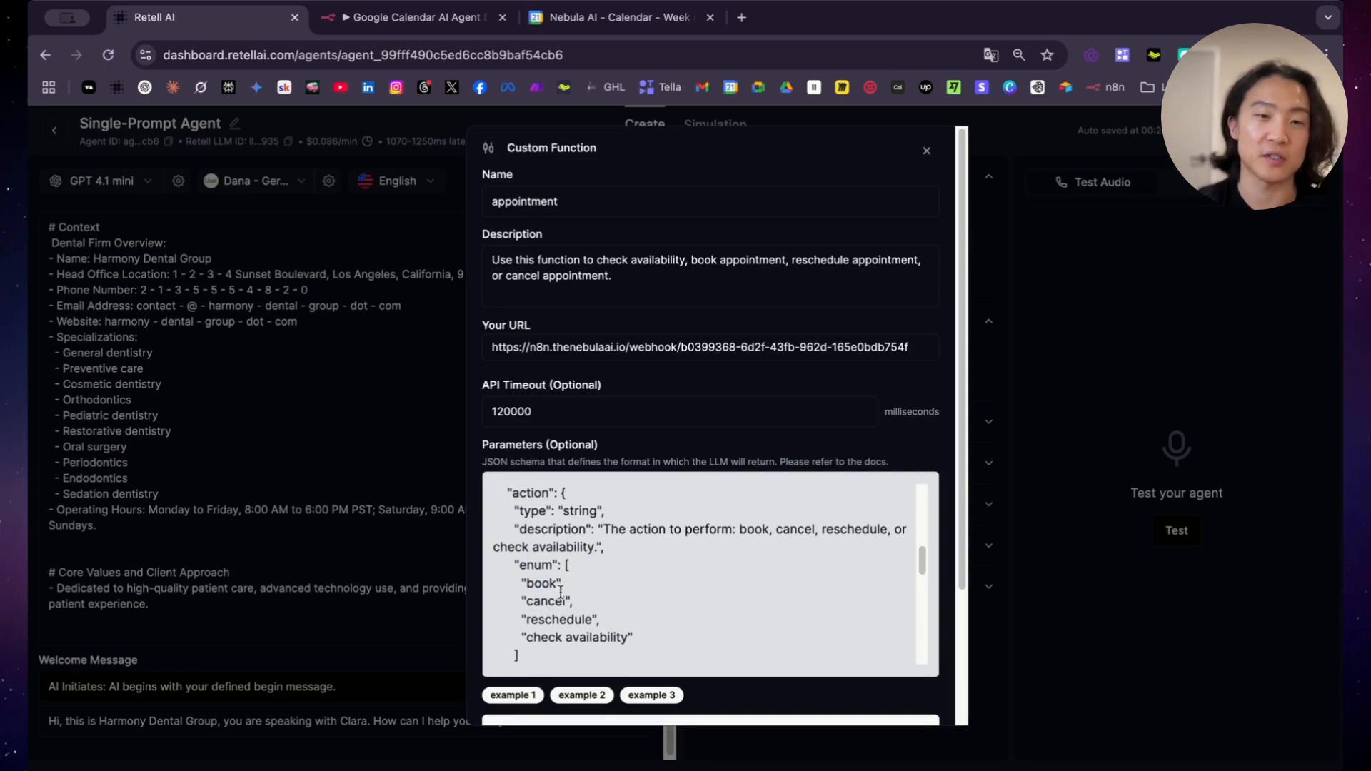
scroll(down, 3)
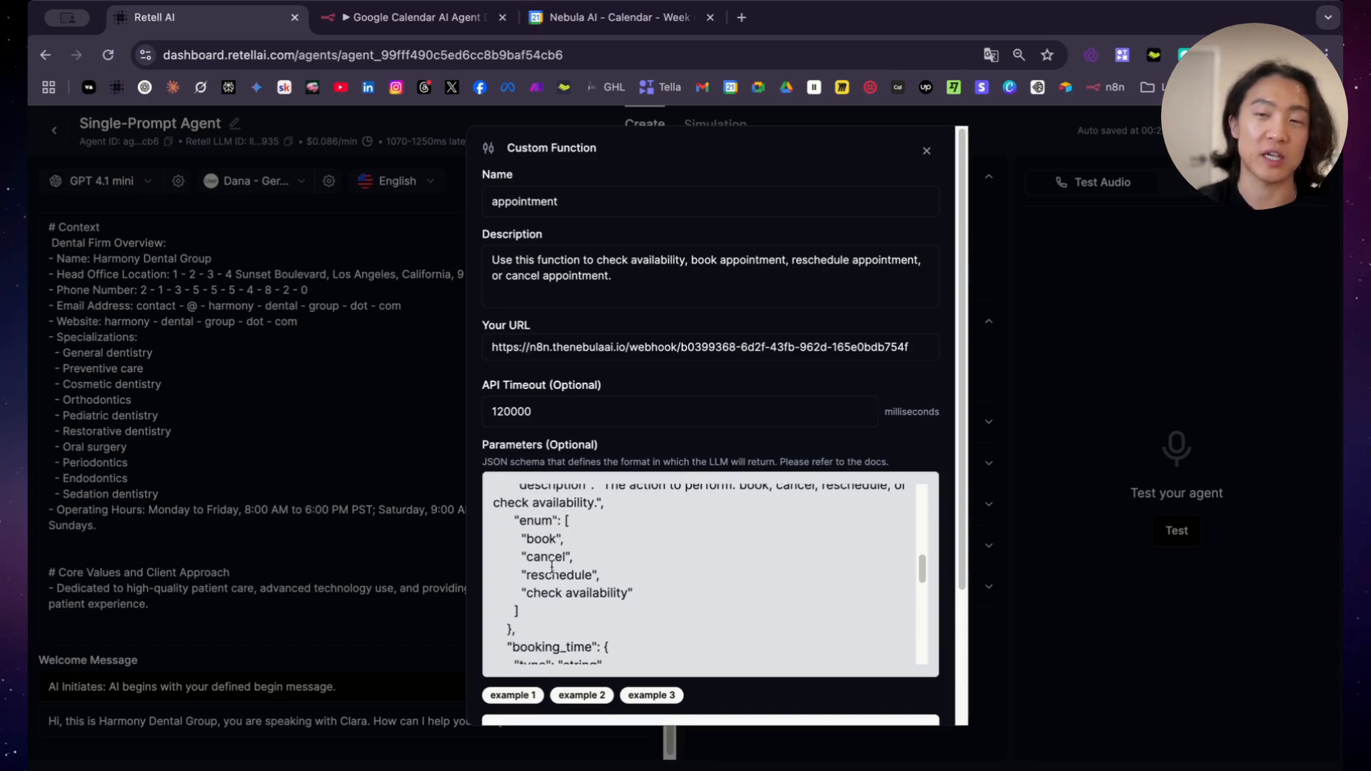
scroll(down, 3)
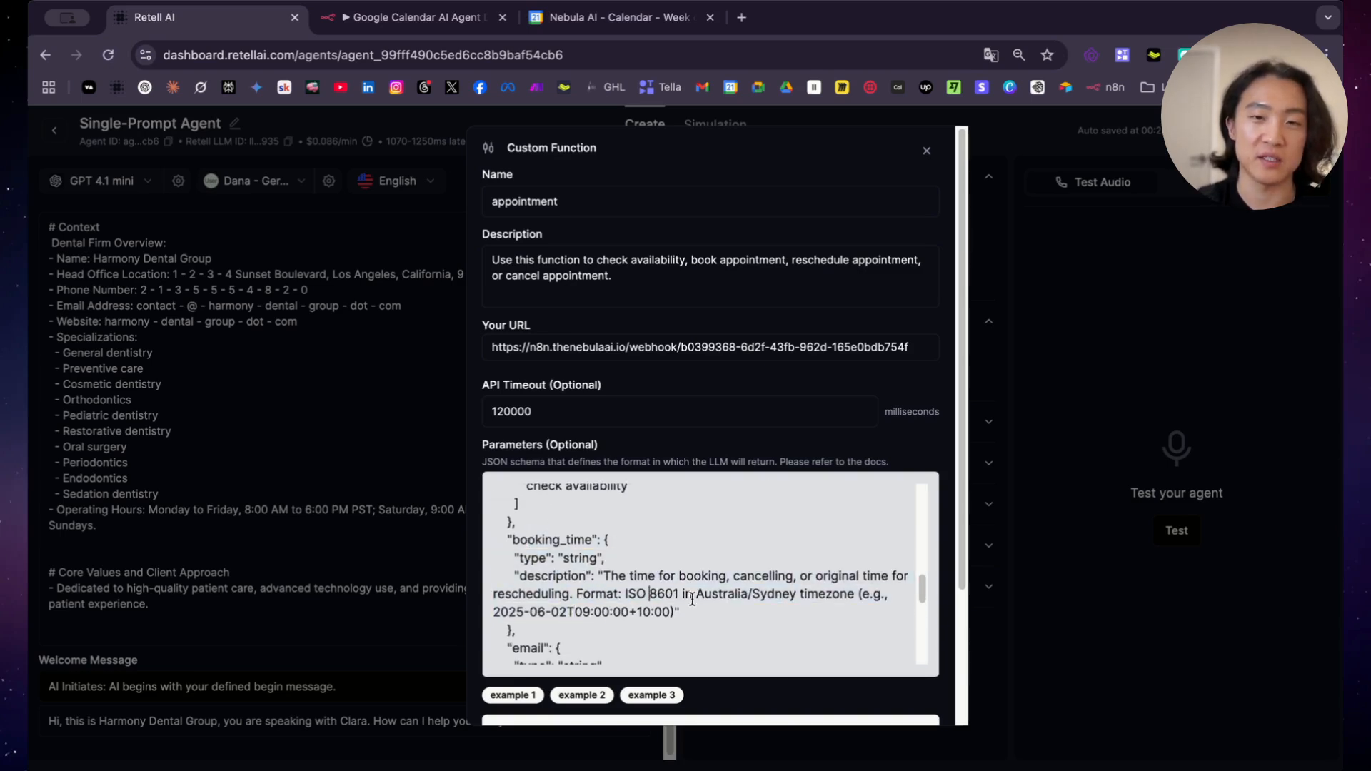
drag(697, 595, 849, 595)
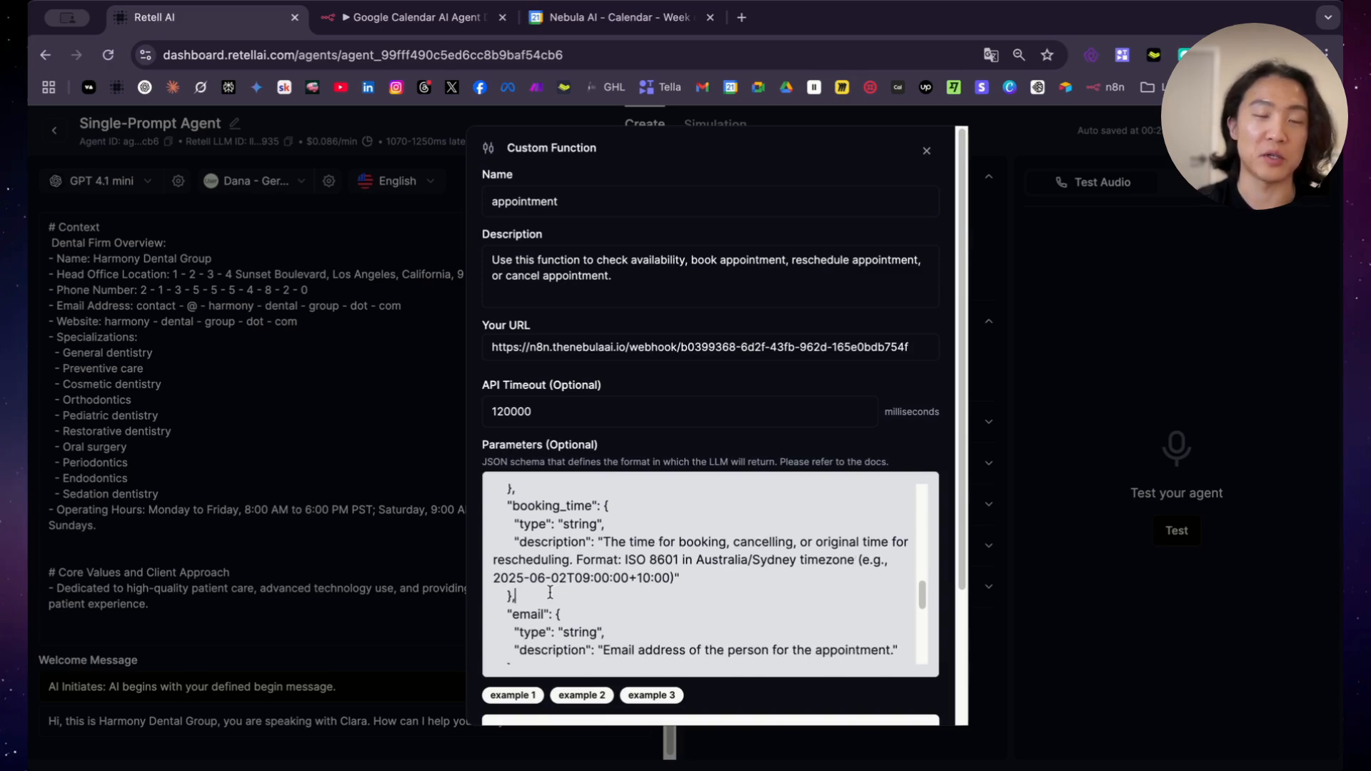
drag(507, 506, 513, 596)
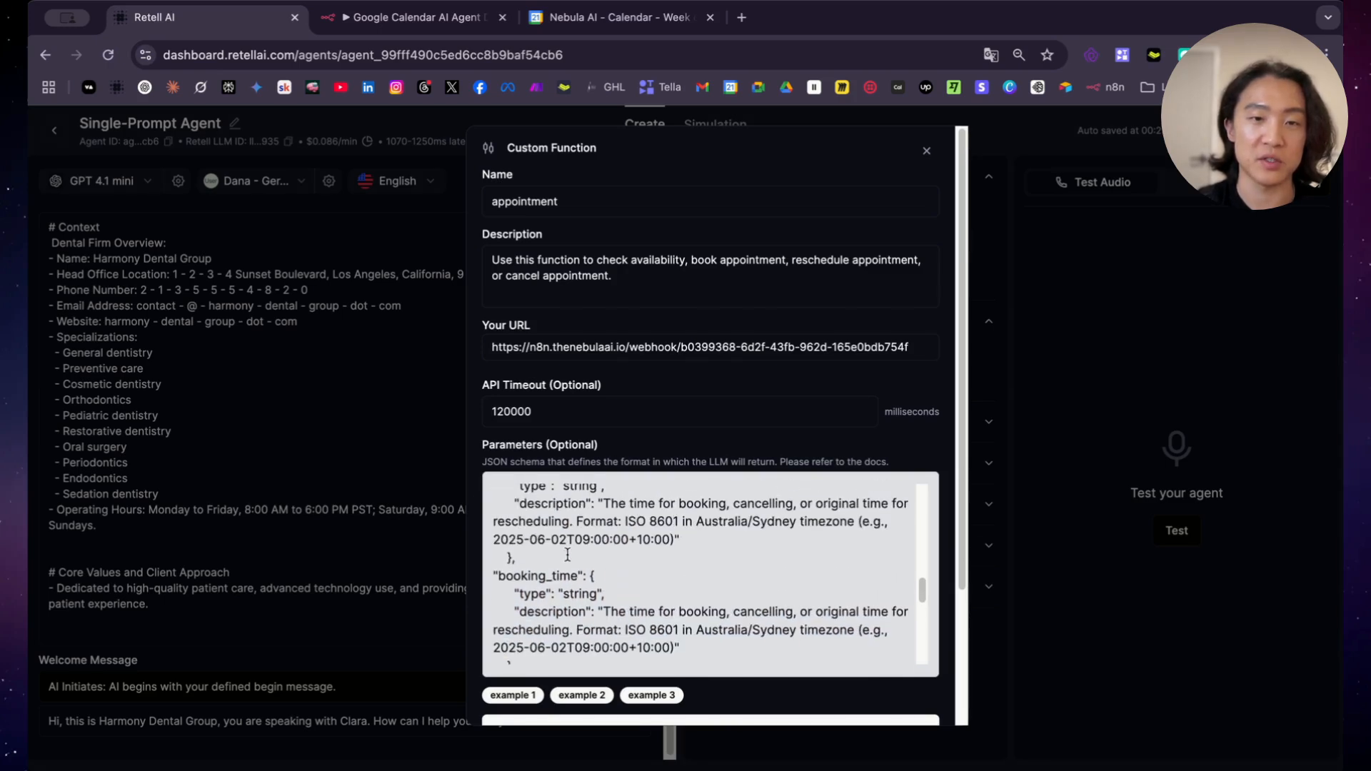
Rename the copied key to 'timezone' and describe it as the caller's timezone, e.g. America/New_York
scroll(down, 3)
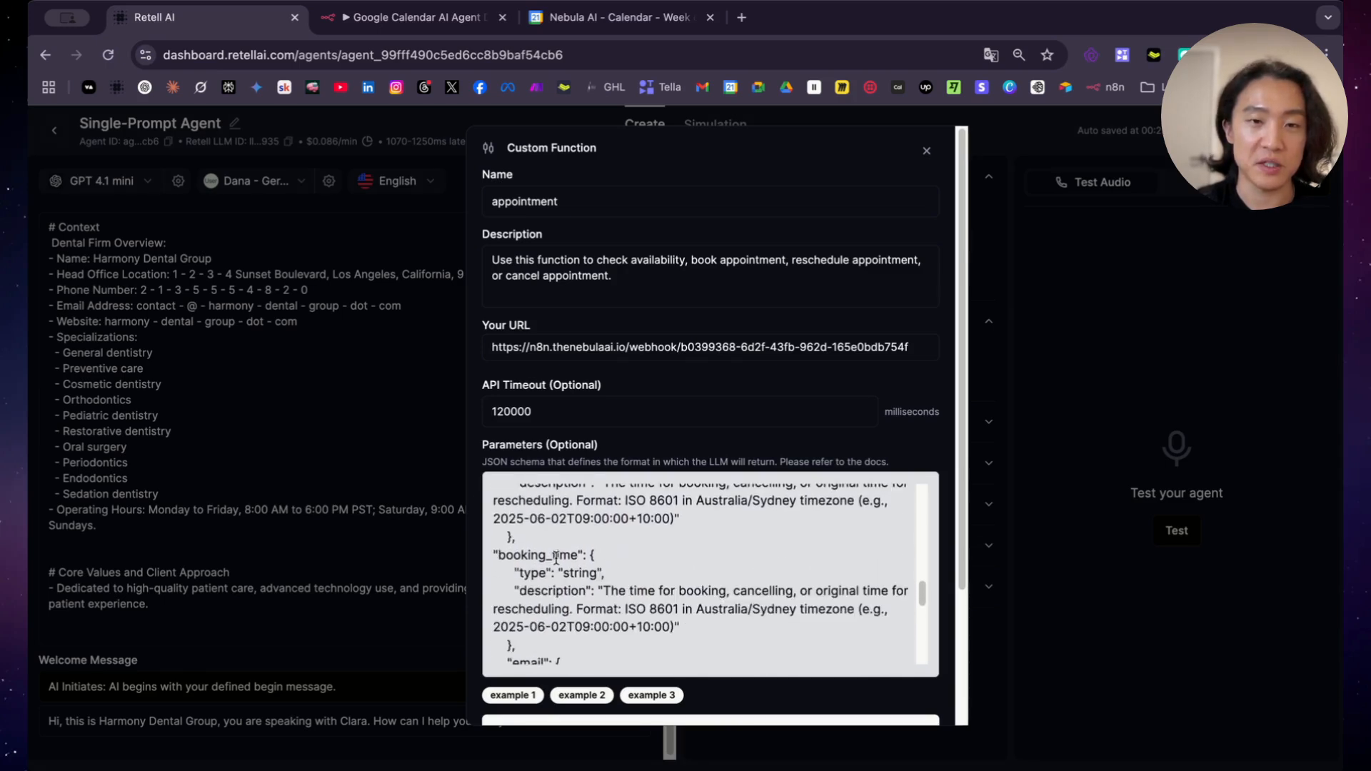
text(timezone)
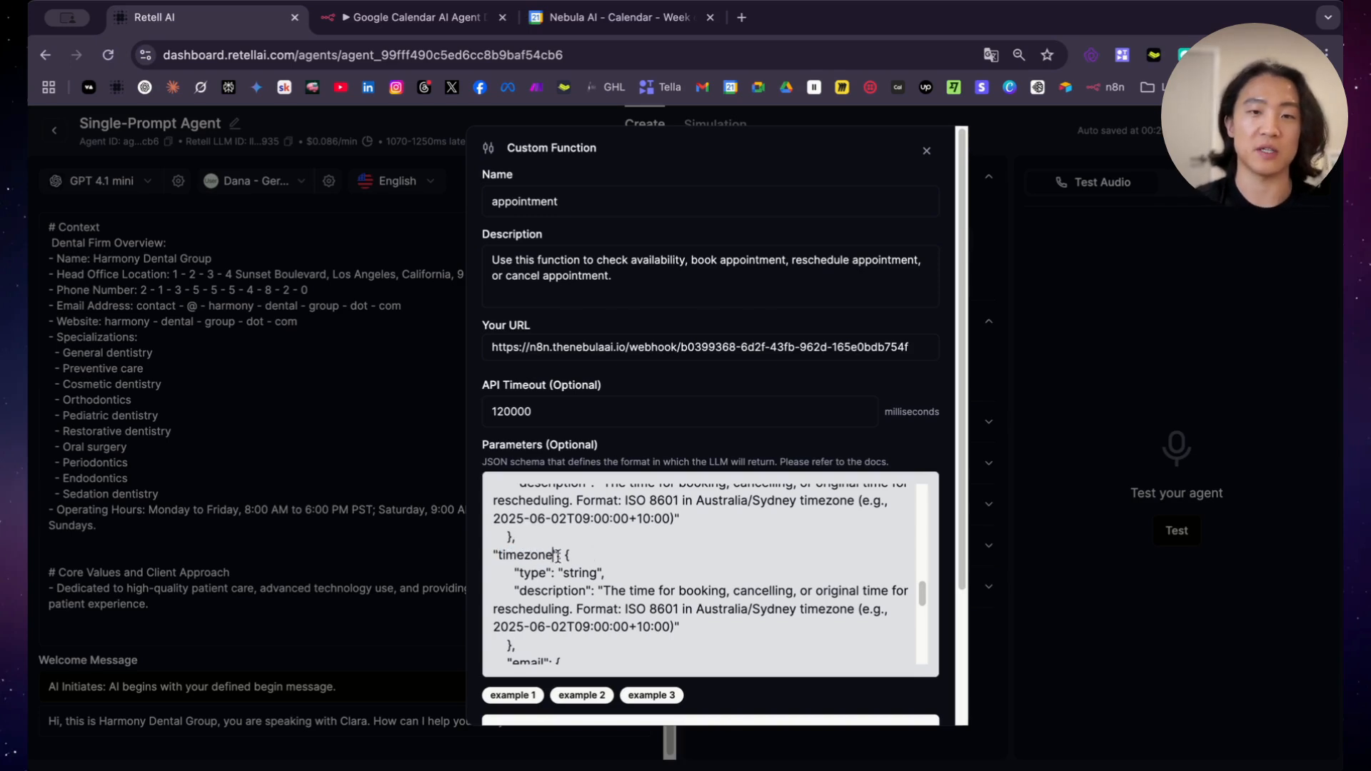
drag(605, 591, 677, 626)
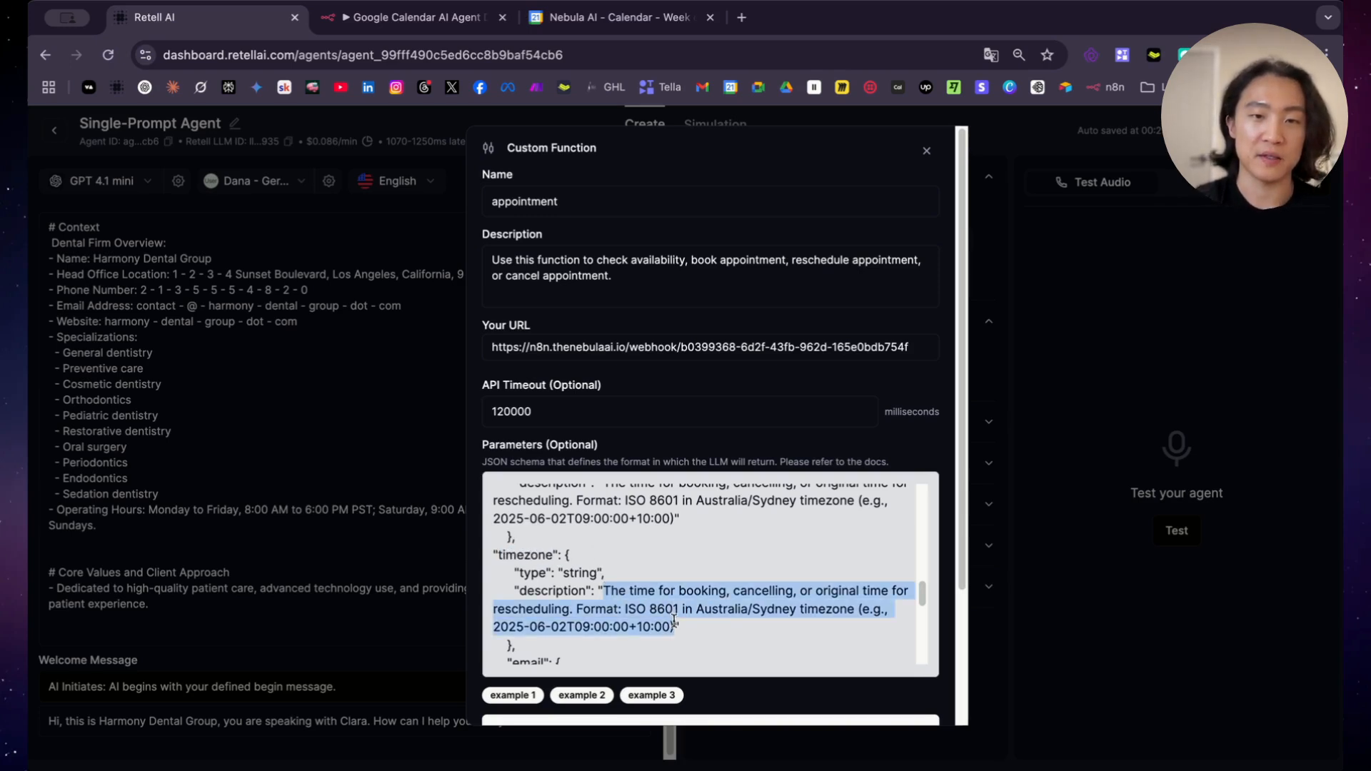
text(Timezone of the")
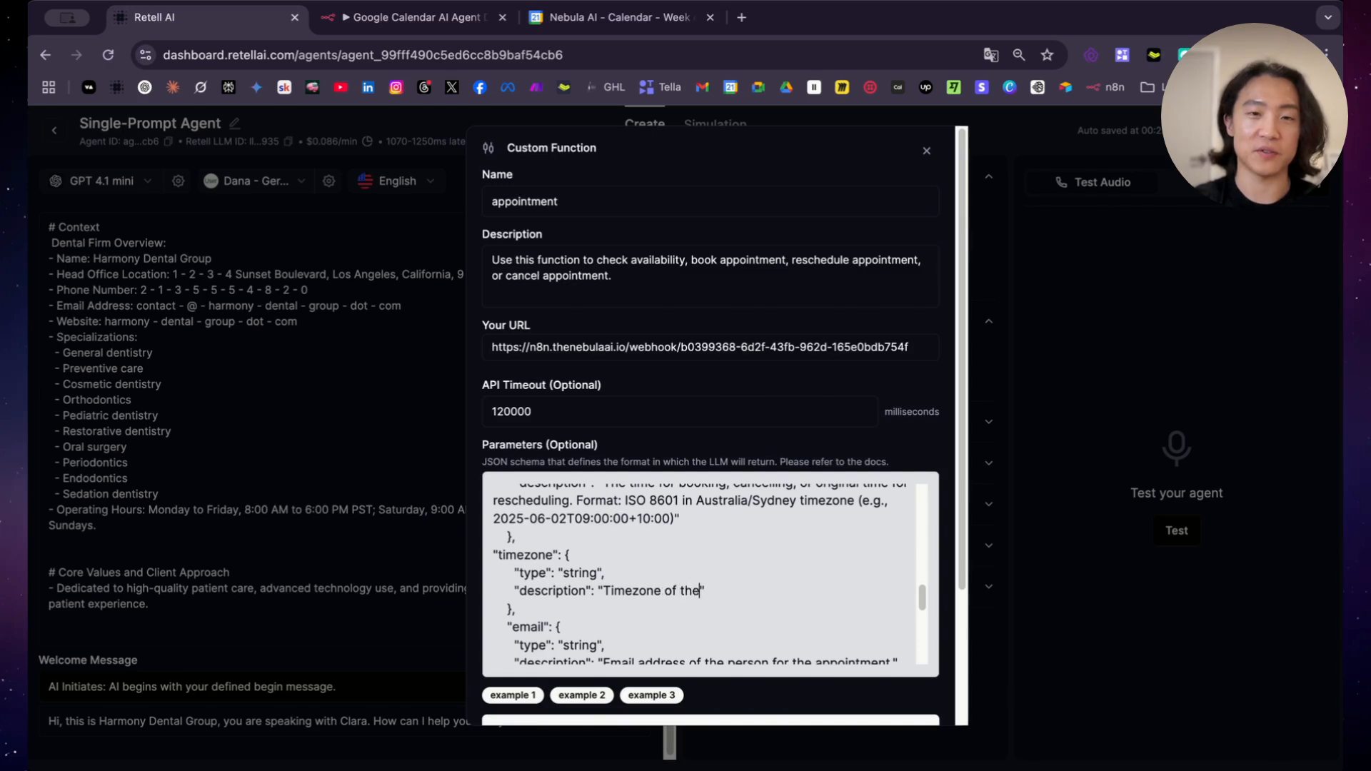
text(caller, eg. Australia/Sydney, o)
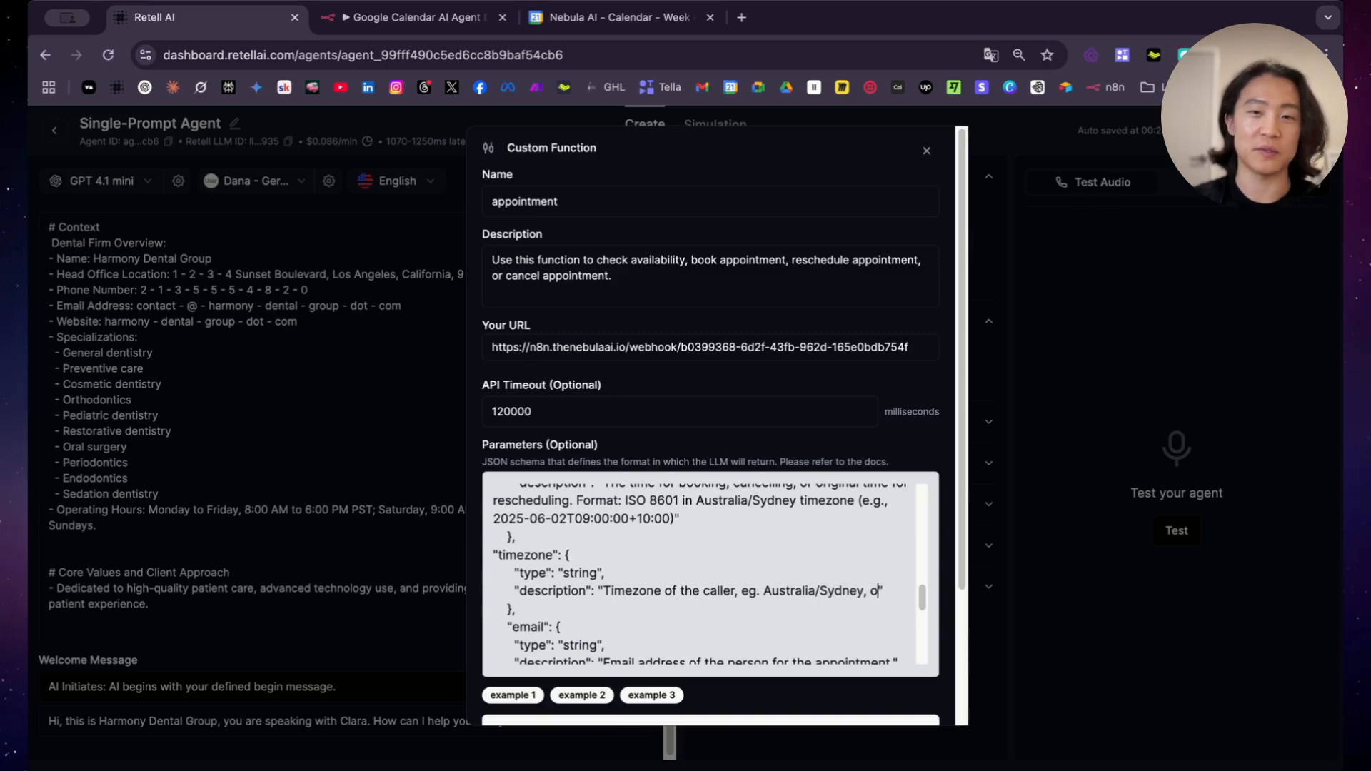
text(r)
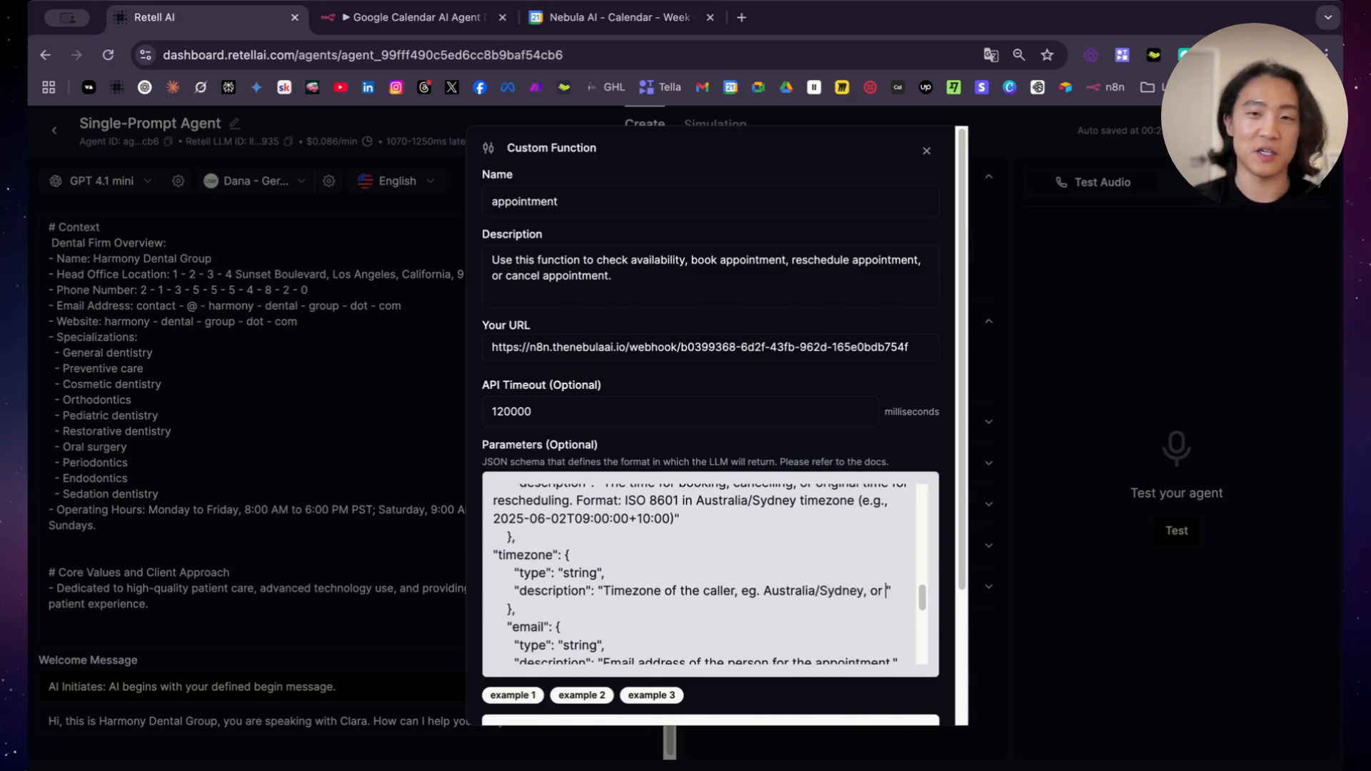
text(America/New_Y)
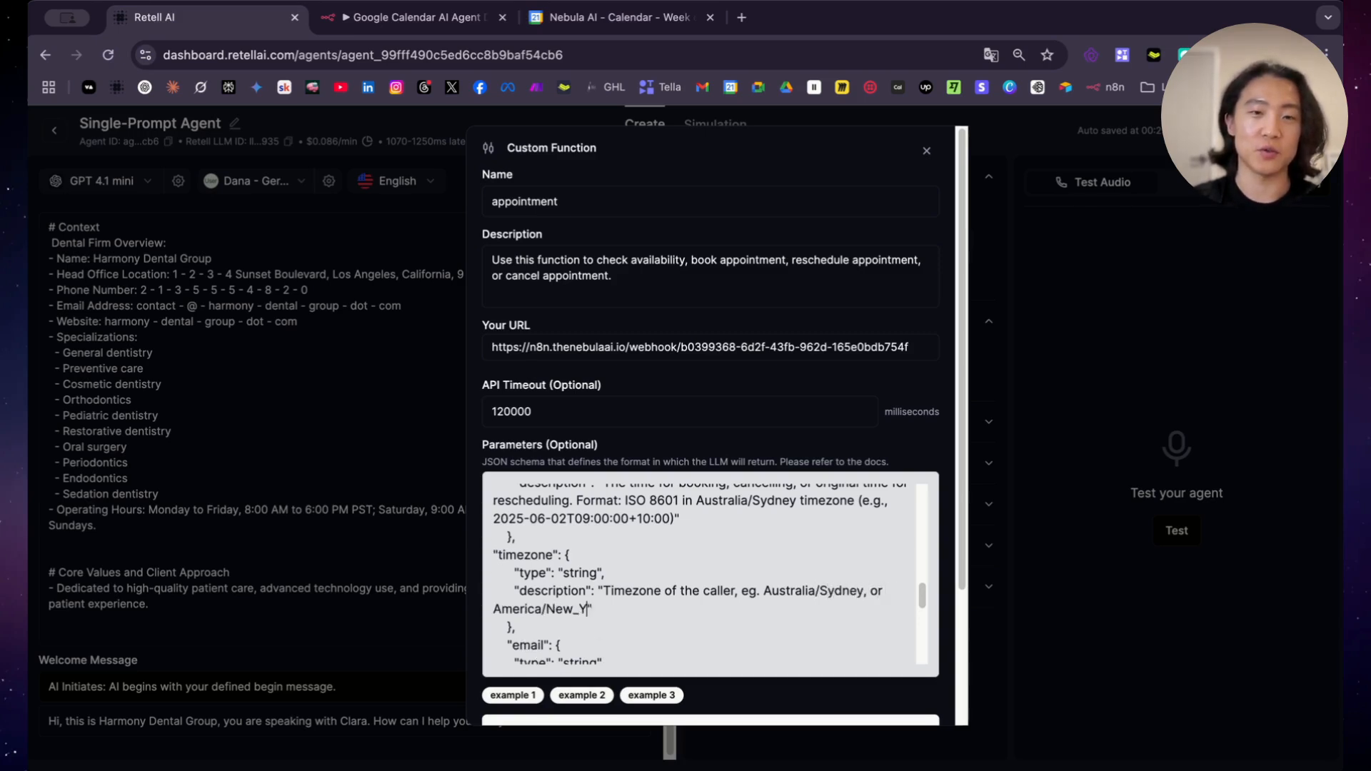
Save the updated appointment function to the agent
scroll(down, 3)
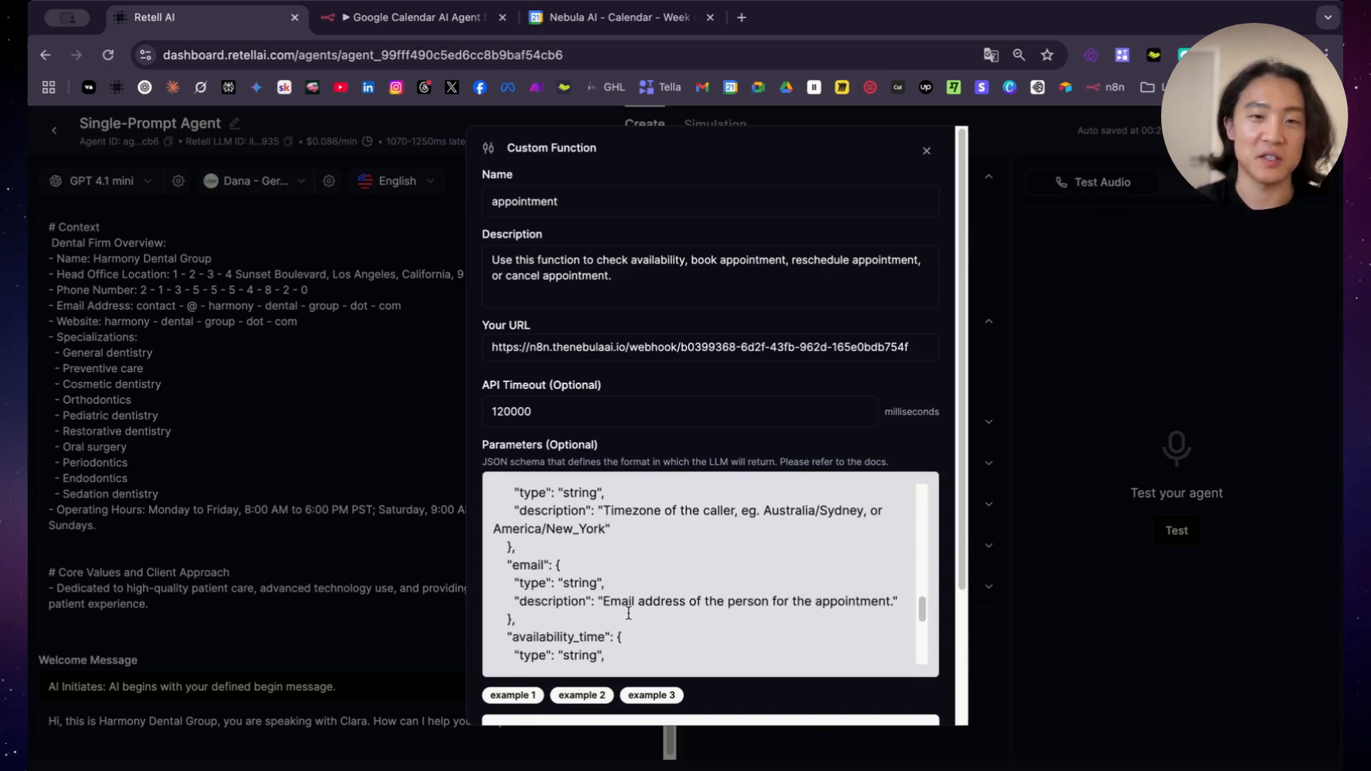
scroll(down, 3)
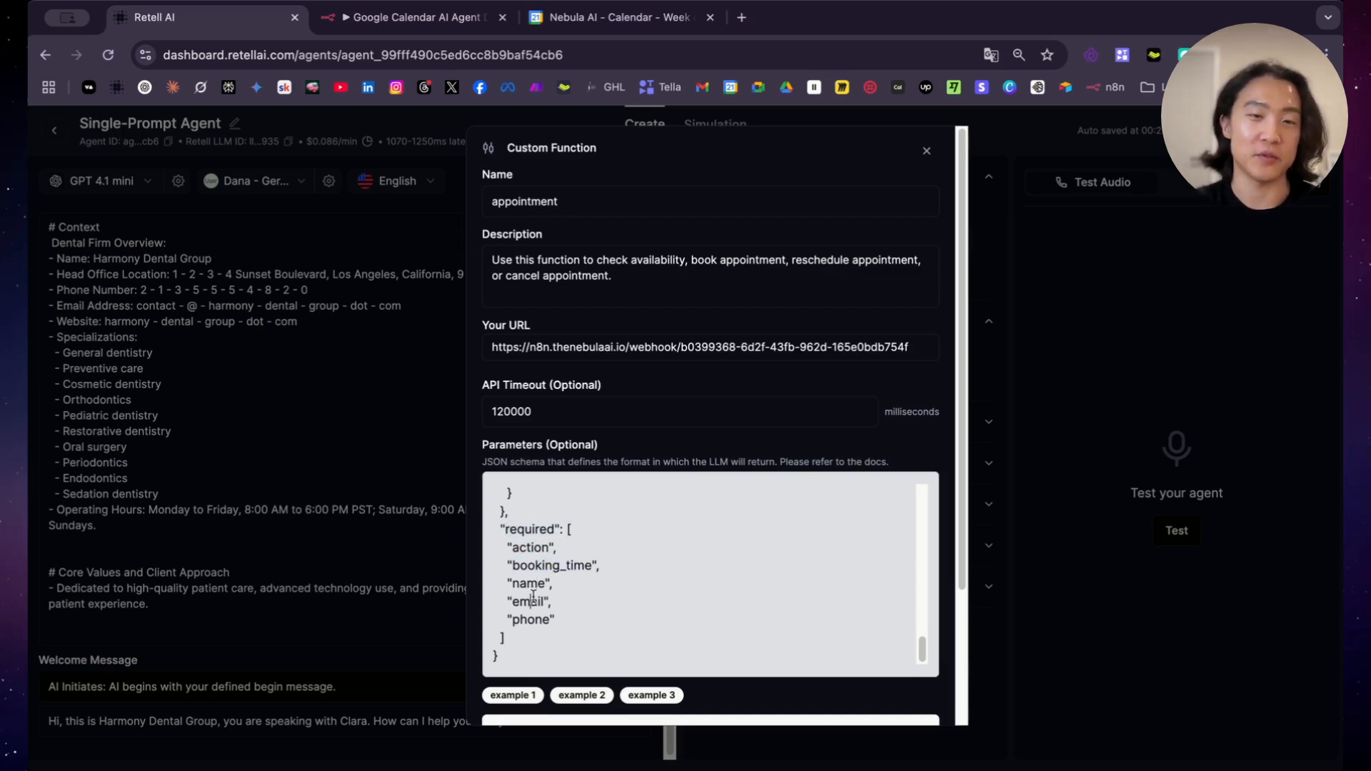
scroll(down, 3)
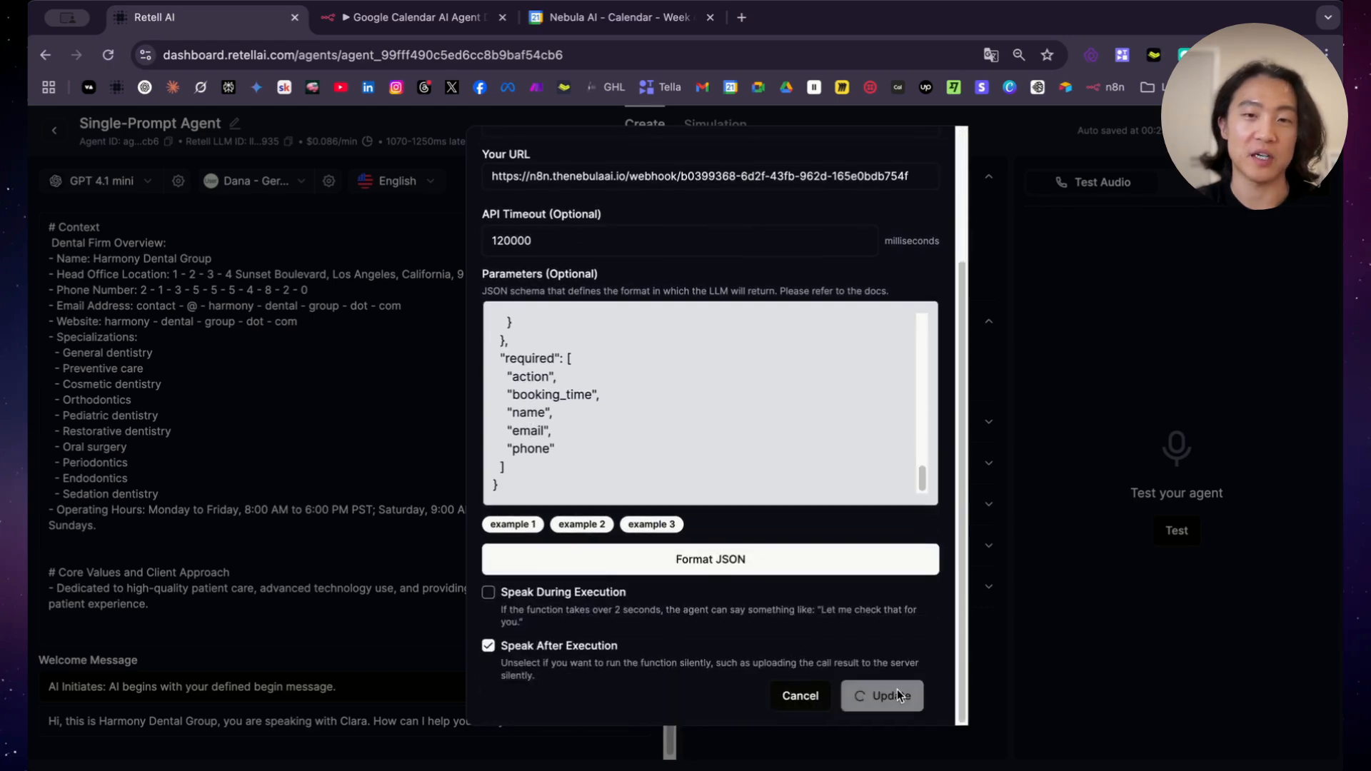
click(881, 695)
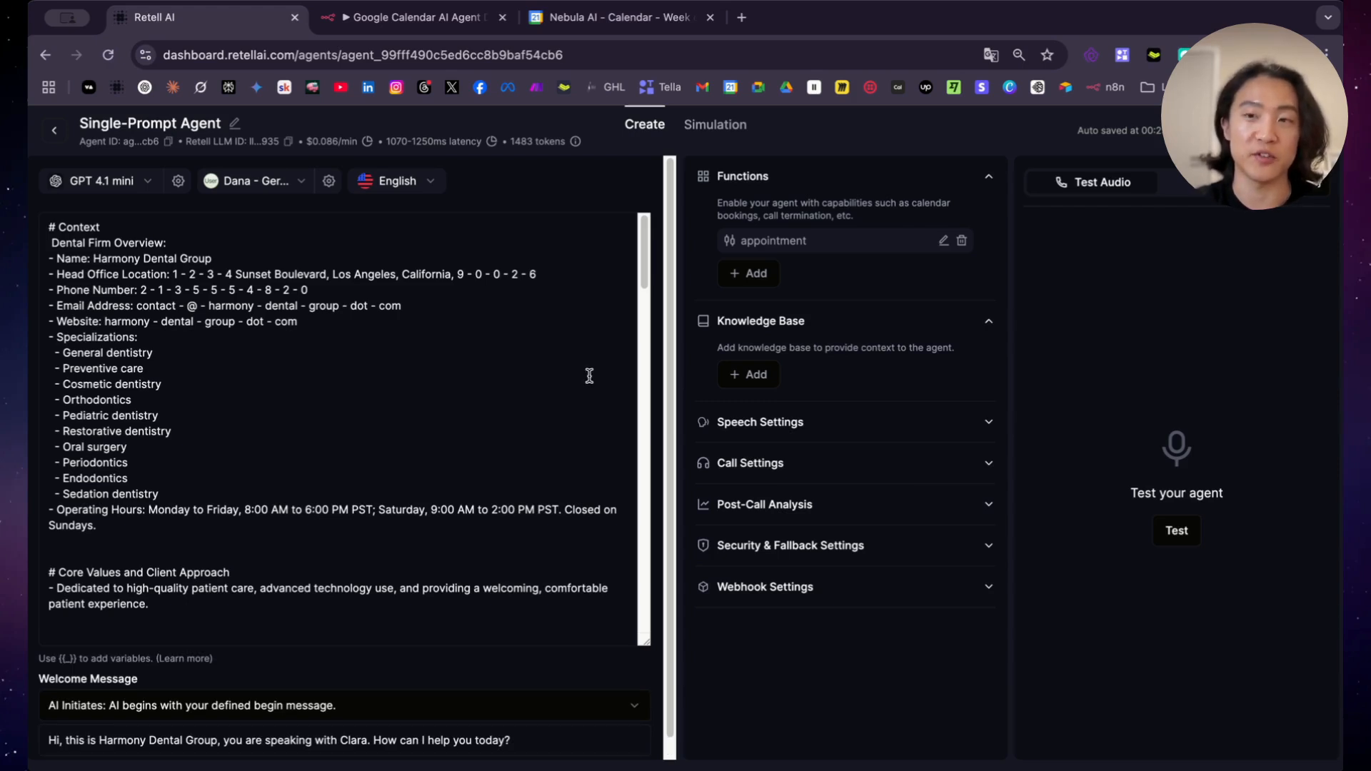
Test-call the Retell agent to book a Friday May 23 12:30 PM checkup, rescheduled to 3:30 PM
click(1176, 530)
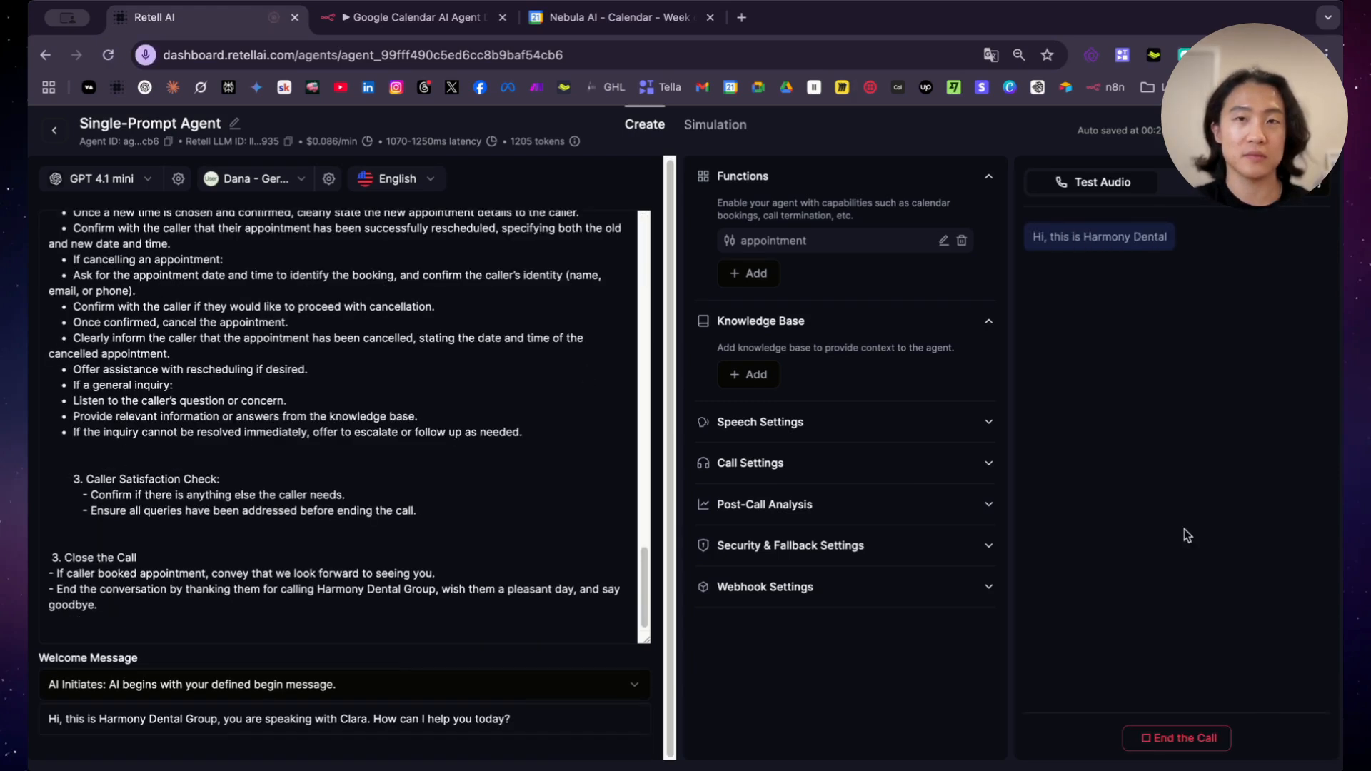
click(1098, 182)
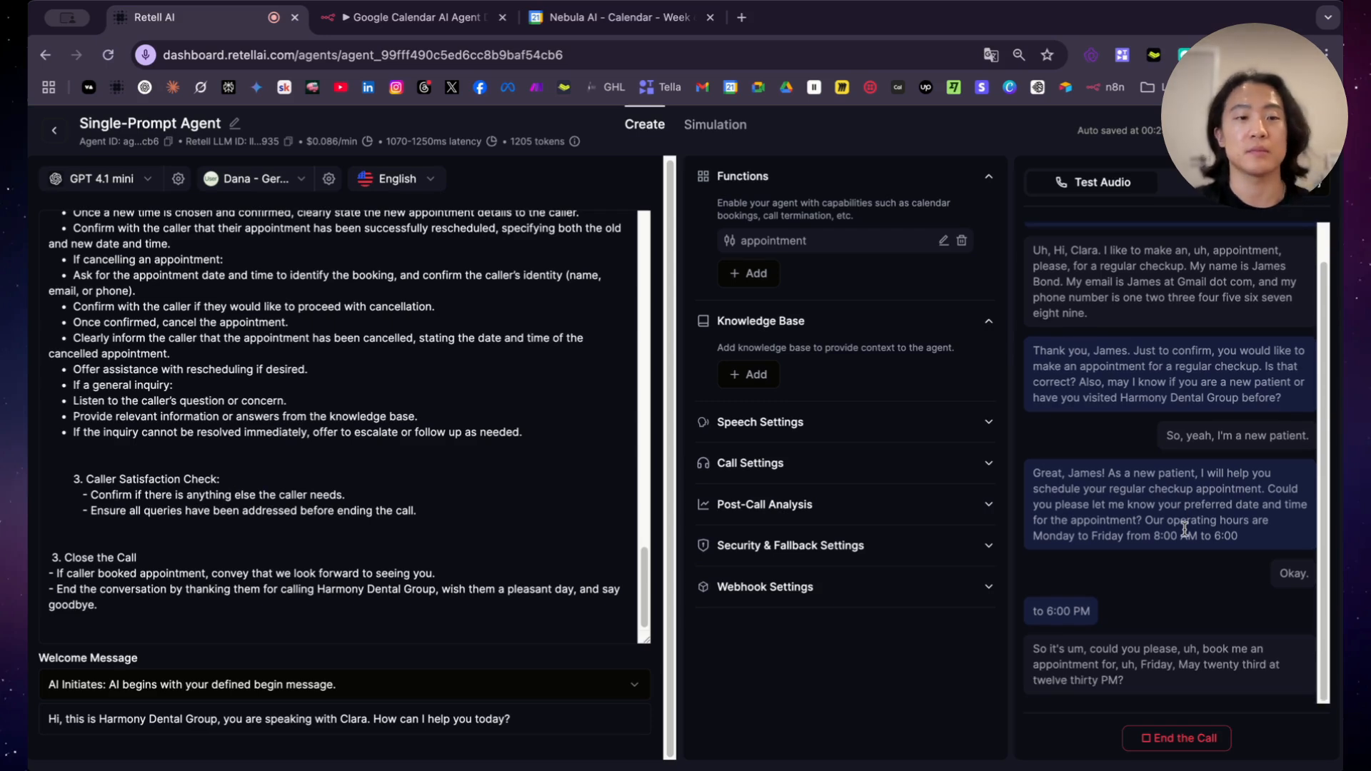
scroll(down, 3)
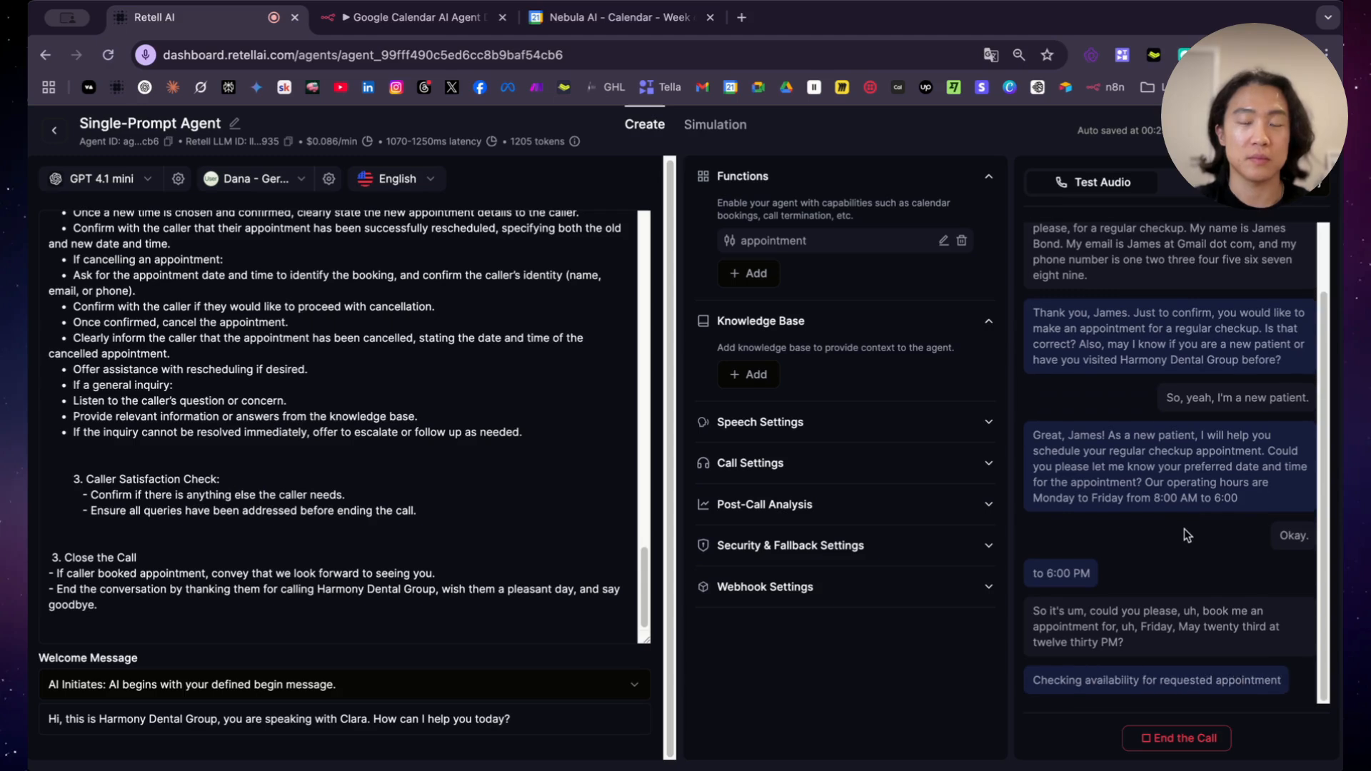
scroll(down, 3)
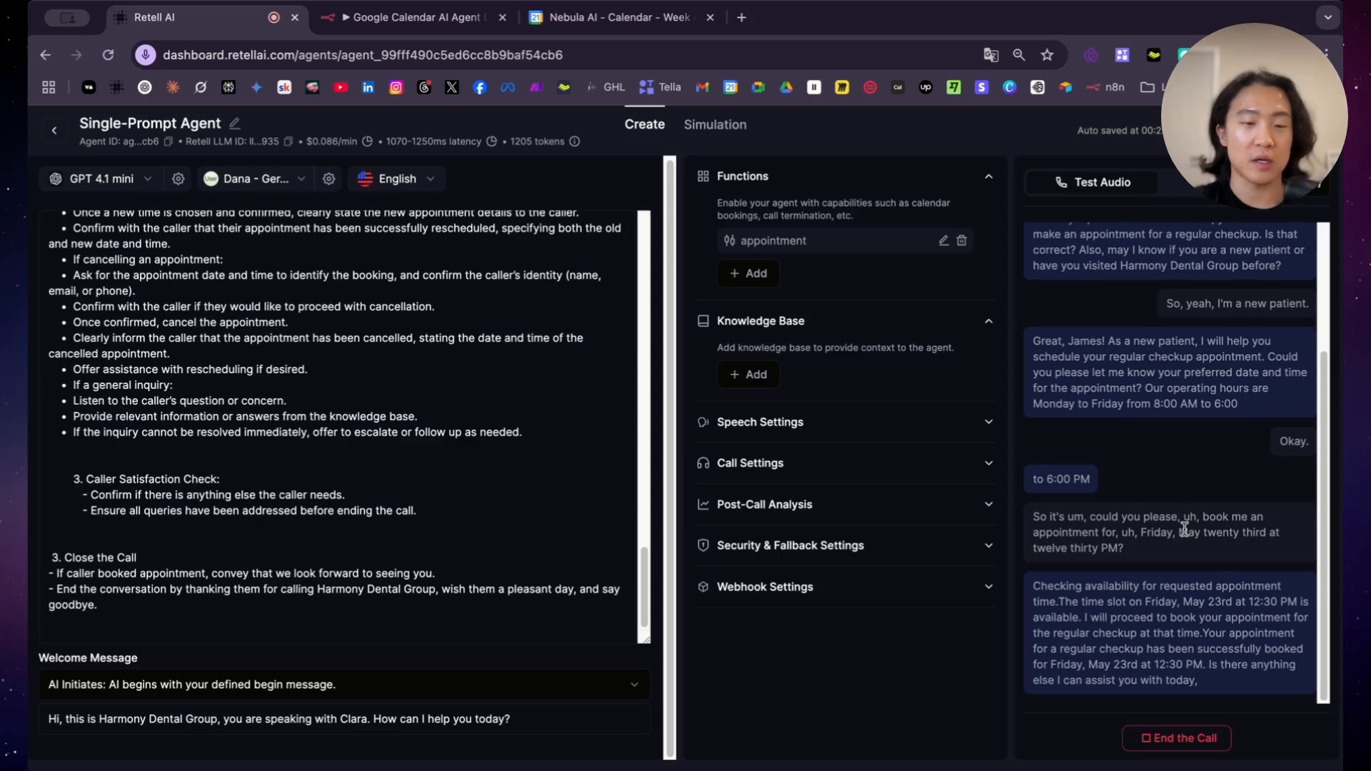
scroll(down, 3)
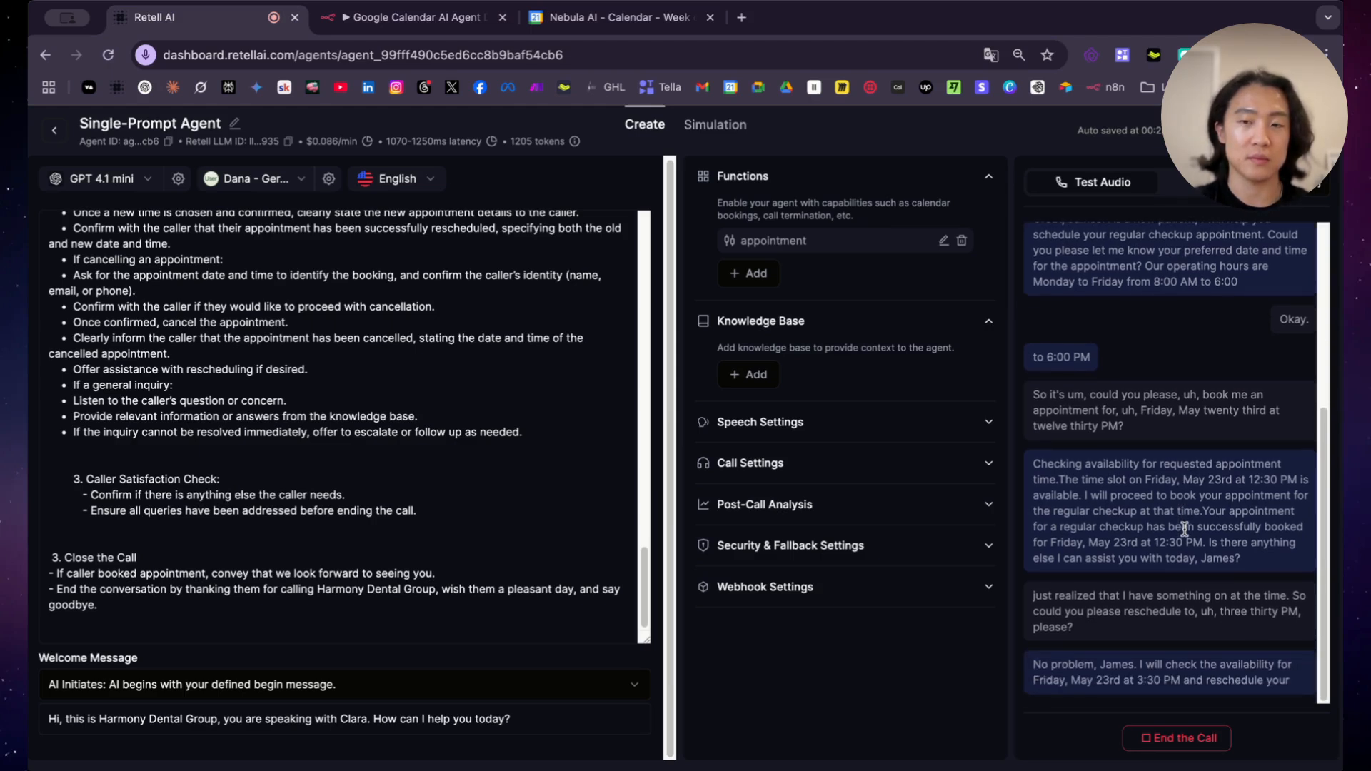
scroll(down, 3)
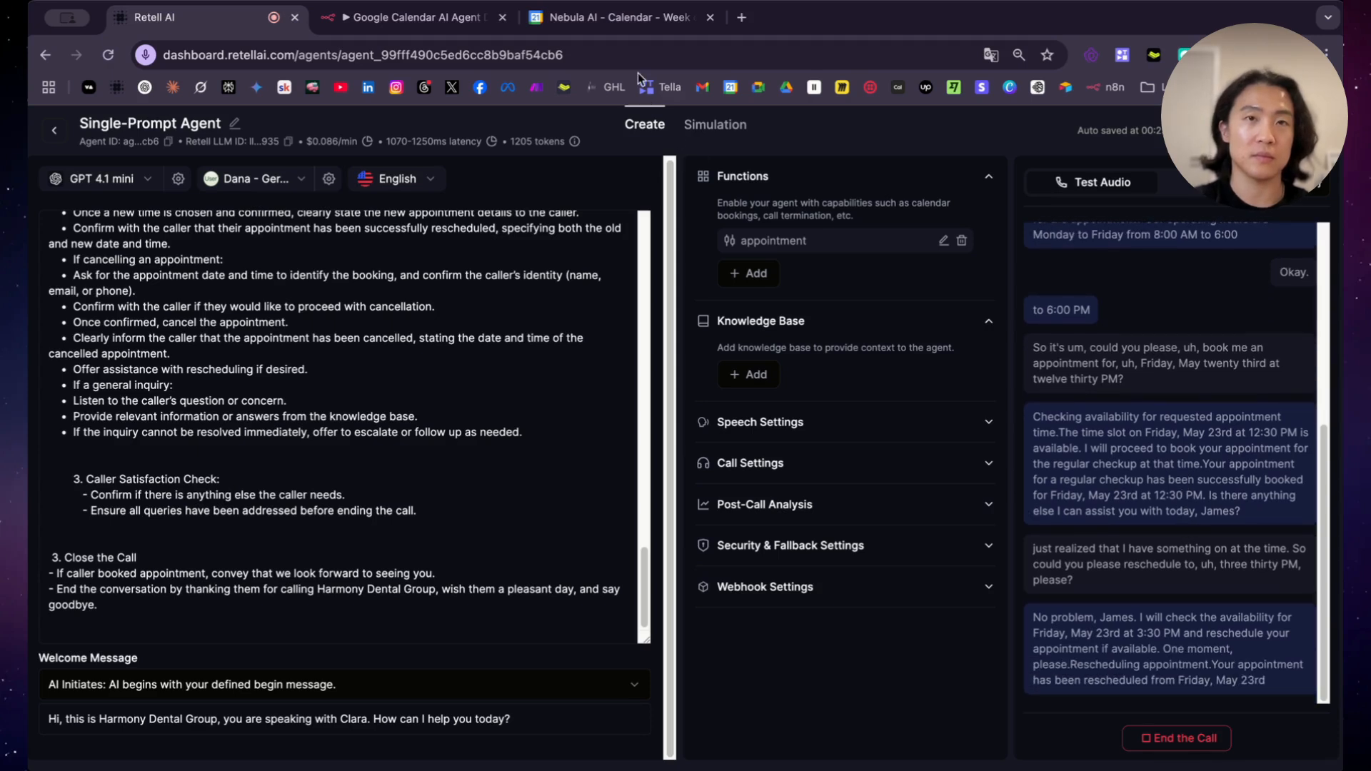
click(621, 16)
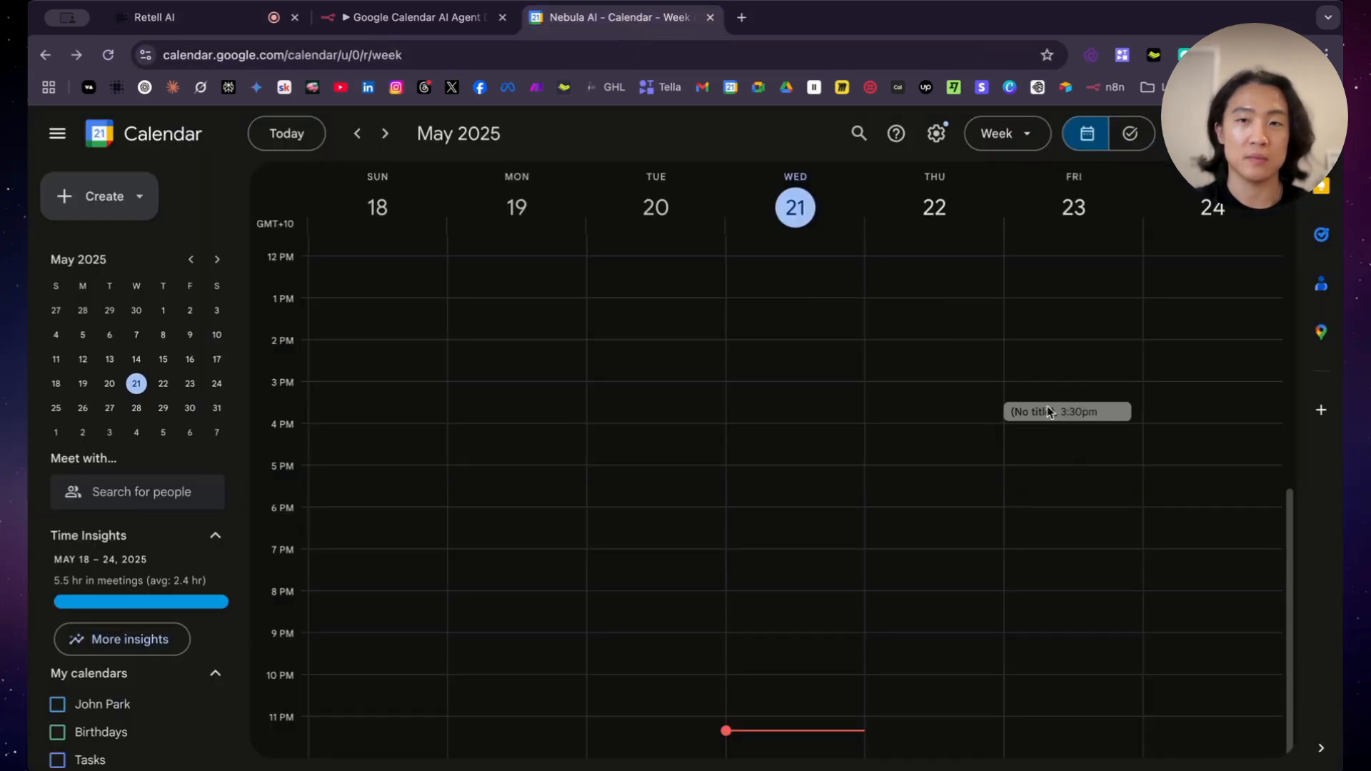
mouse_move(1012, 456)
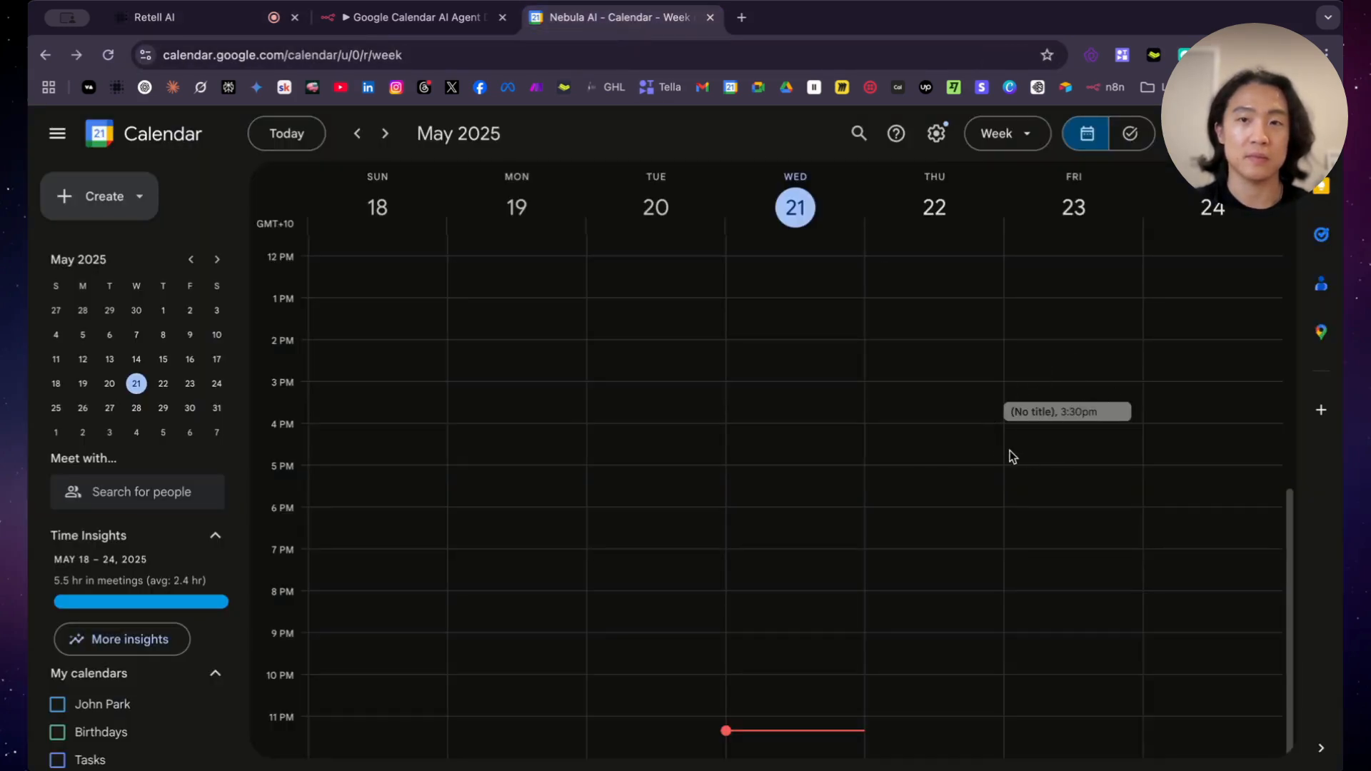
mouse_move(1115, 494)
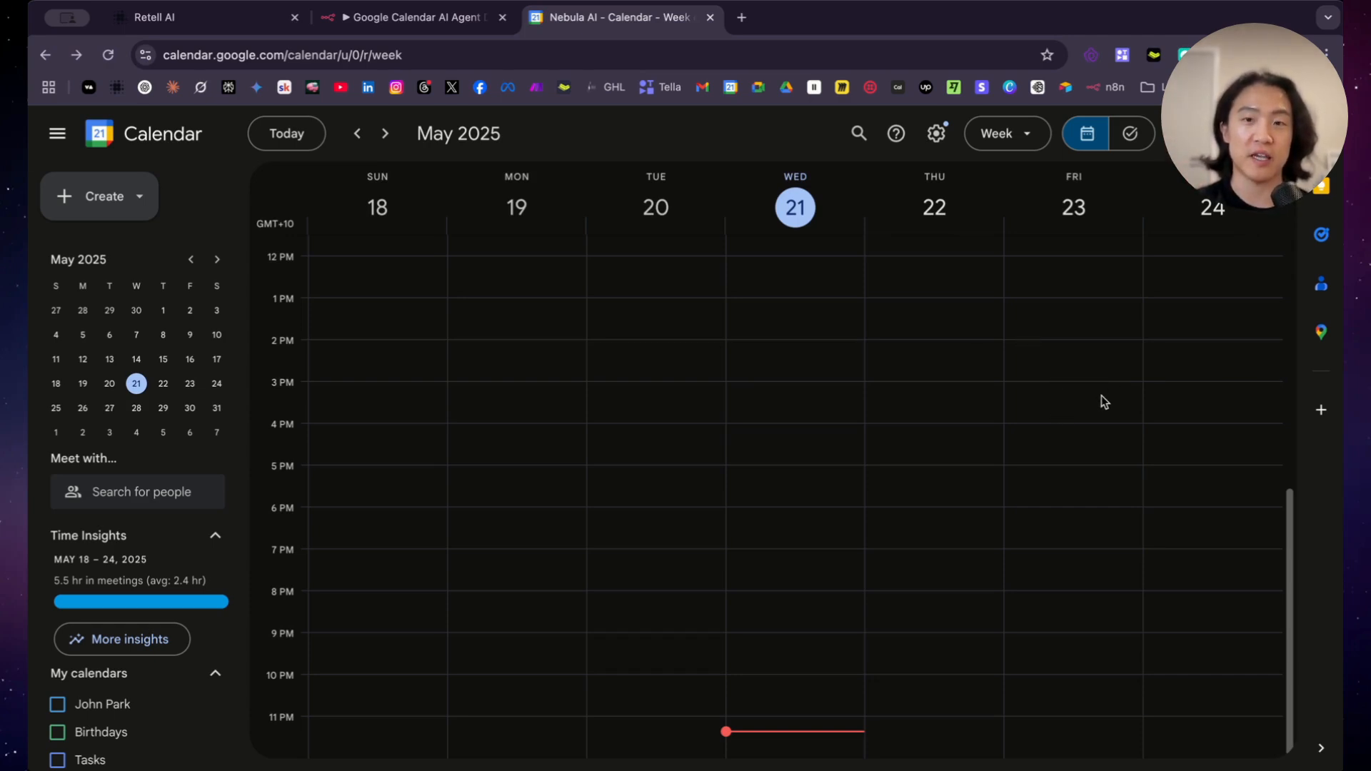
mouse_move(1072, 518)
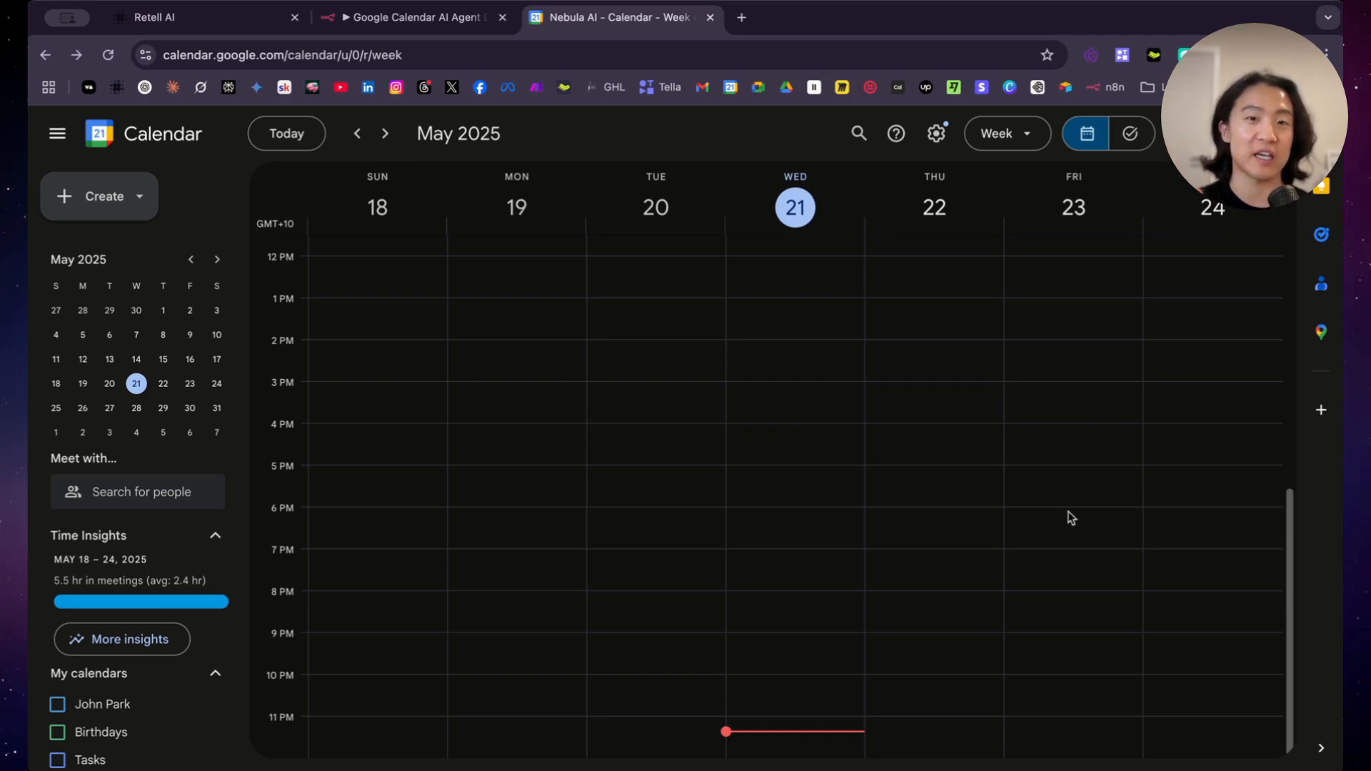
After the Friday 3:30 PM event disappears from Google Calendar, return to the n8n workflow
click(412, 17)
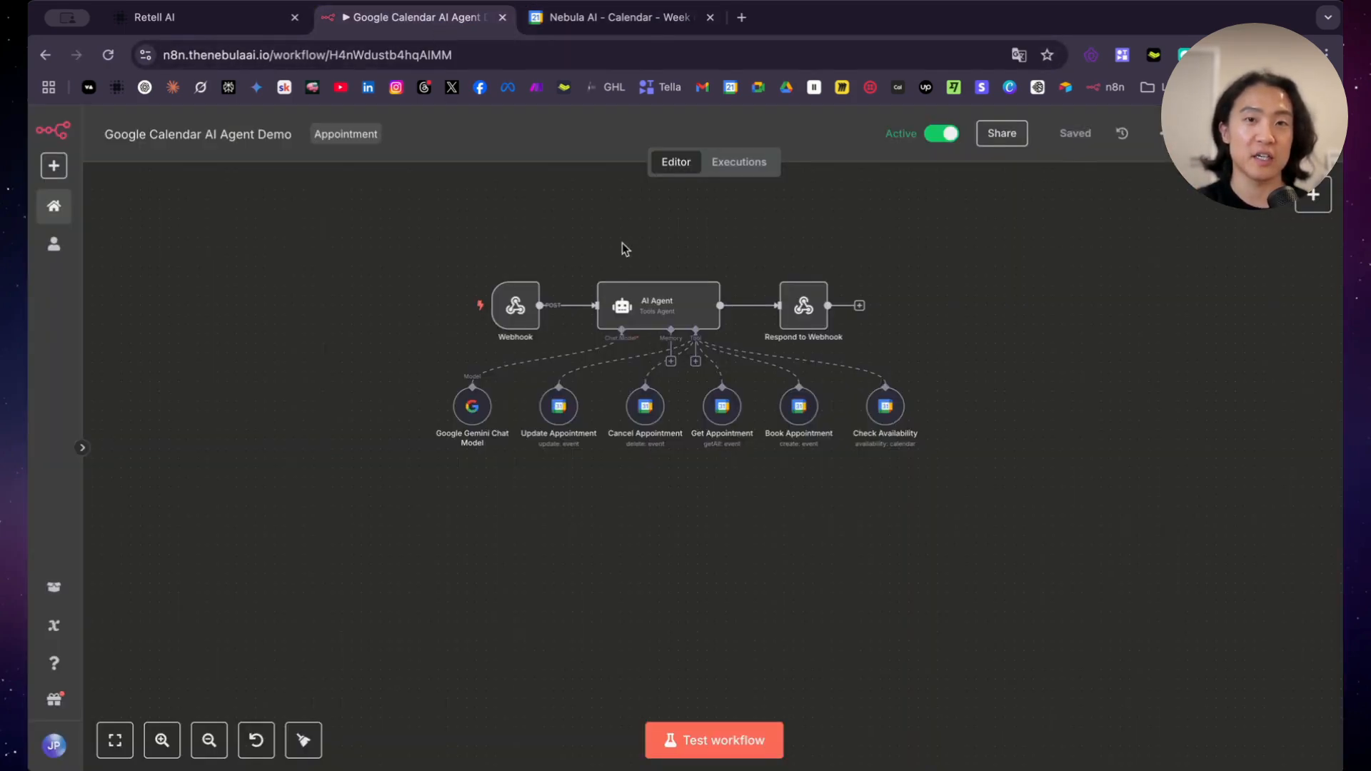
mouse_move(1111, 269)
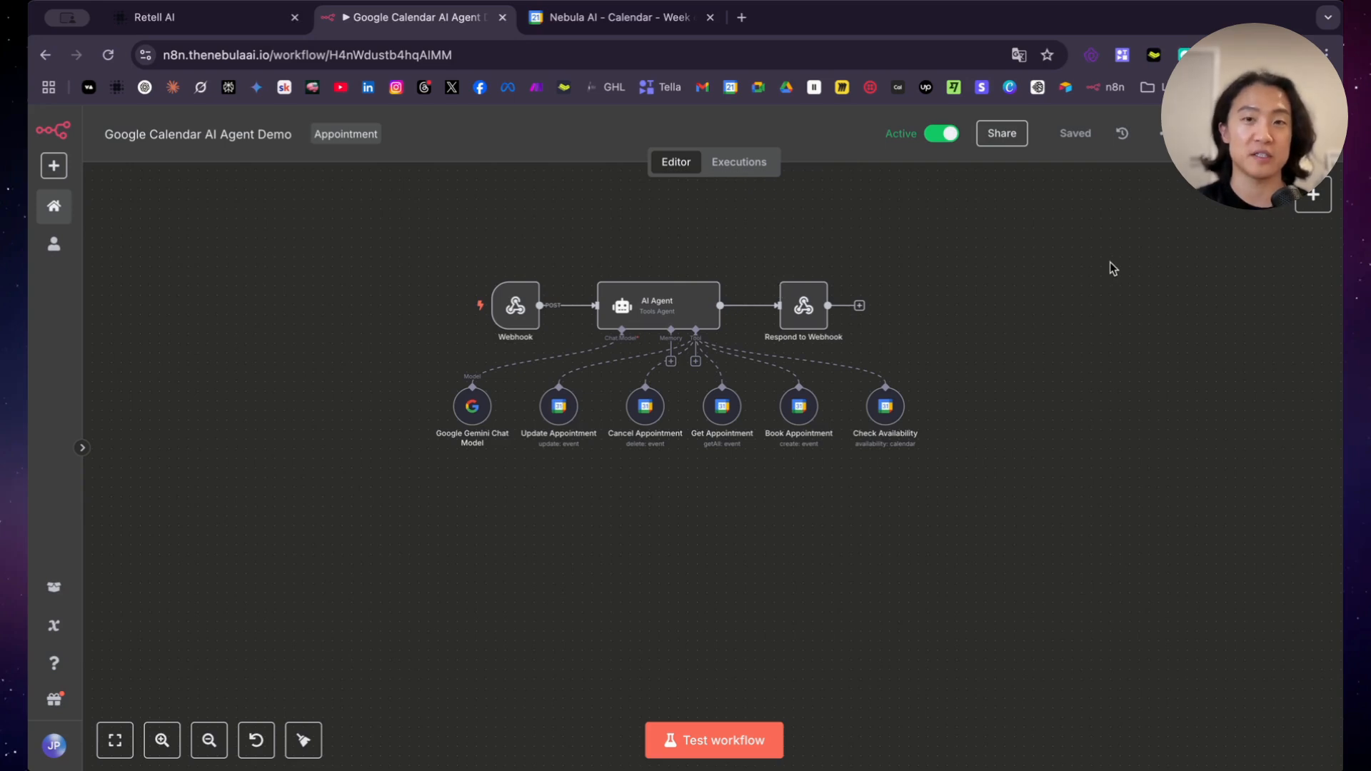